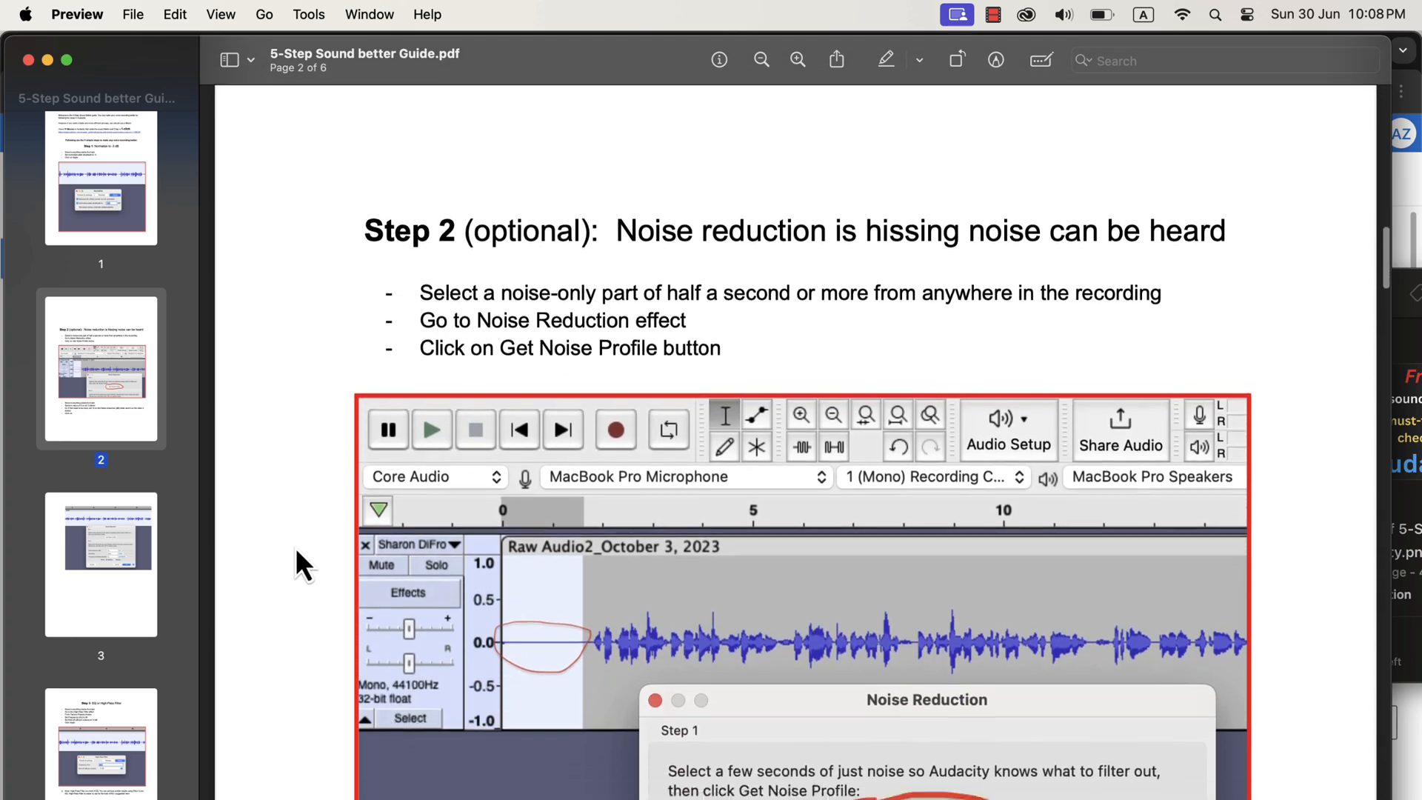
- Scroll the sound guide from page 2 to the page 3 Noise Reduction settings
scroll(down, 3)
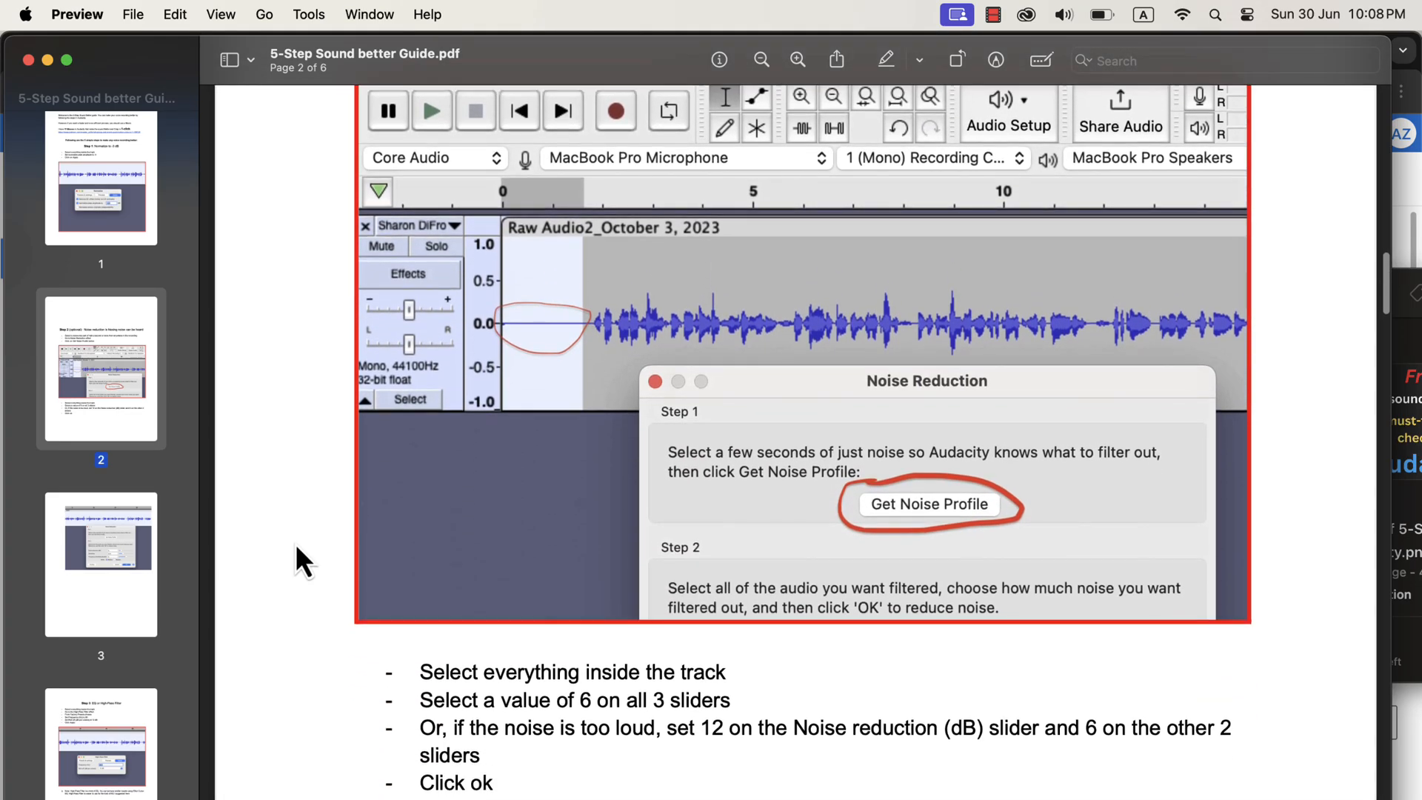
scroll(down, 3)
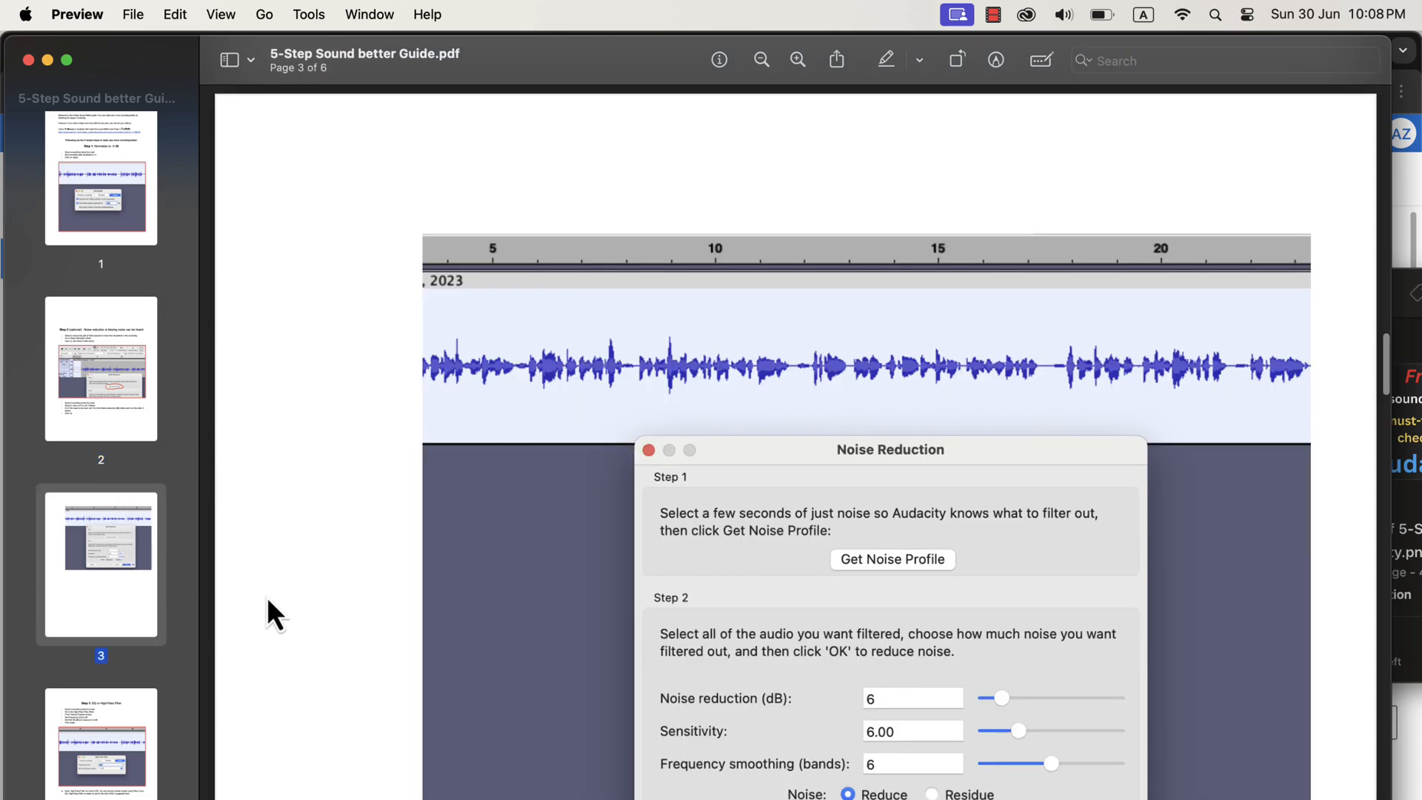
scroll(down, 3)
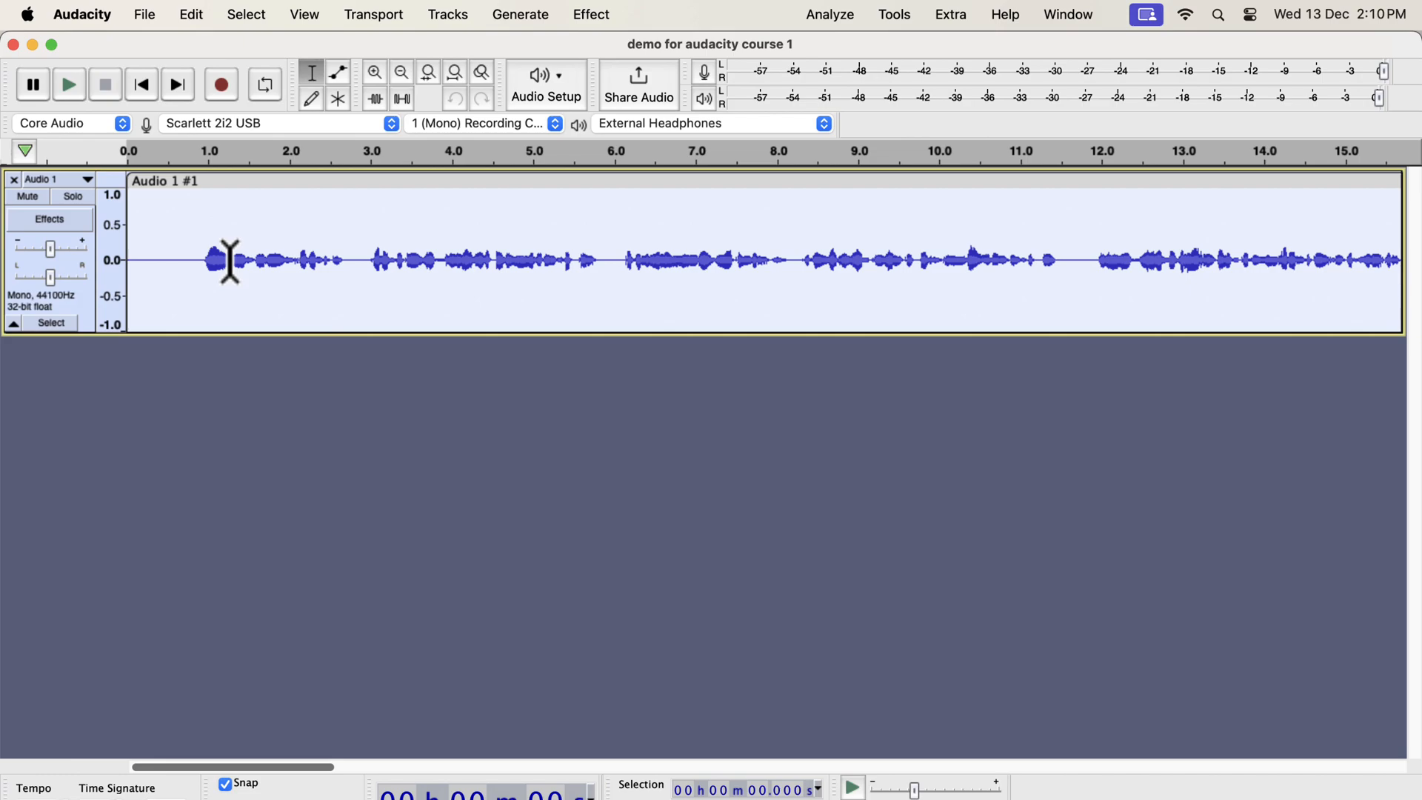
mouse_move(225, 186)
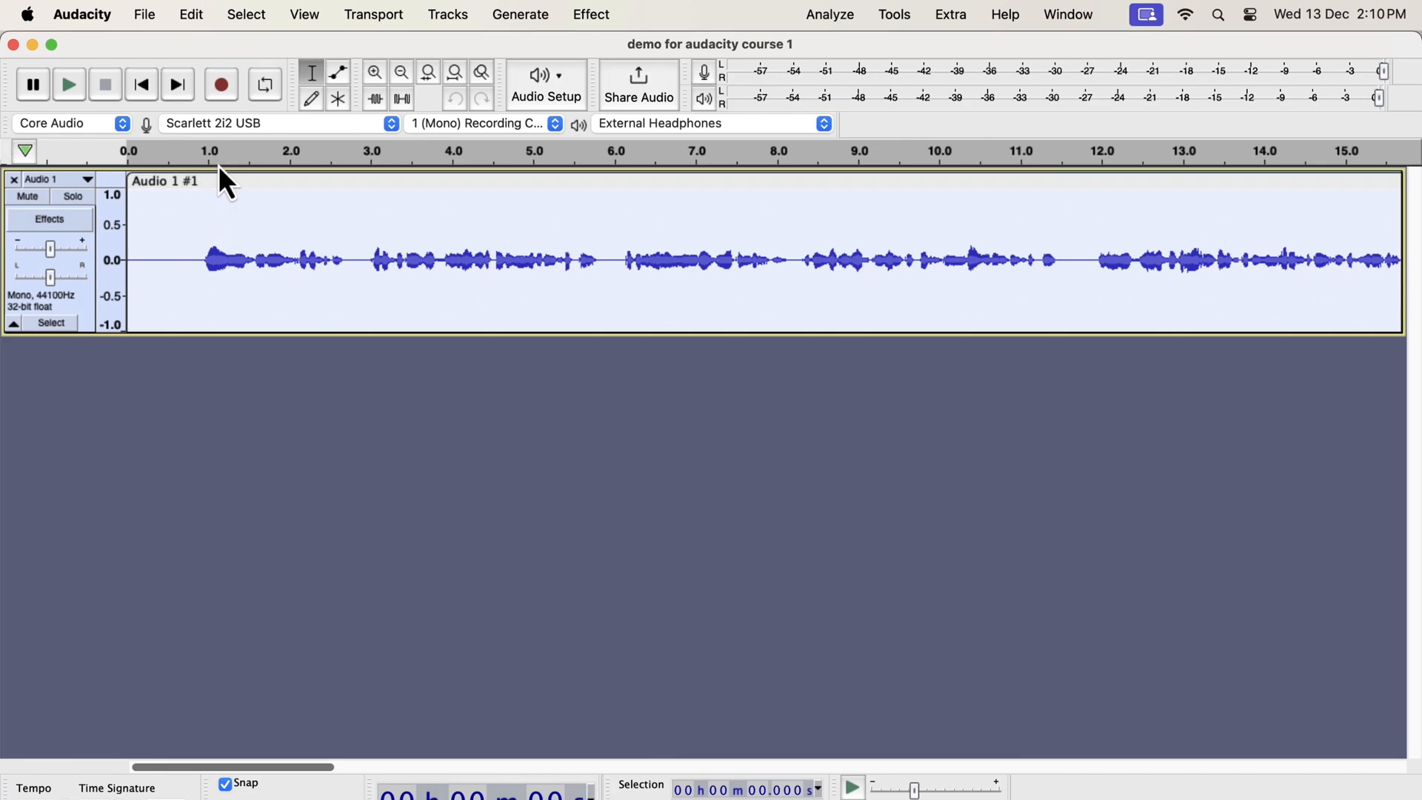
- Duplicate the voice track from the Edit menu
click(191, 15)
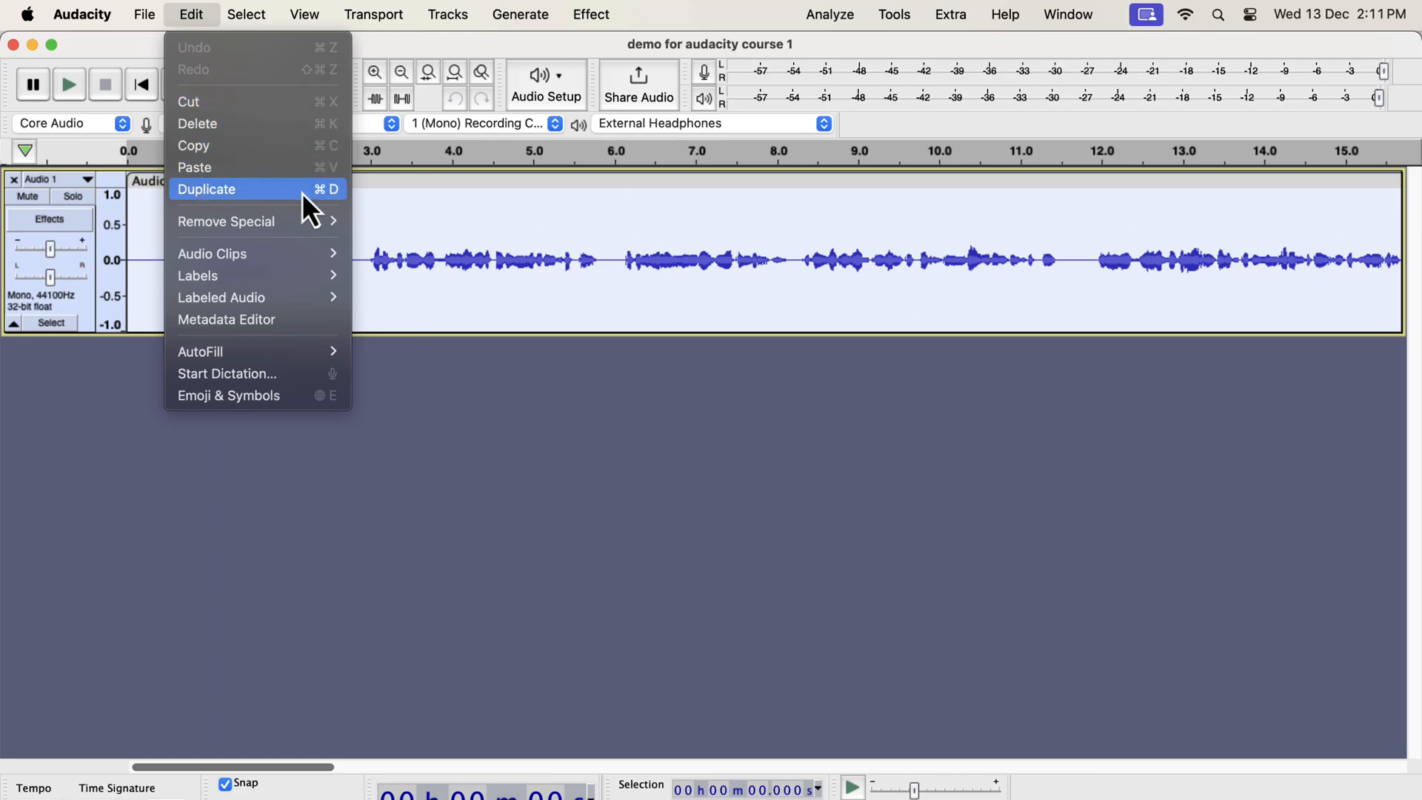
click(206, 189)
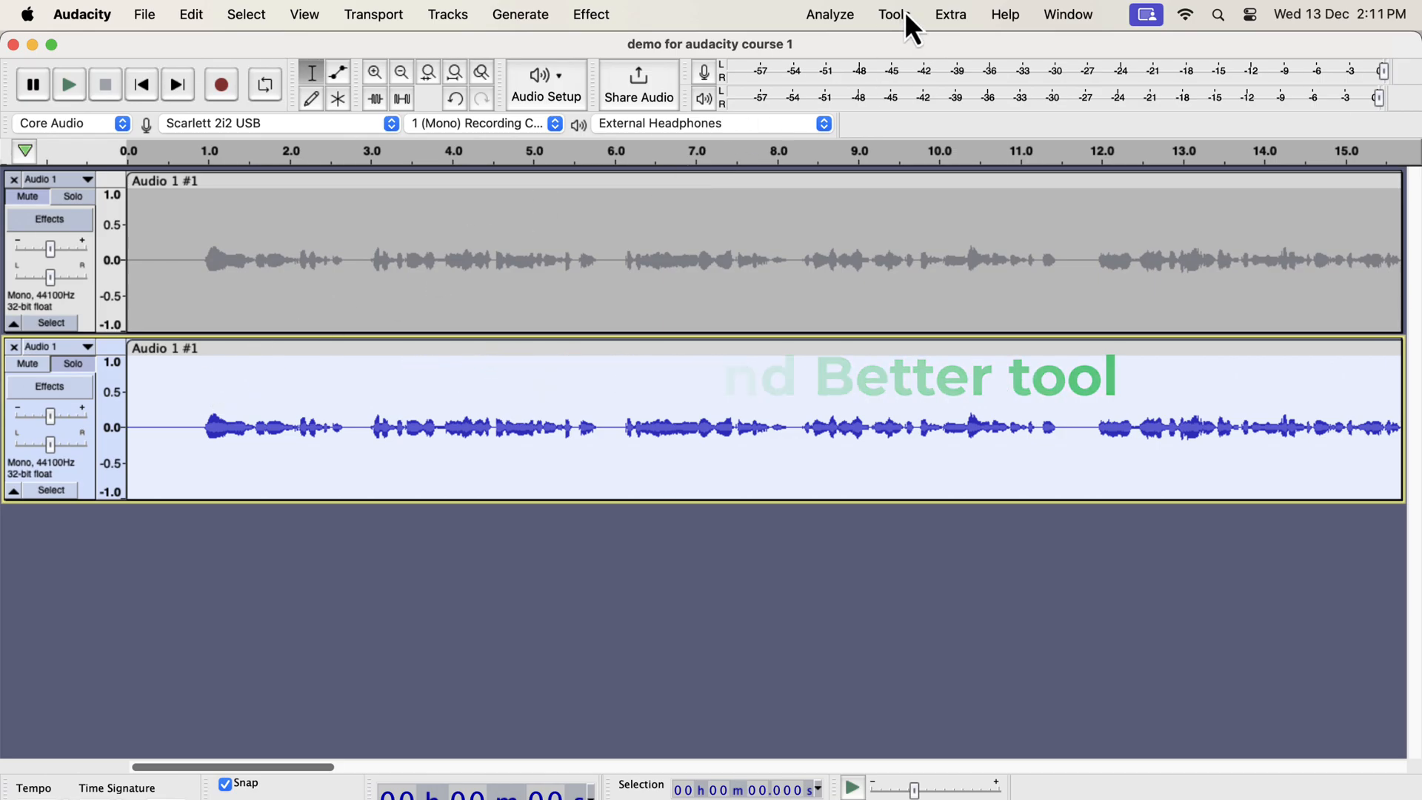
- Run the Clear Vocal Improve Macro from Tools on the duplicated track
click(894, 14)
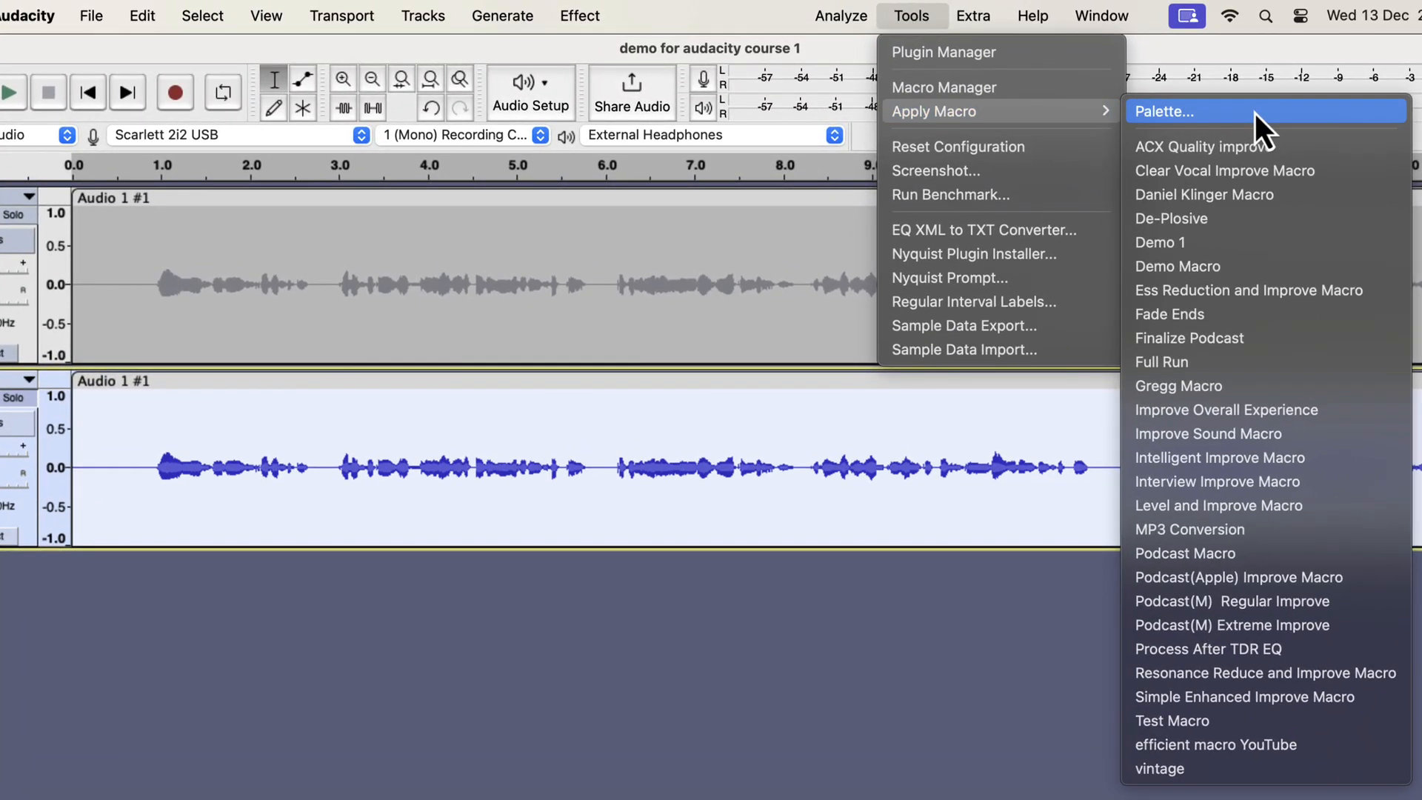
mouse_move(1269, 170)
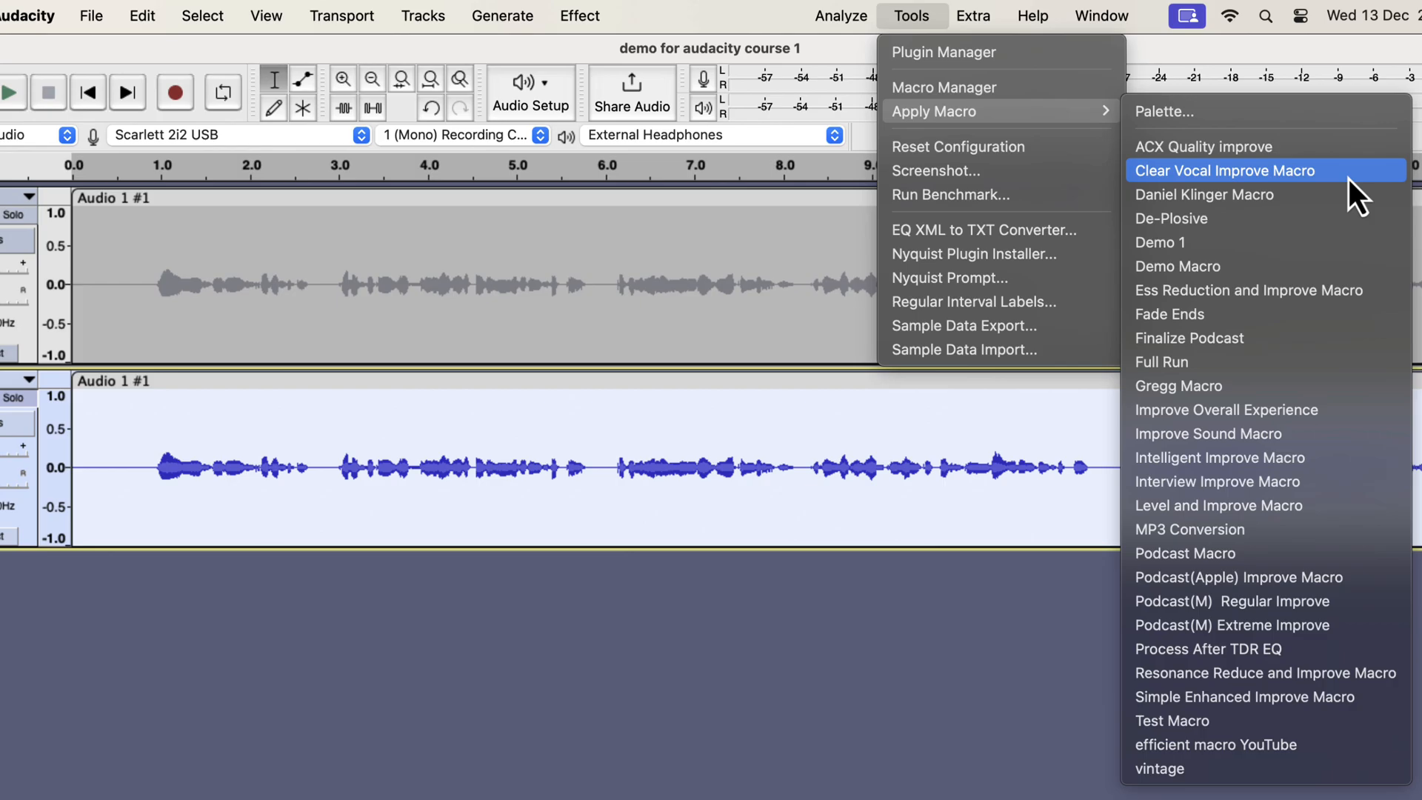
click(1225, 170)
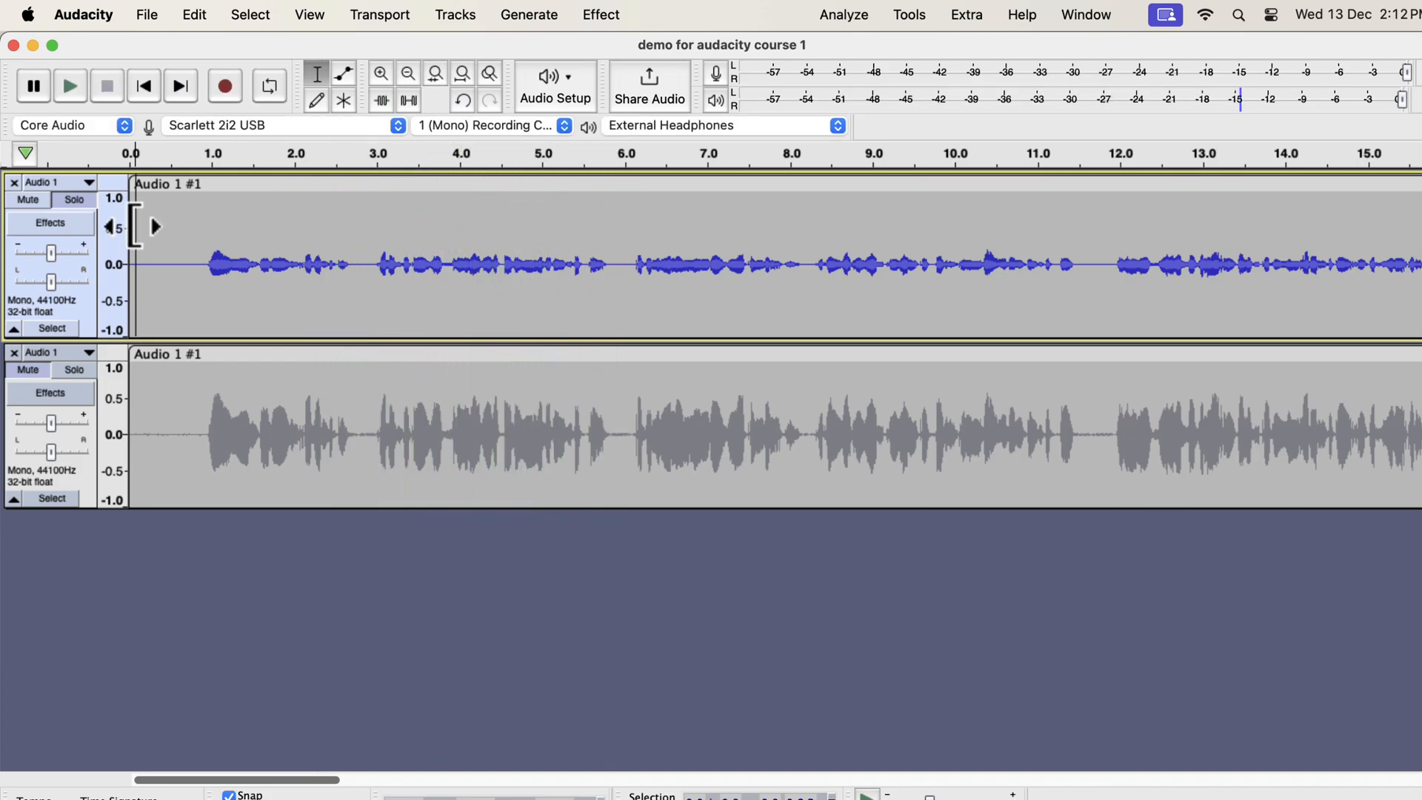
- Play the original track, then the processed track, to compare them
click(74, 369)
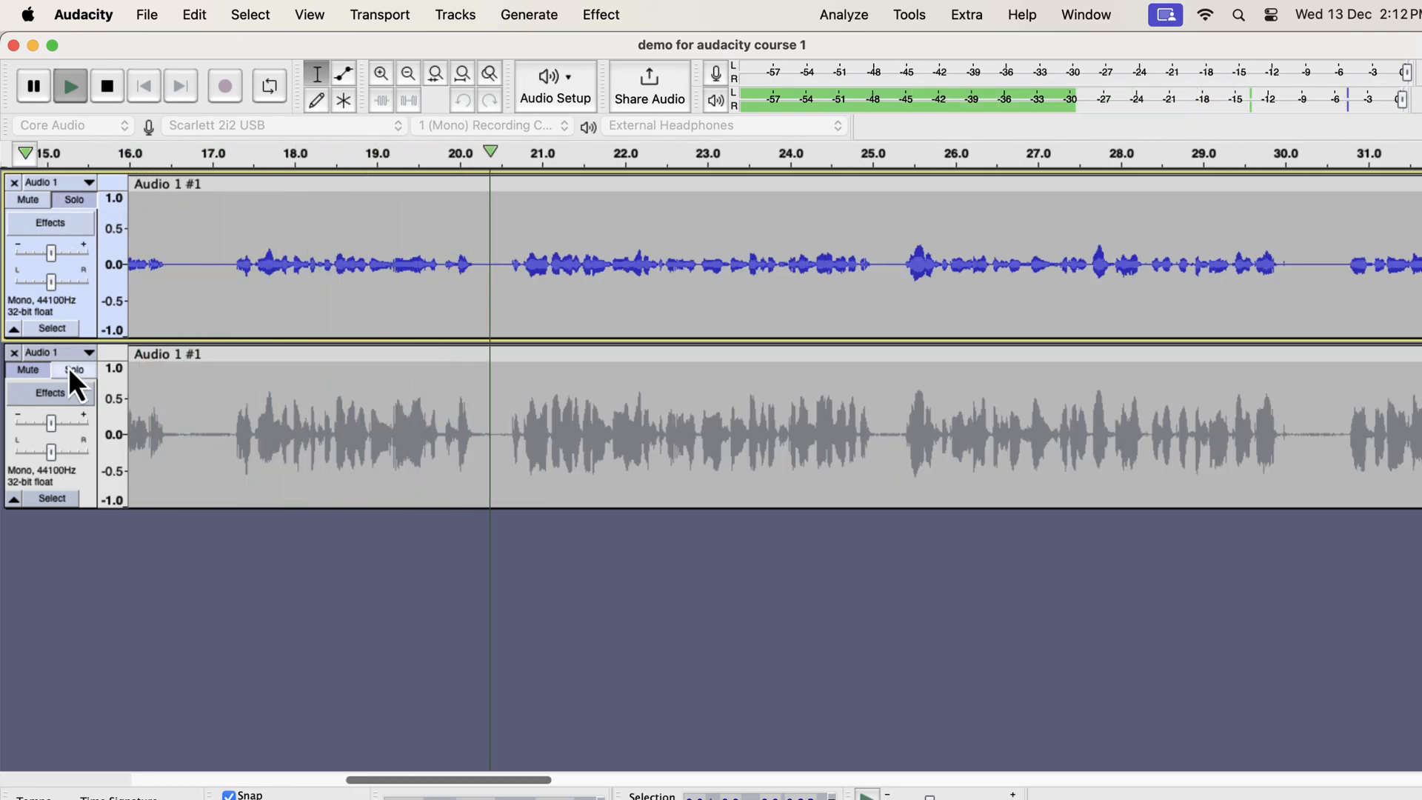
click(74, 368)
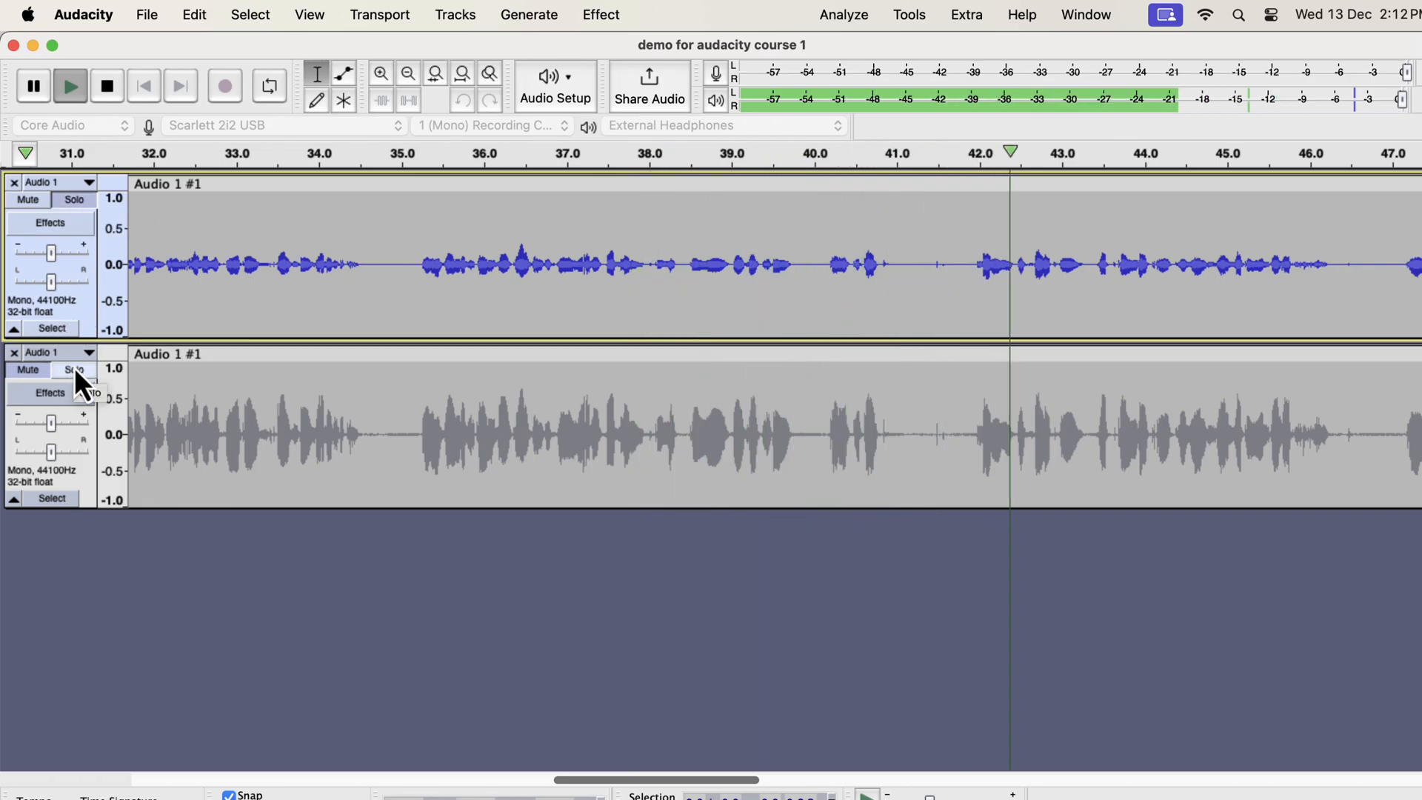
click(74, 369)
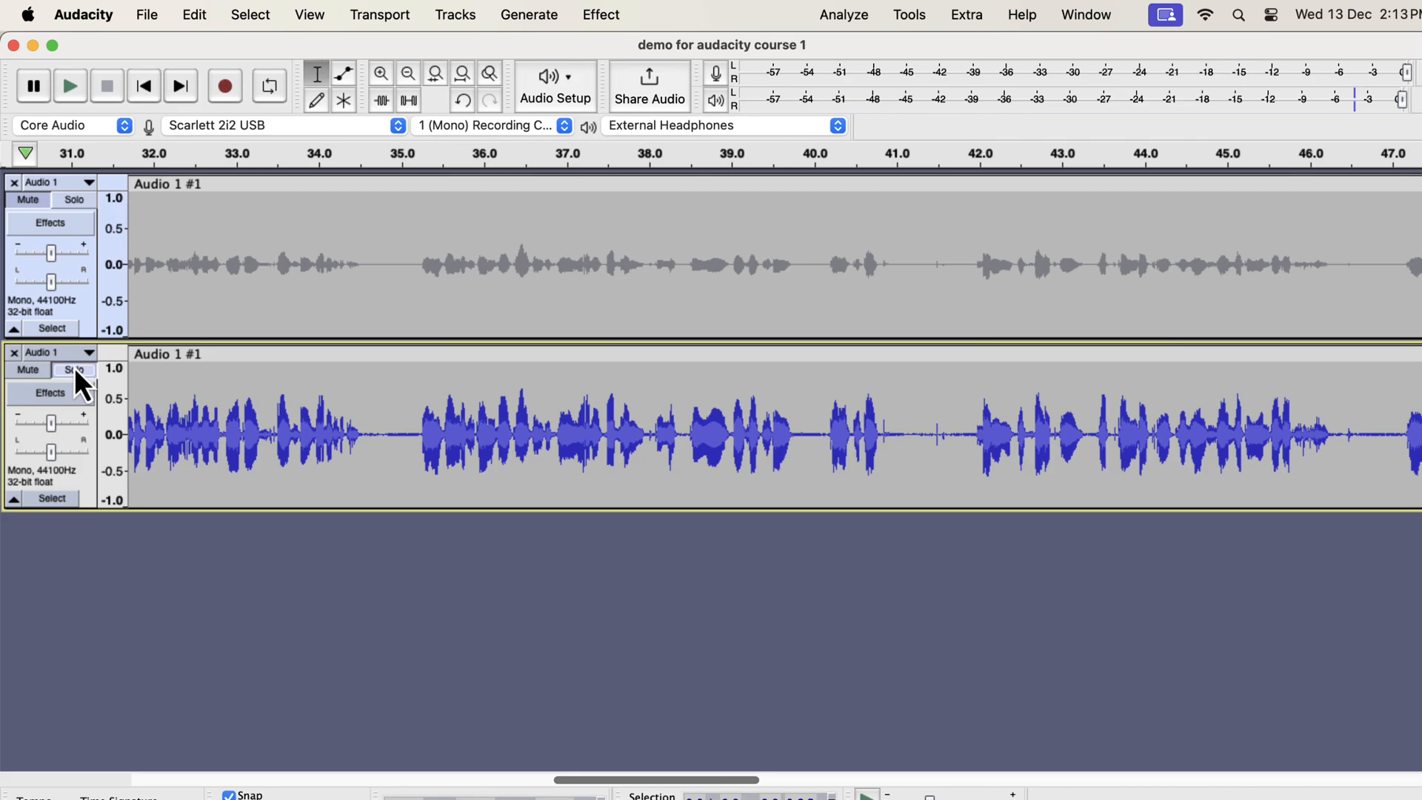
key(cmd+tab)
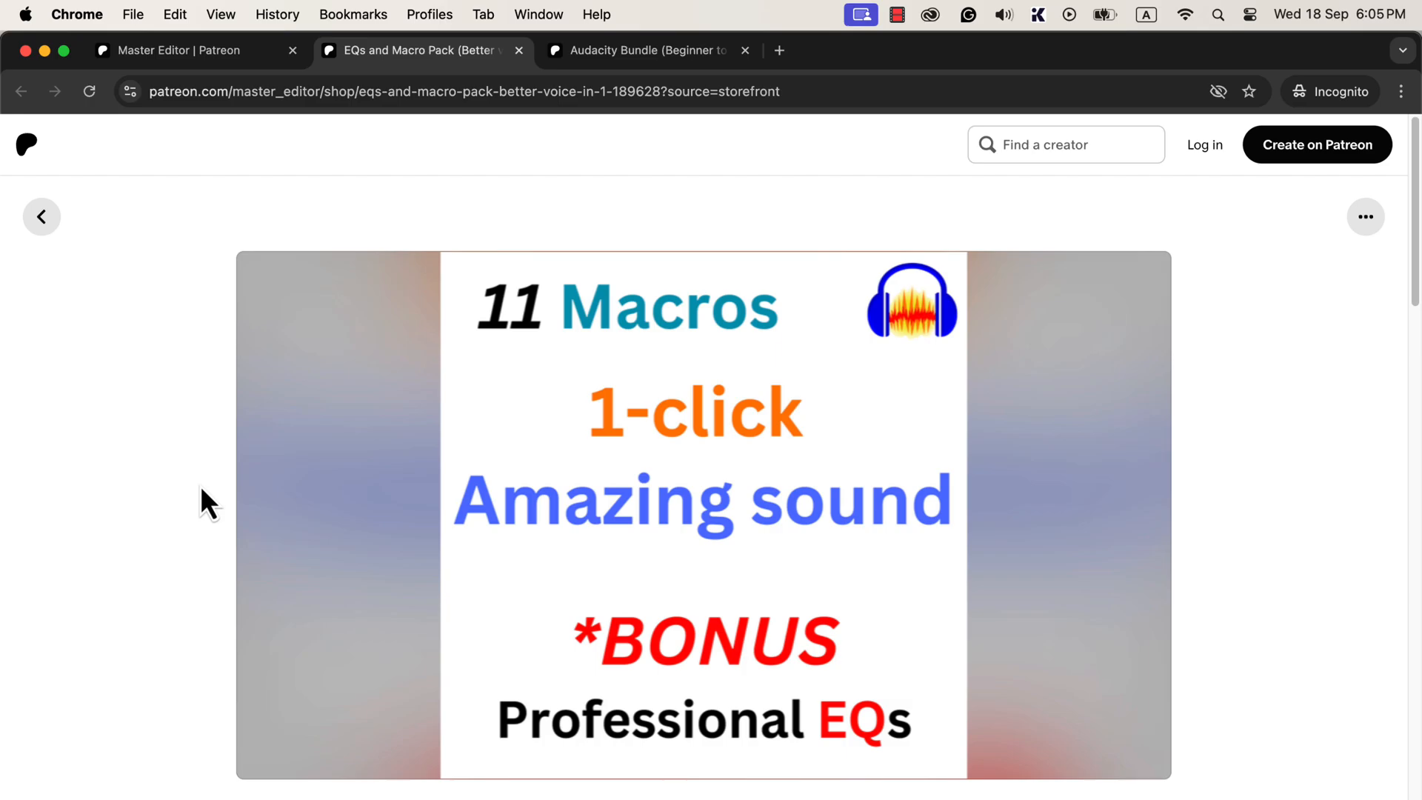
scroll(down, 3)
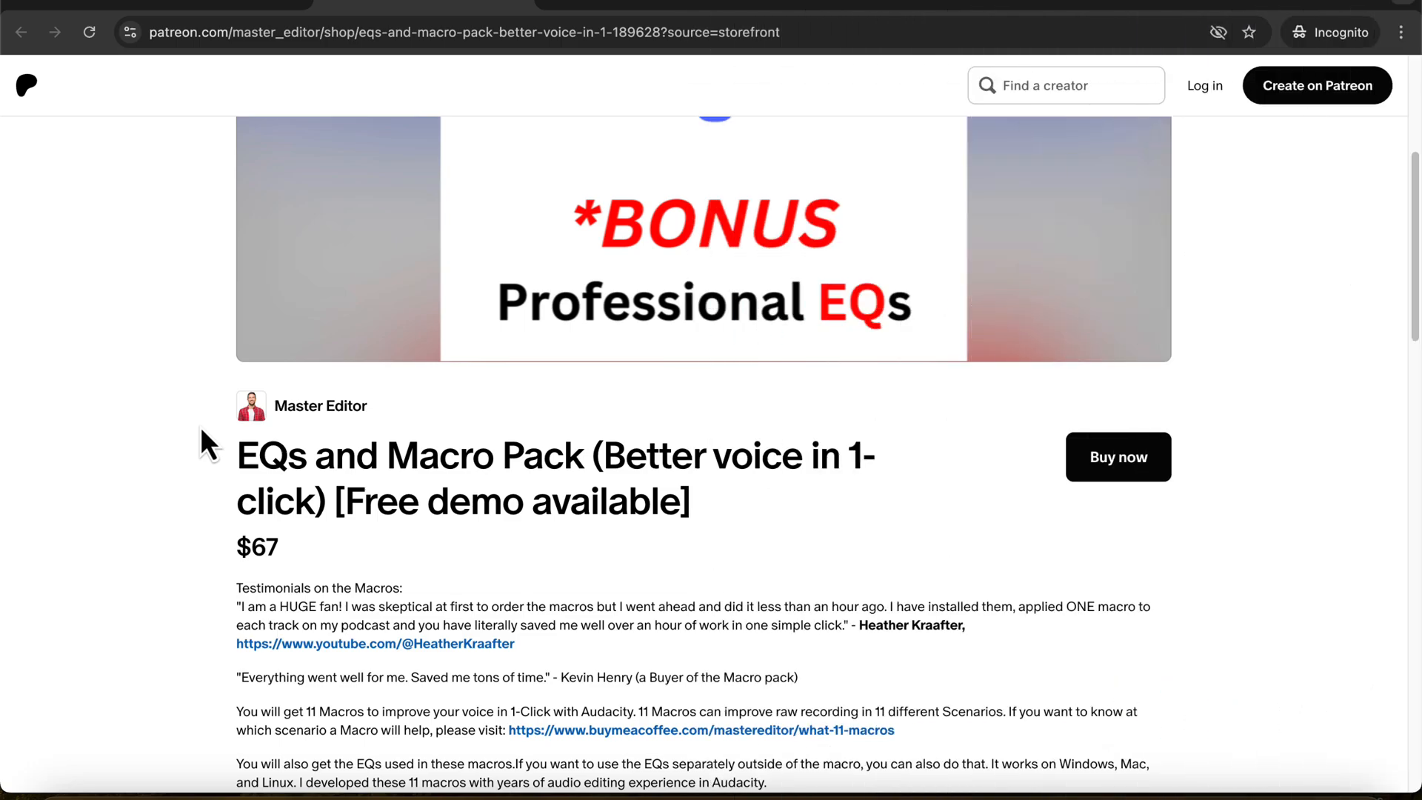
scroll(down, 3)
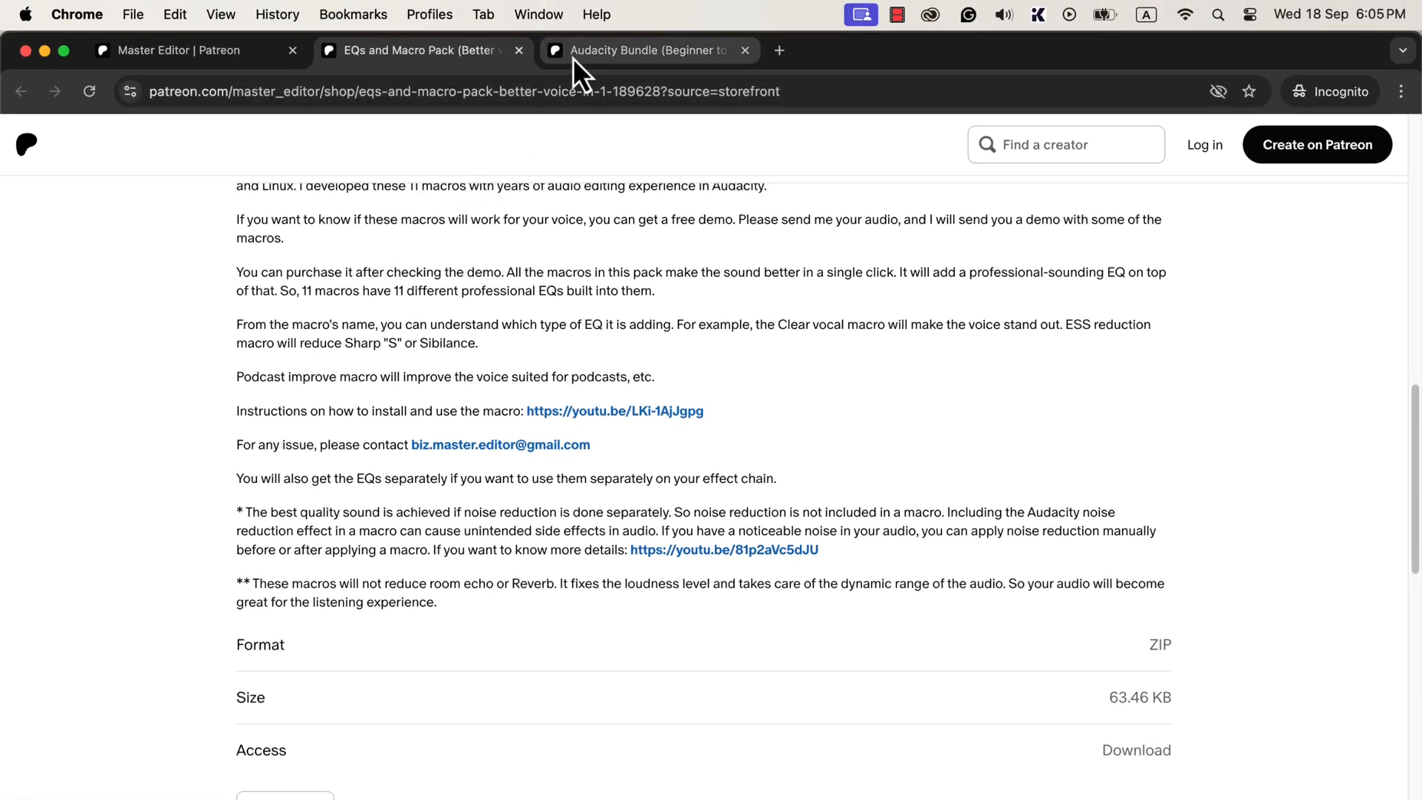
- Switch to the 'Audacity Bundle (Beginner to Advanced)' tab and scroll down
click(649, 49)
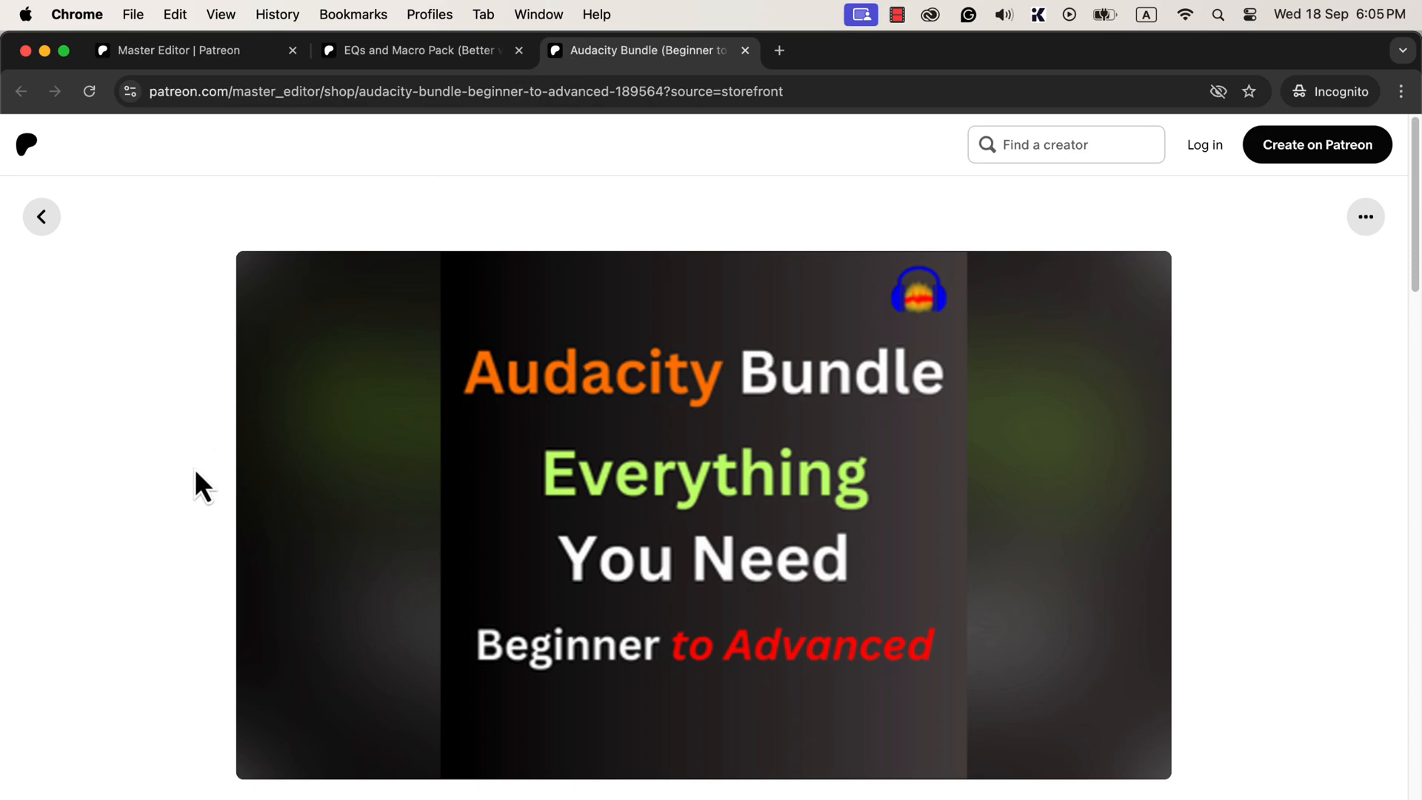
scroll(down, 3)
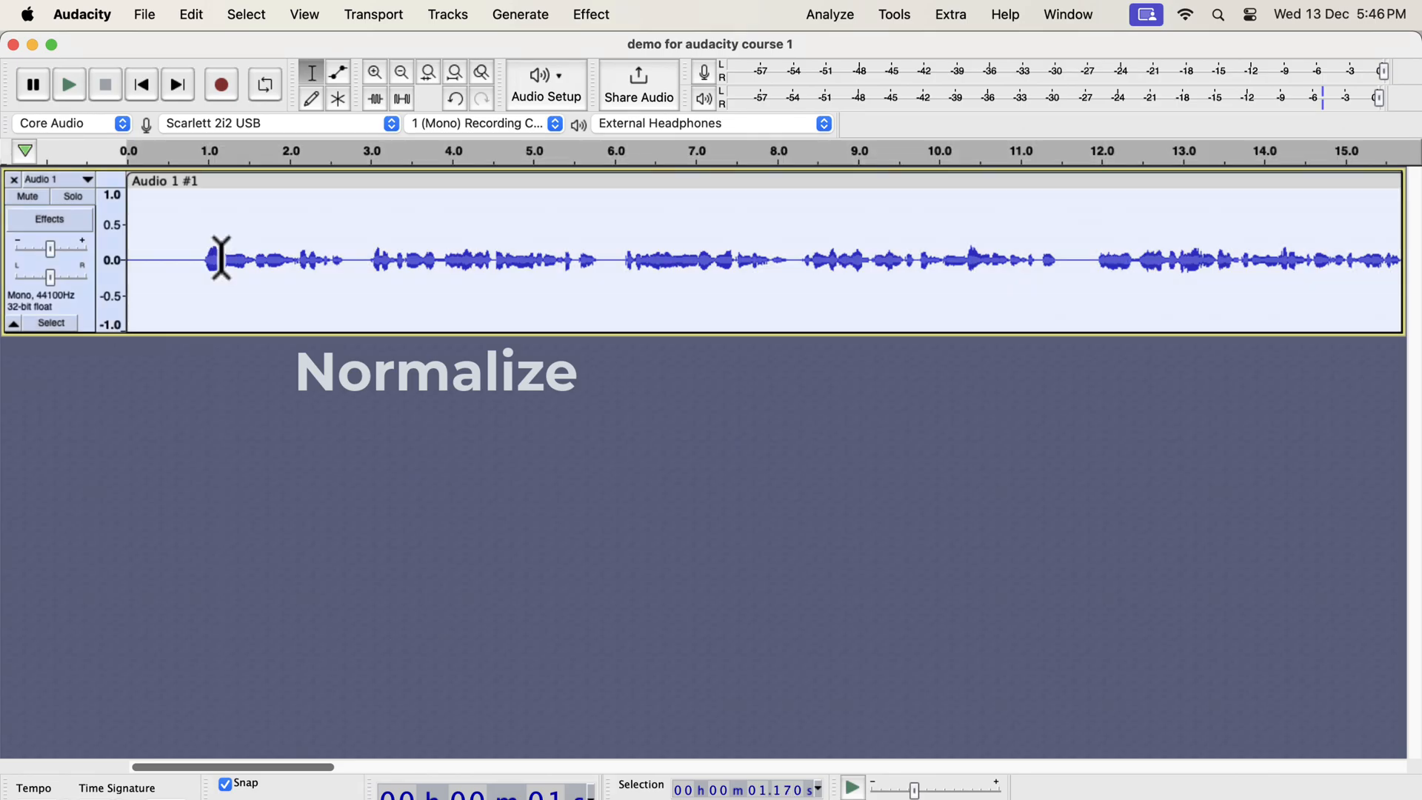
- Open Normalize with DC offset removal and a -3.0 dB peak target
click(591, 14)
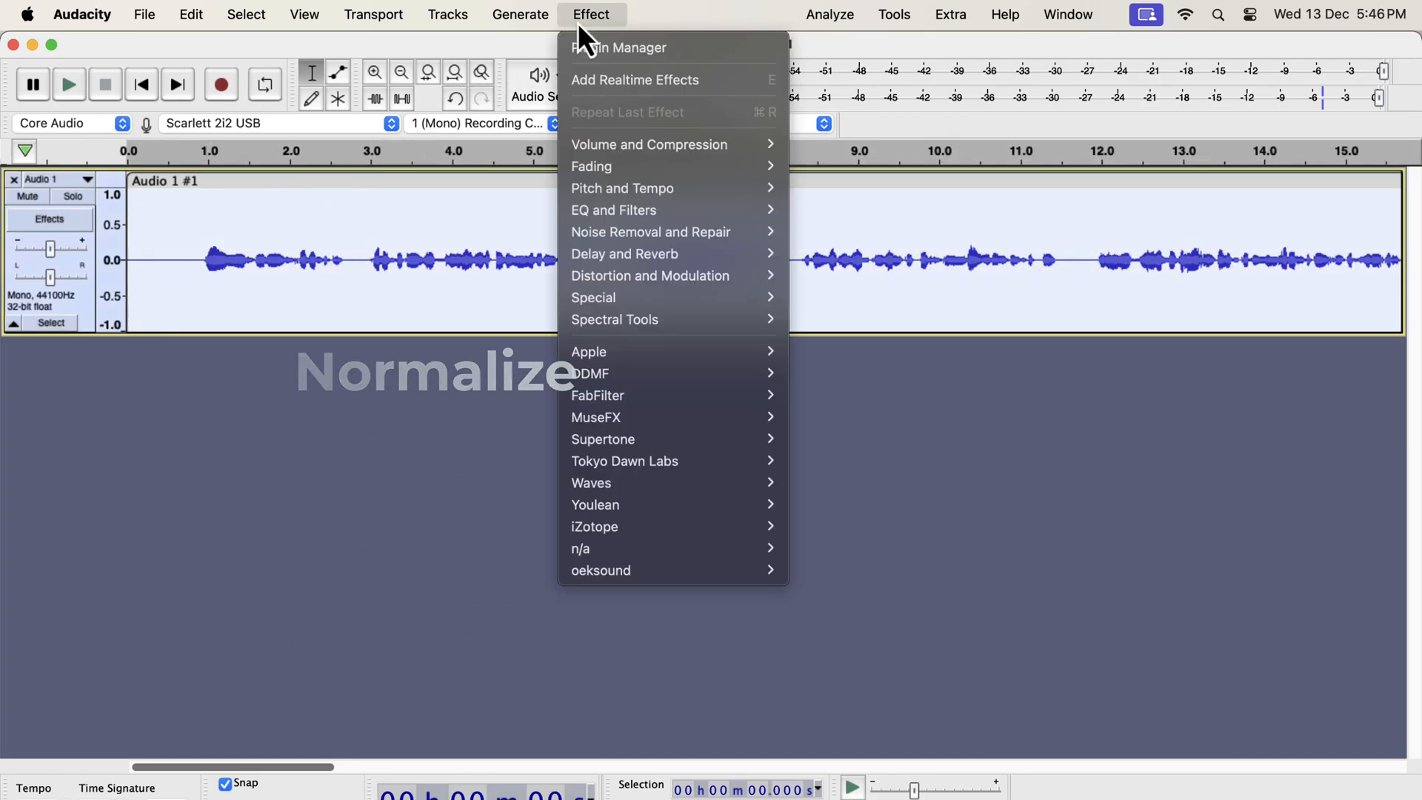
mouse_move(649, 144)
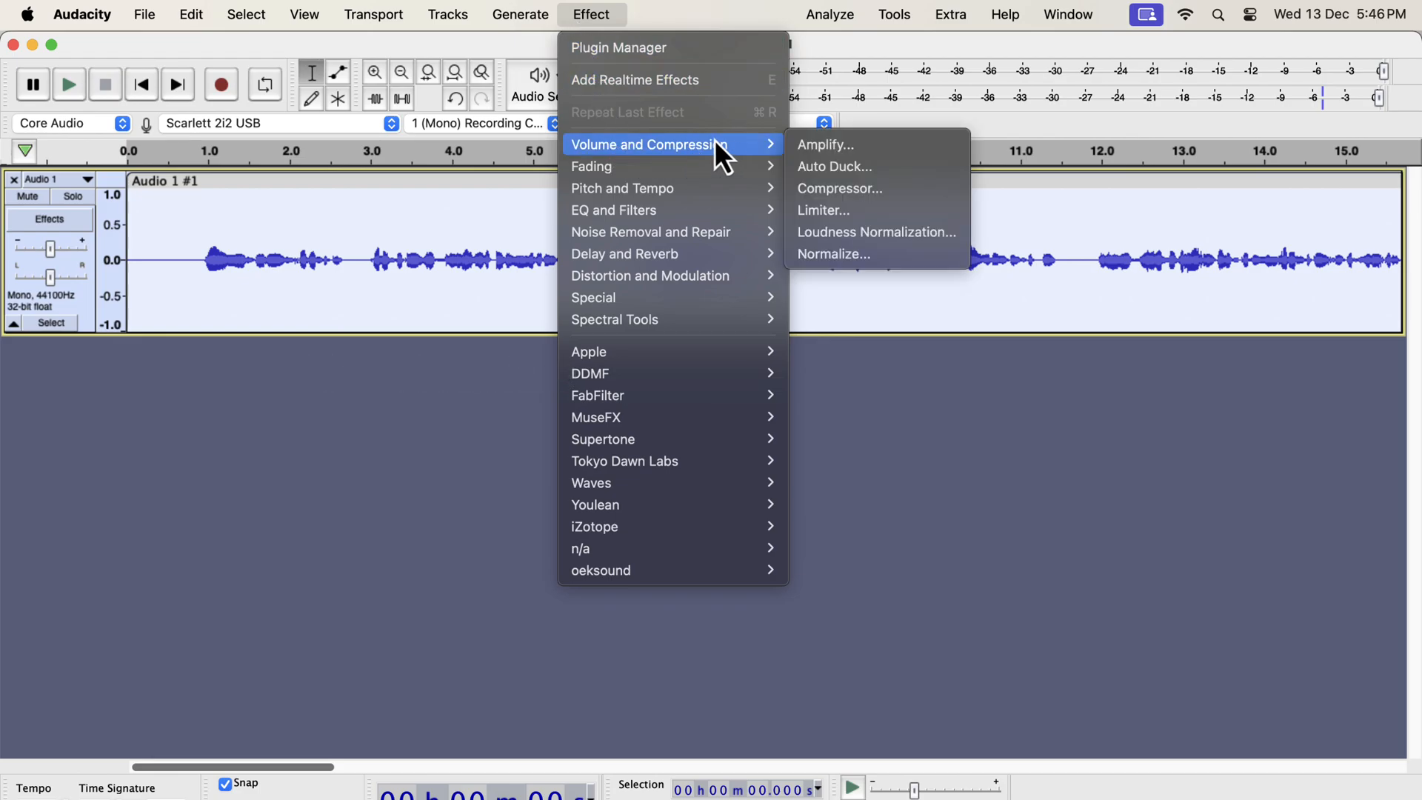
mouse_move(875, 254)
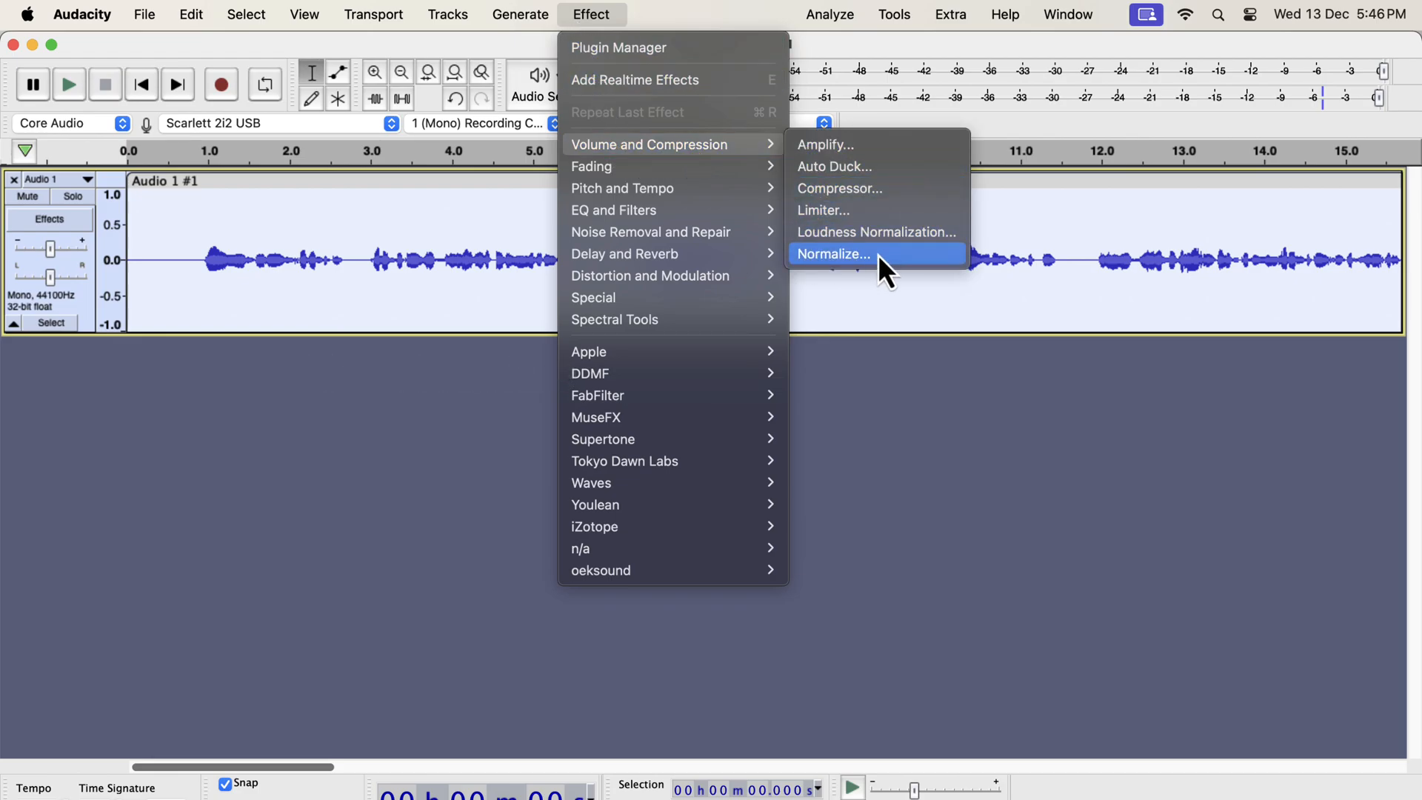
click(832, 254)
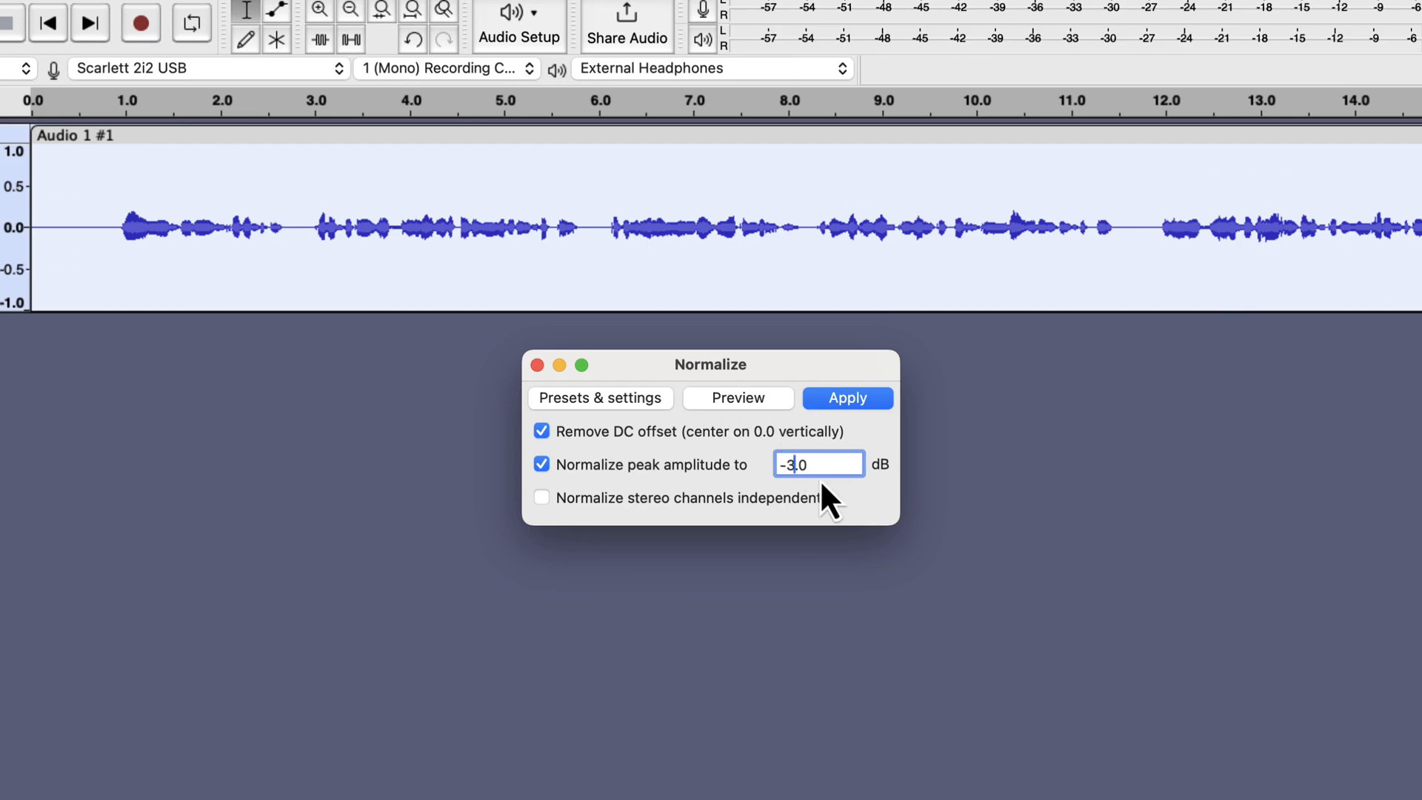
click(821, 463)
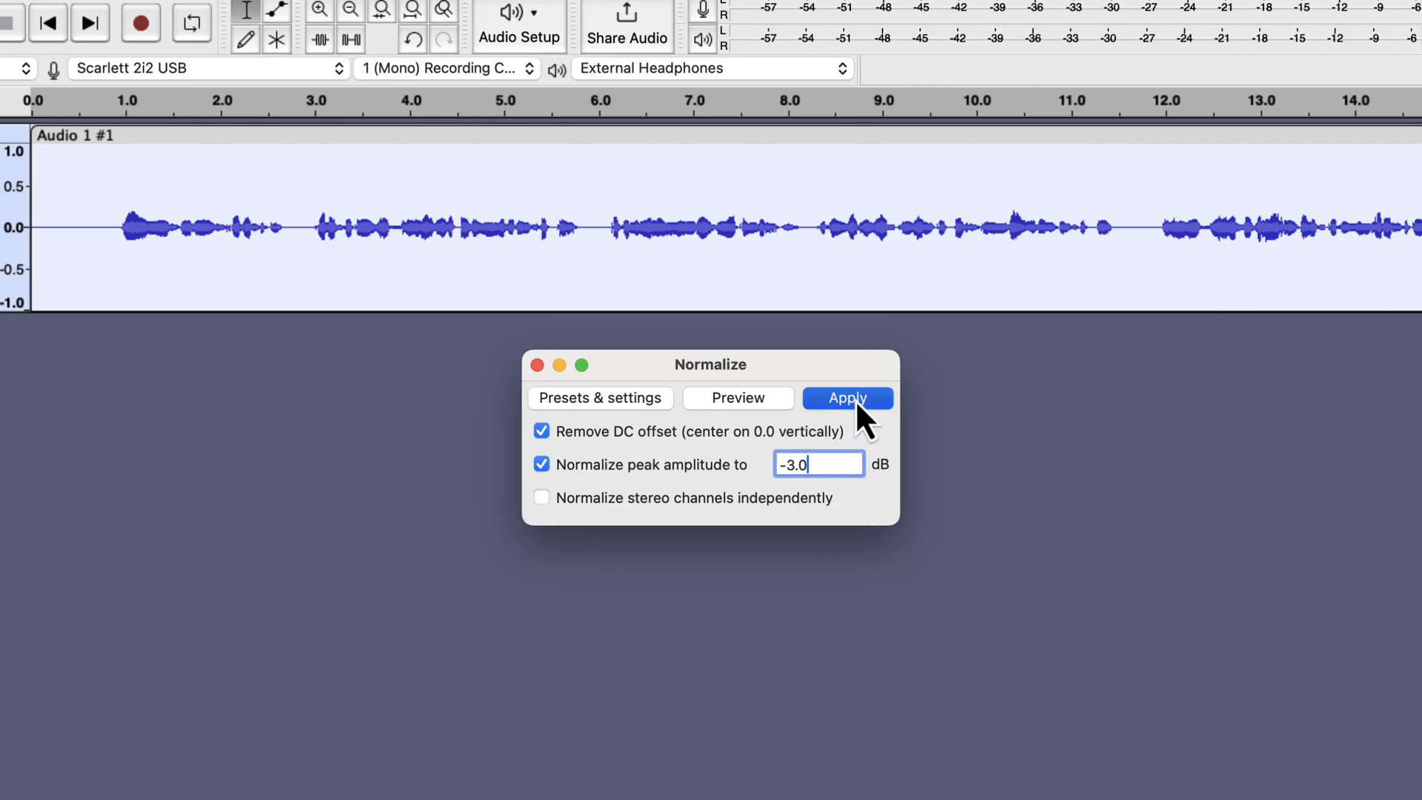
- Apply the -3 dB normalization, then select the silent stretch as a noise sample
click(846, 397)
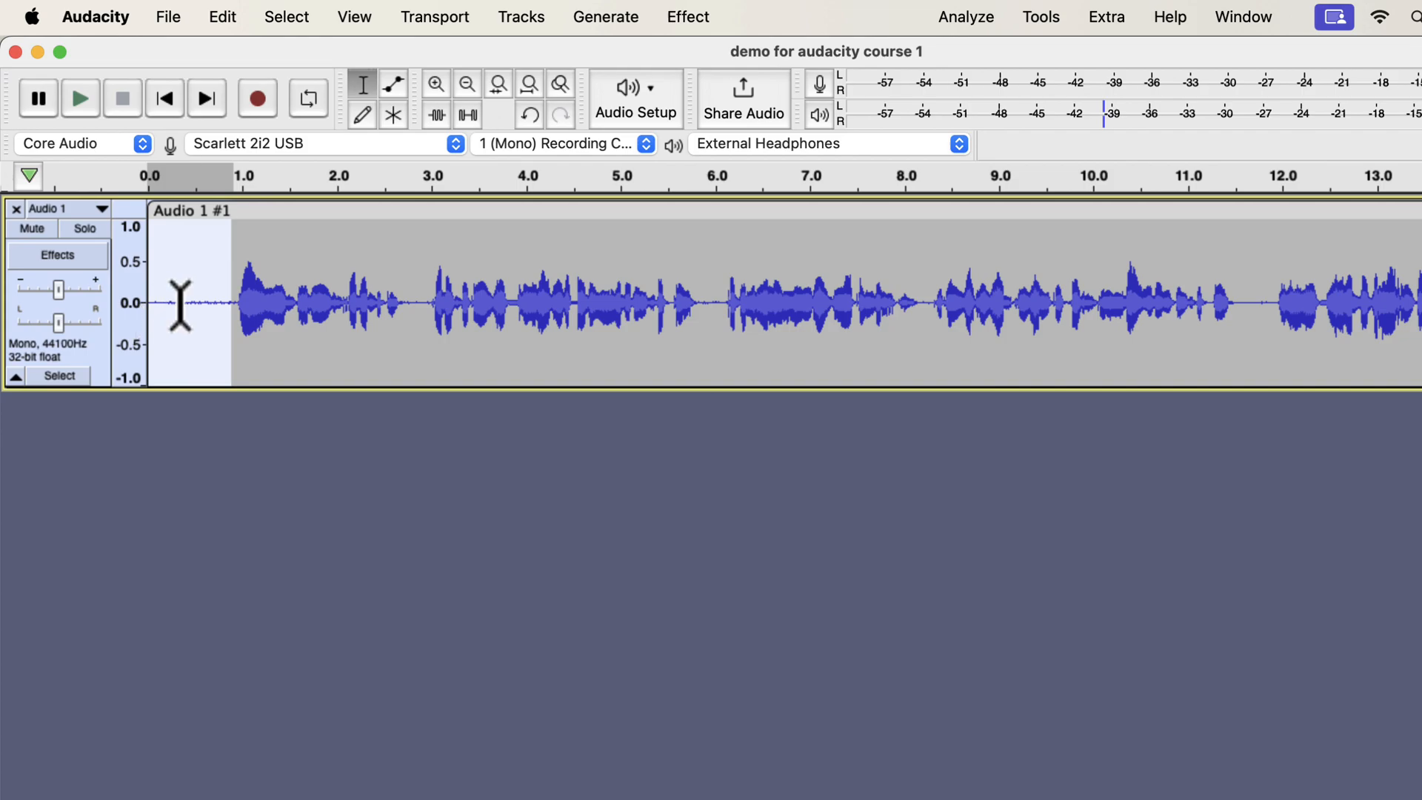
drag(179, 304, 395, 303)
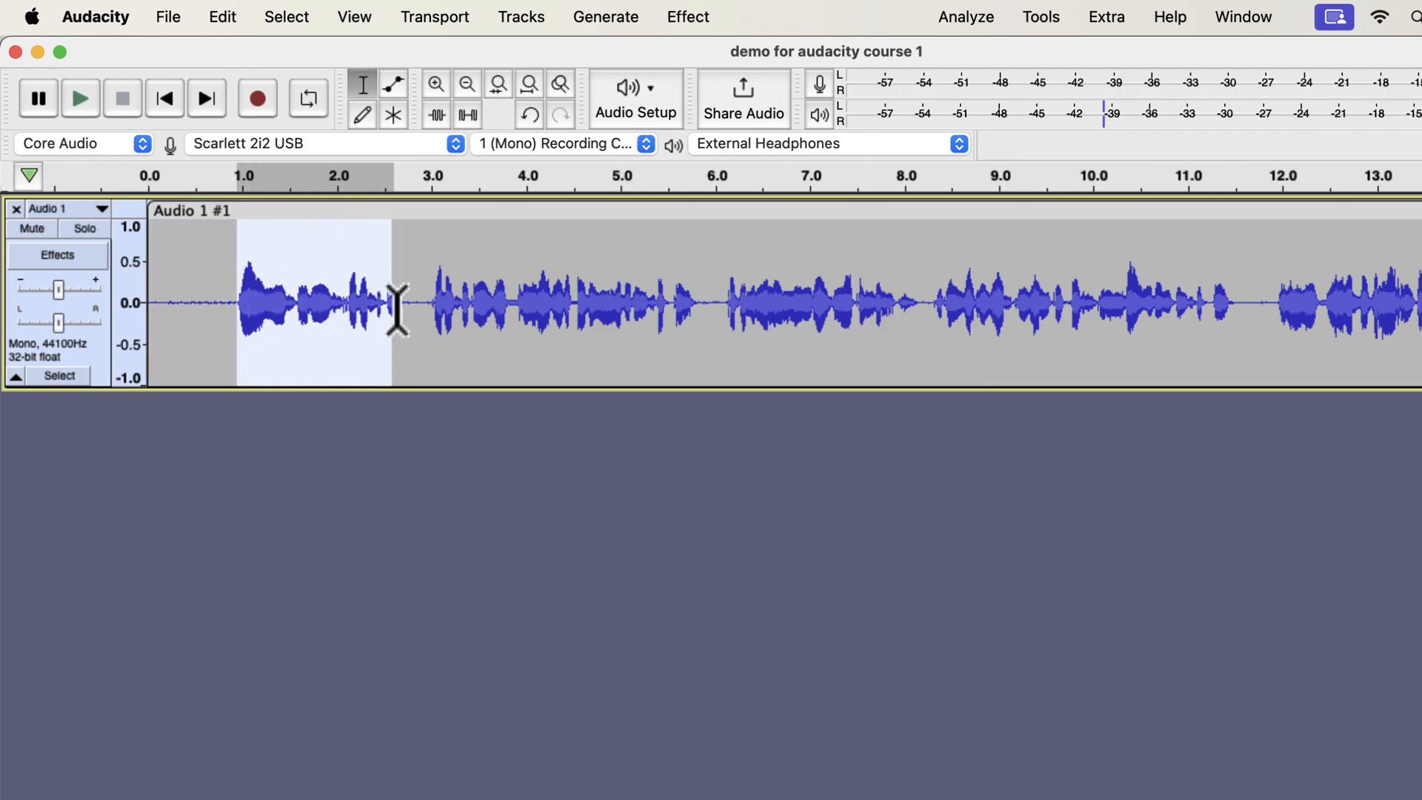
click(444, 300)
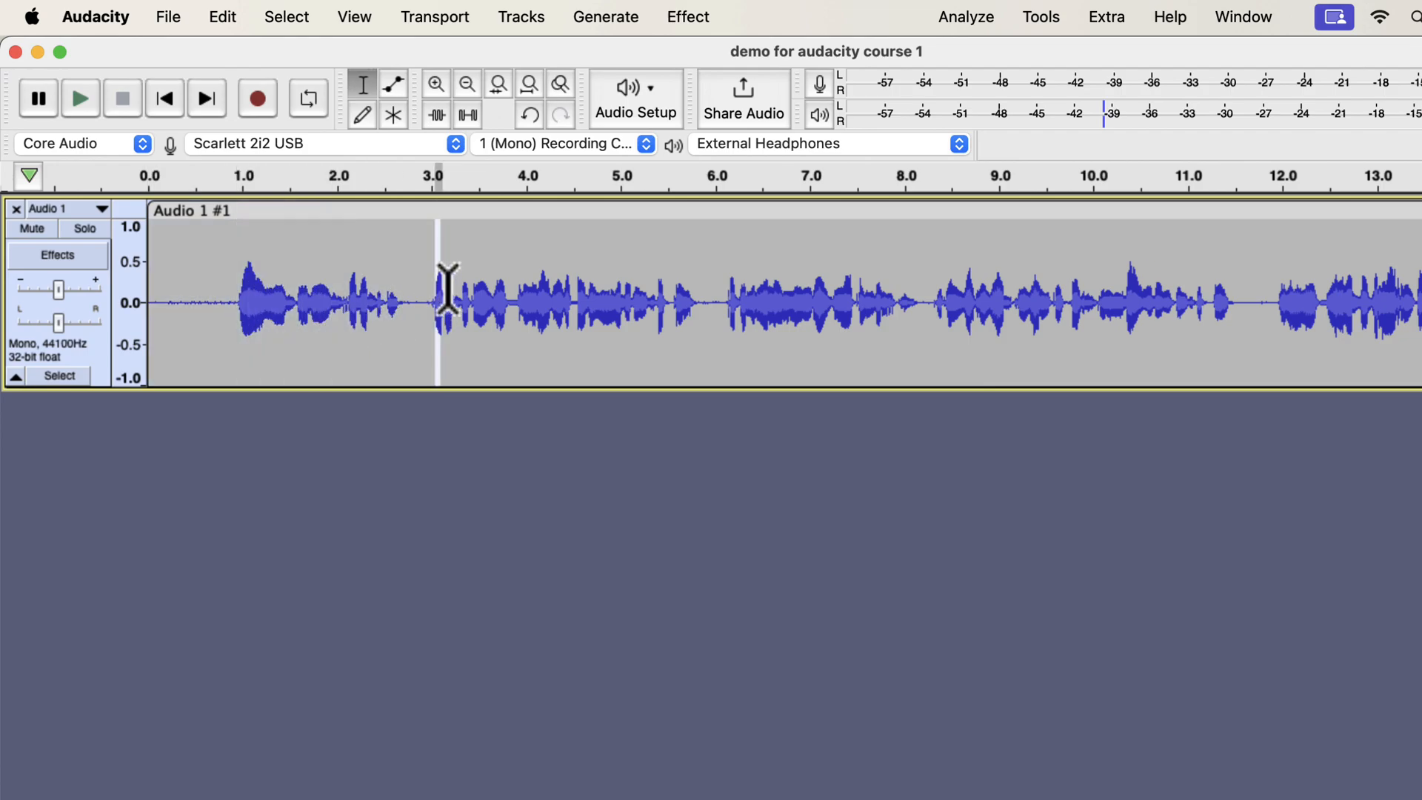
drag(440, 302, 671, 302)
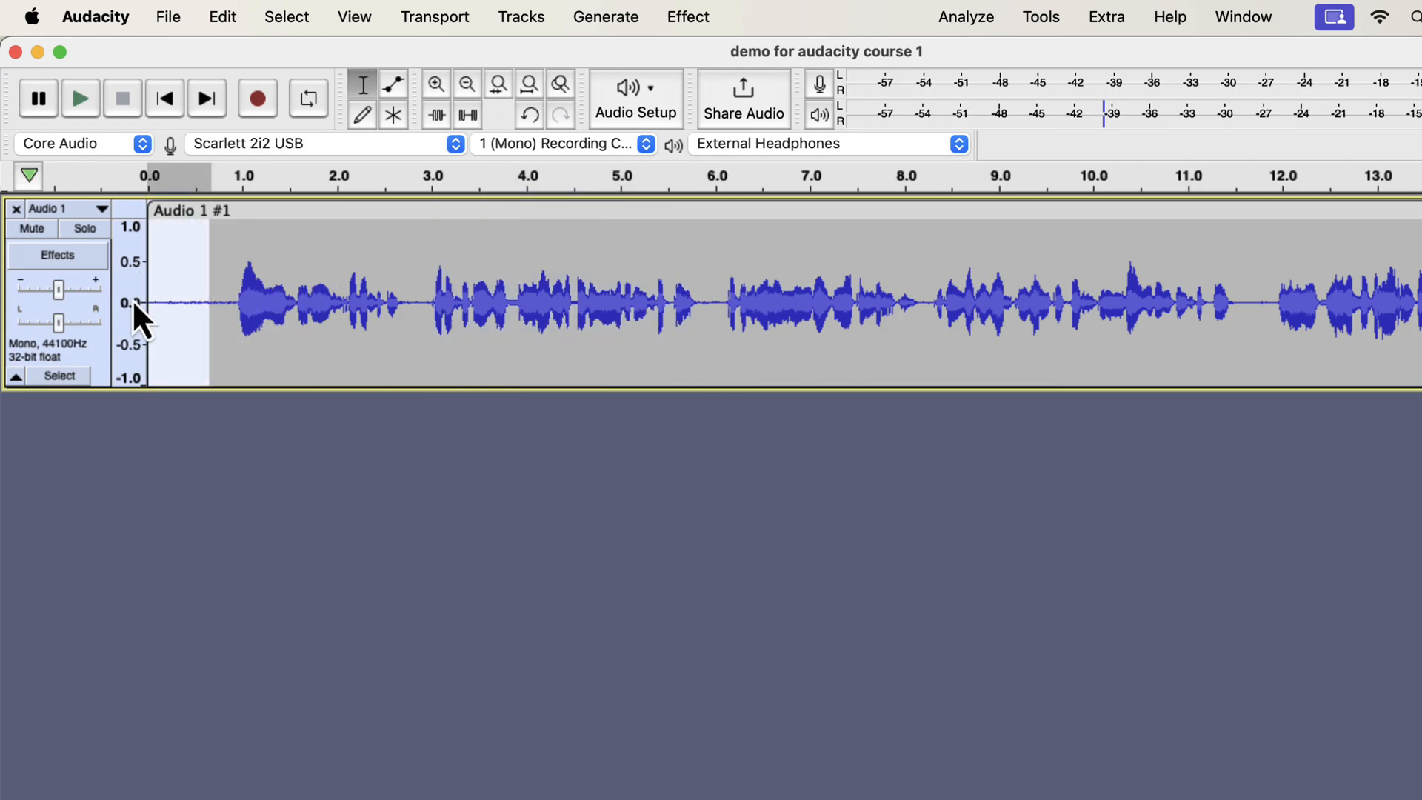
- Get a noise profile from the selected silence in Noise Reduction
click(688, 16)
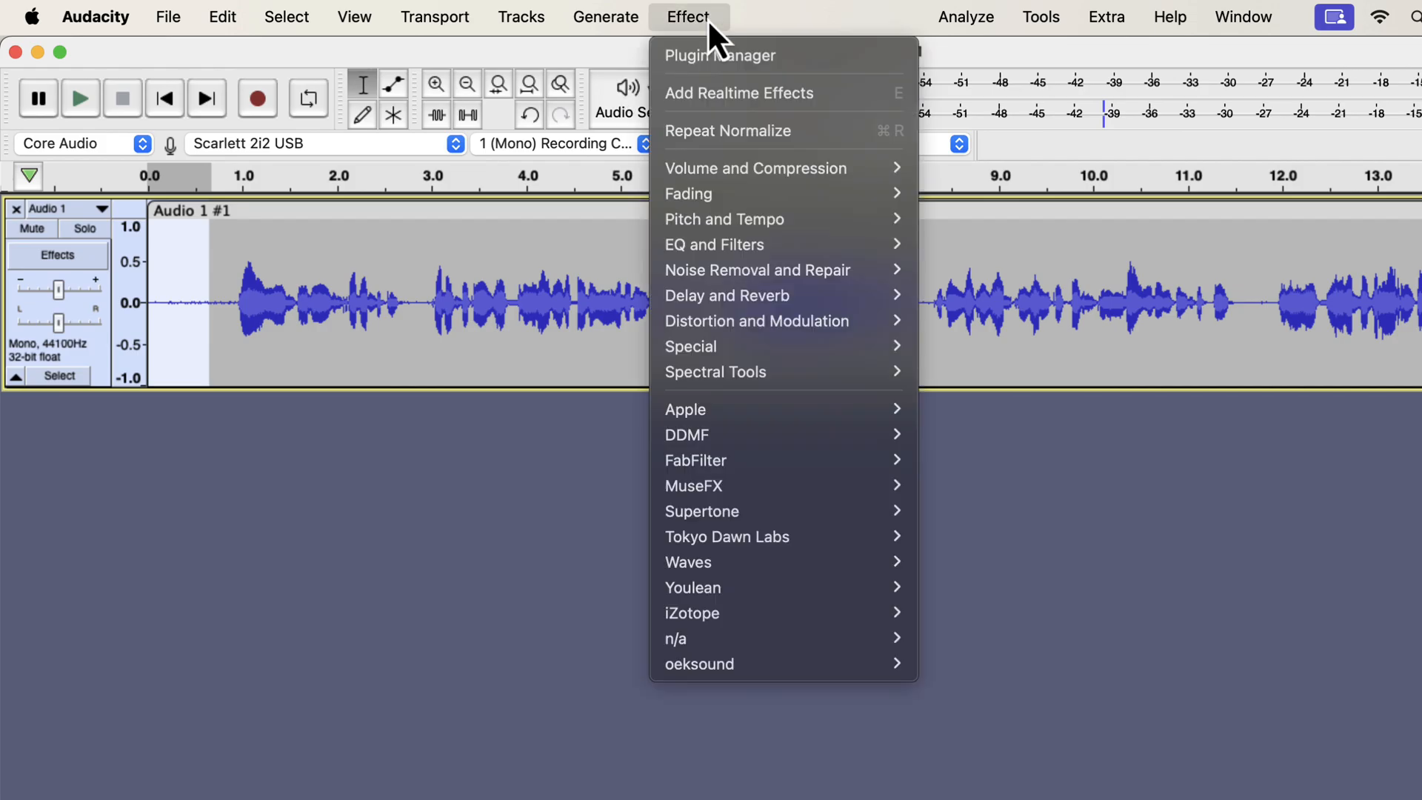
mouse_move(757, 270)
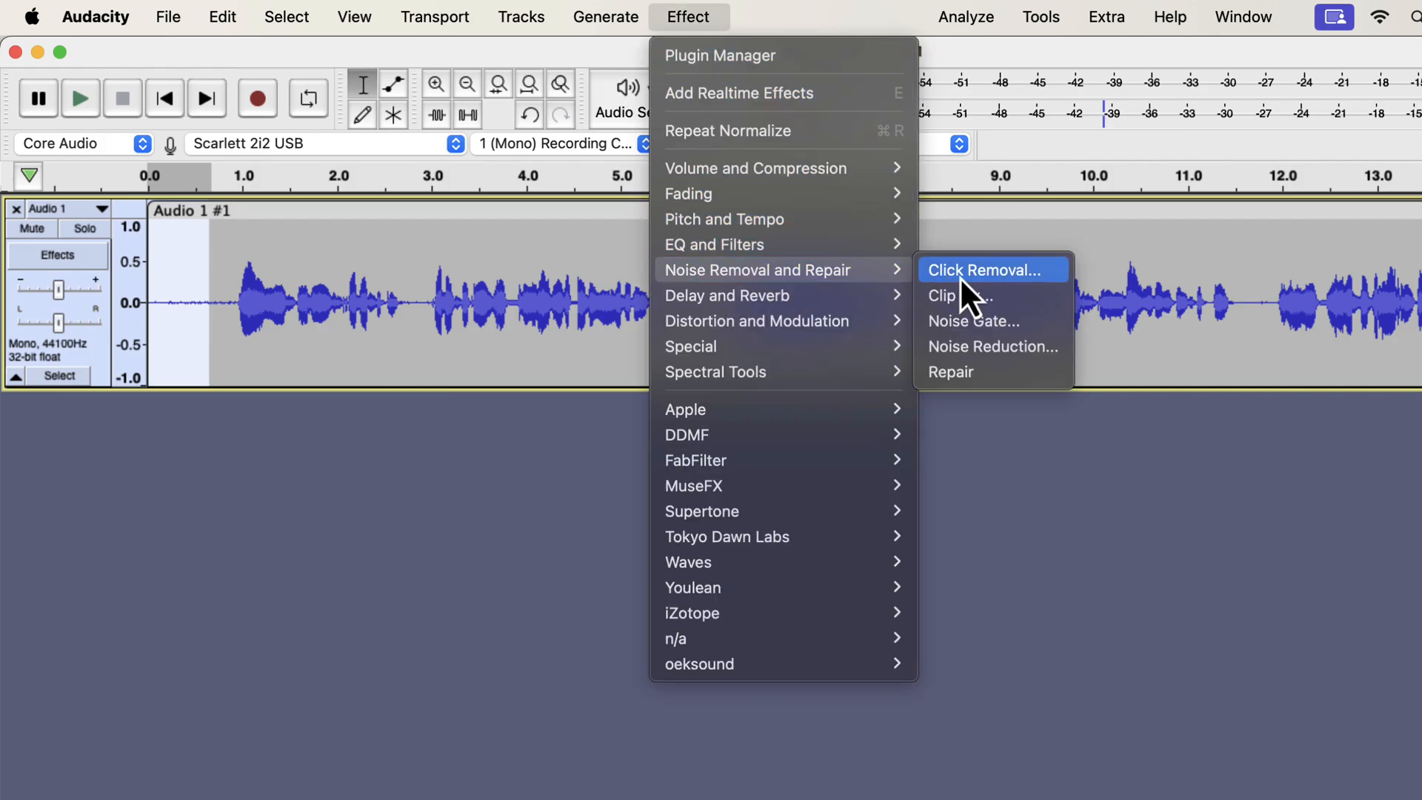
click(991, 347)
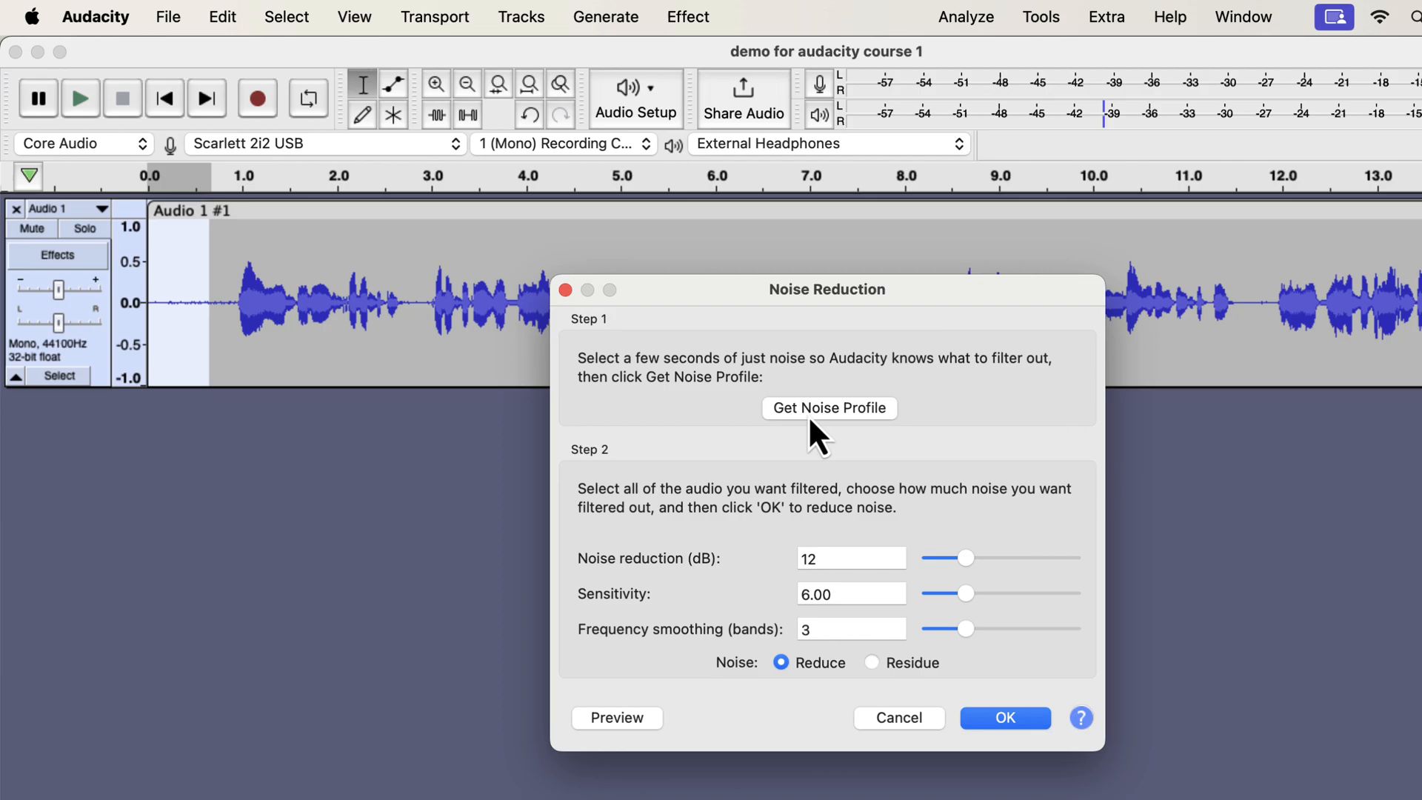
click(1003, 718)
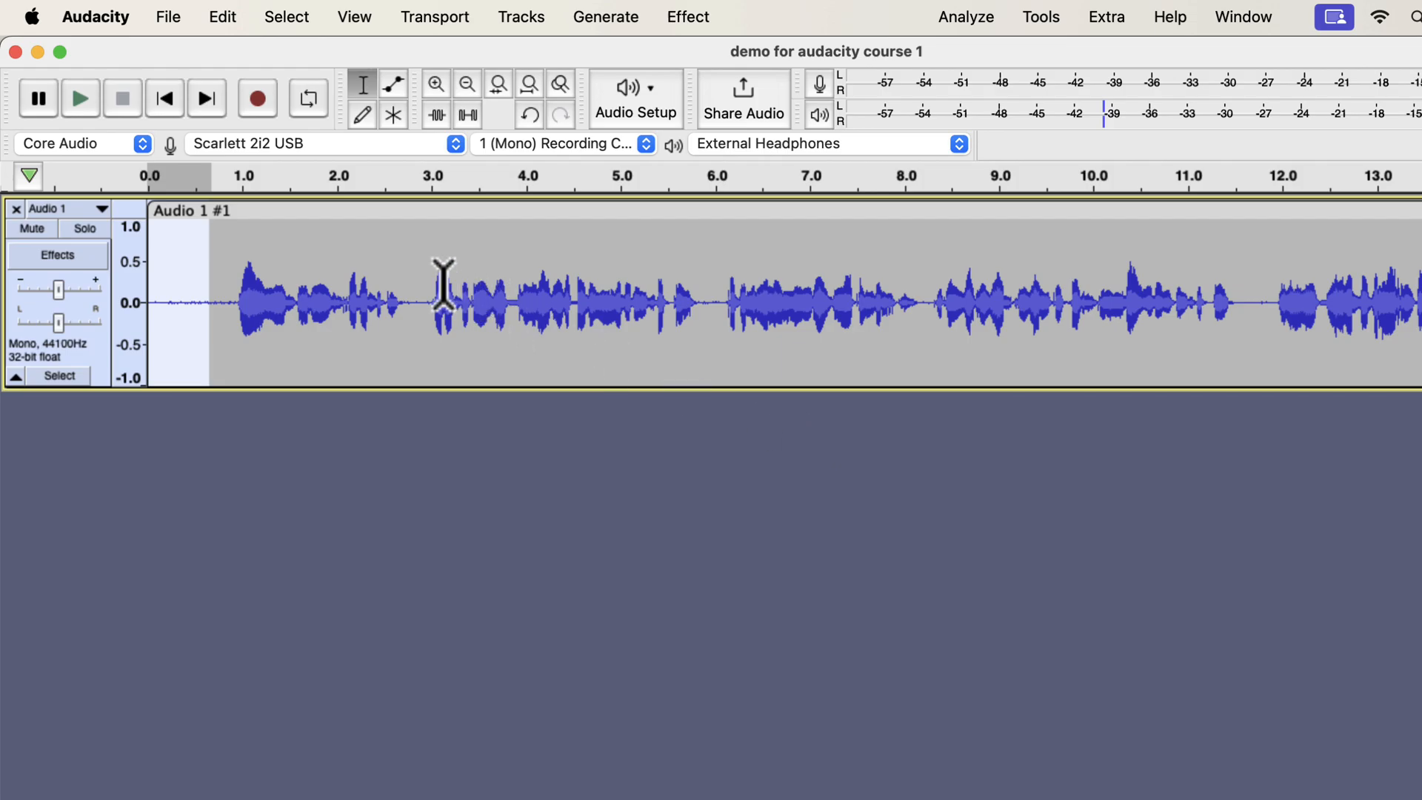
- Select the whole voice track and reopen the Noise Reduction dialog
click(440, 299)
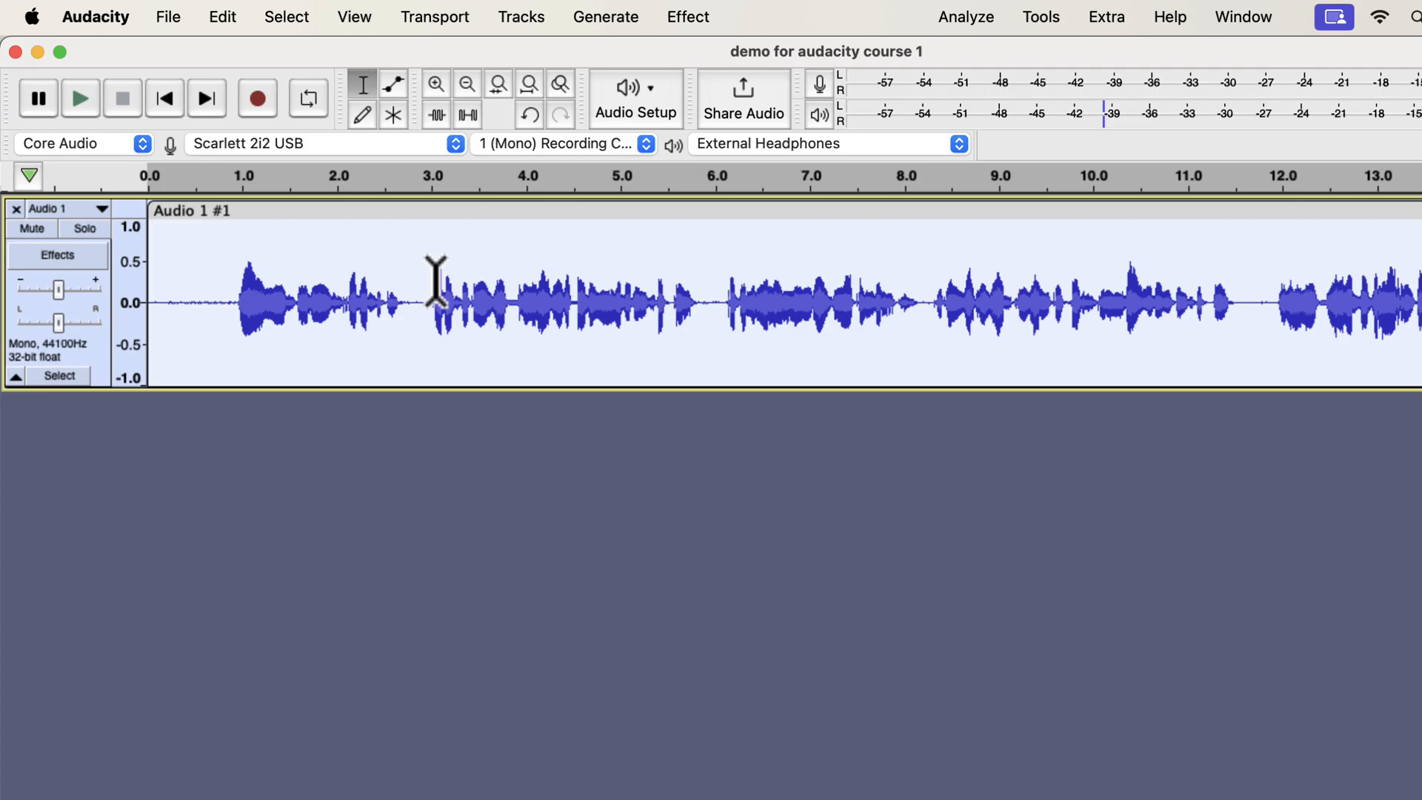
click(687, 16)
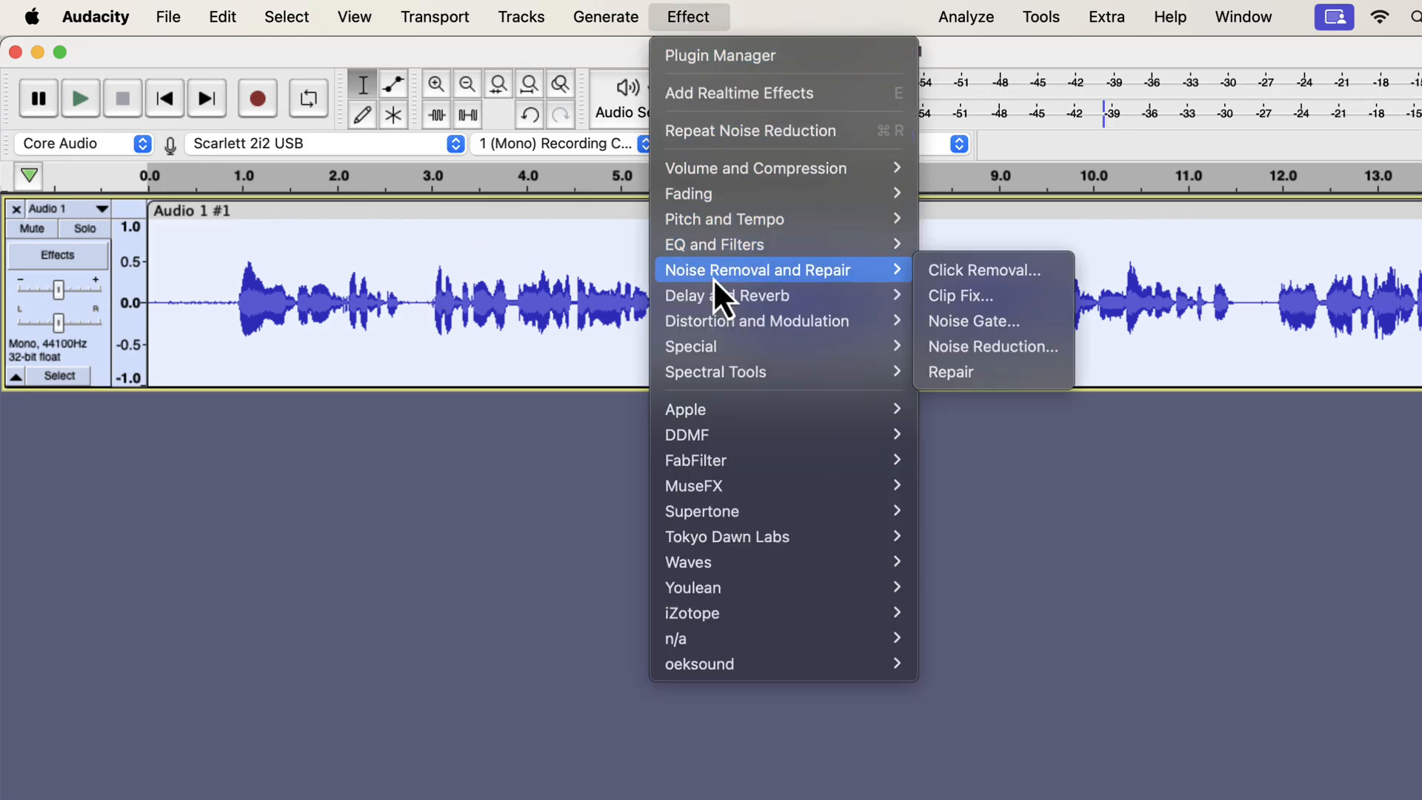
mouse_move(975, 346)
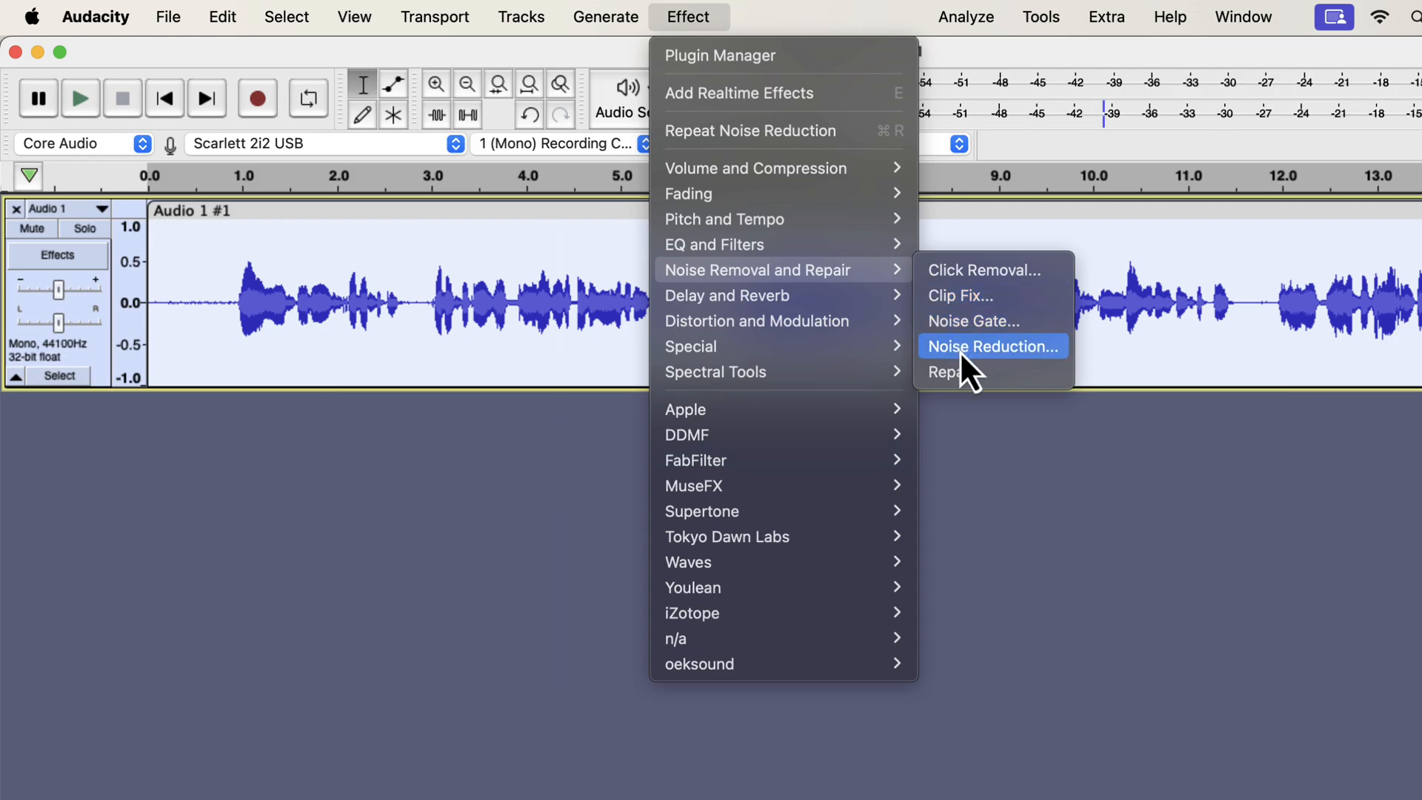
click(990, 347)
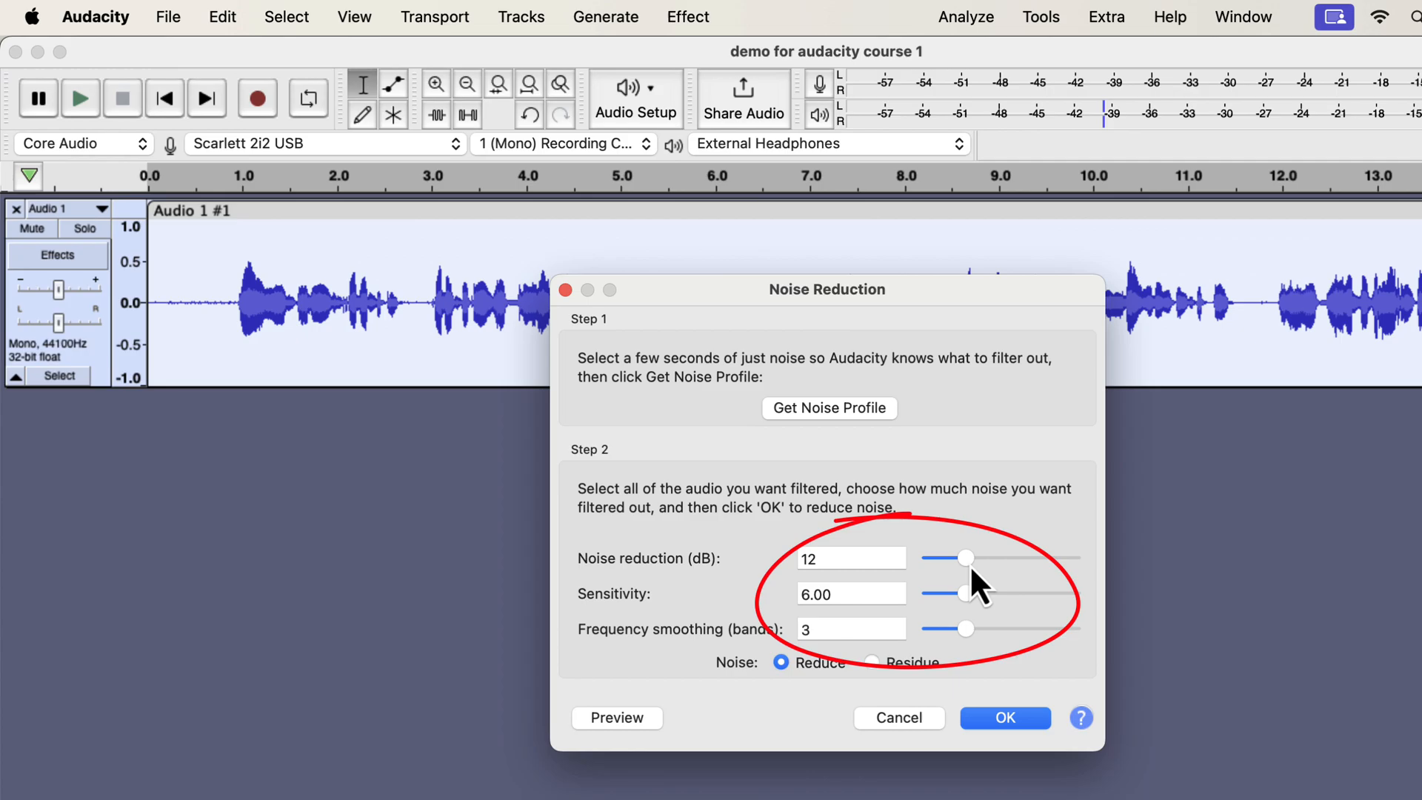
- Set frequency smoothing to 6 bands, keeping noise reduction at 12 dB and sensitivity 6
drag(965, 558, 945, 558)
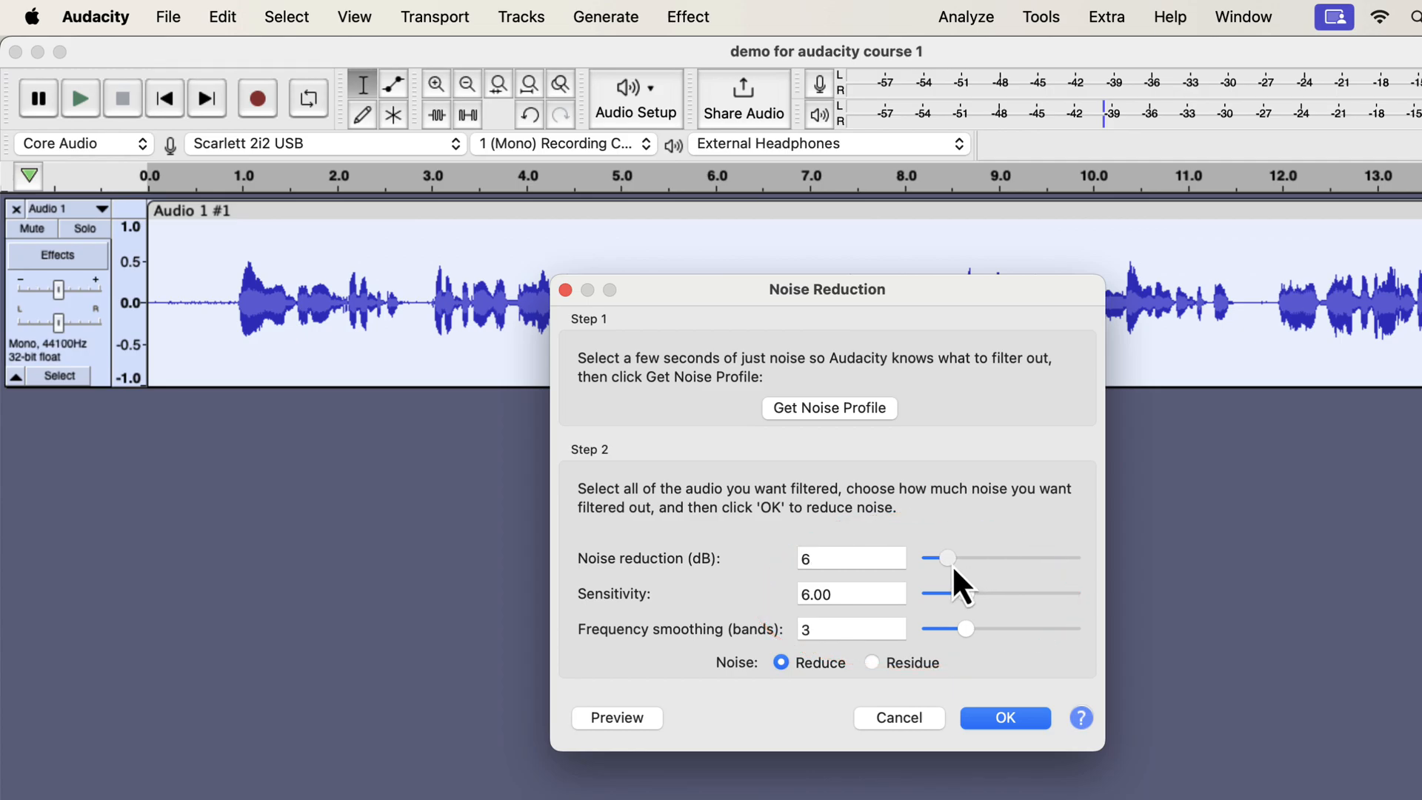
mouse_move(975, 649)
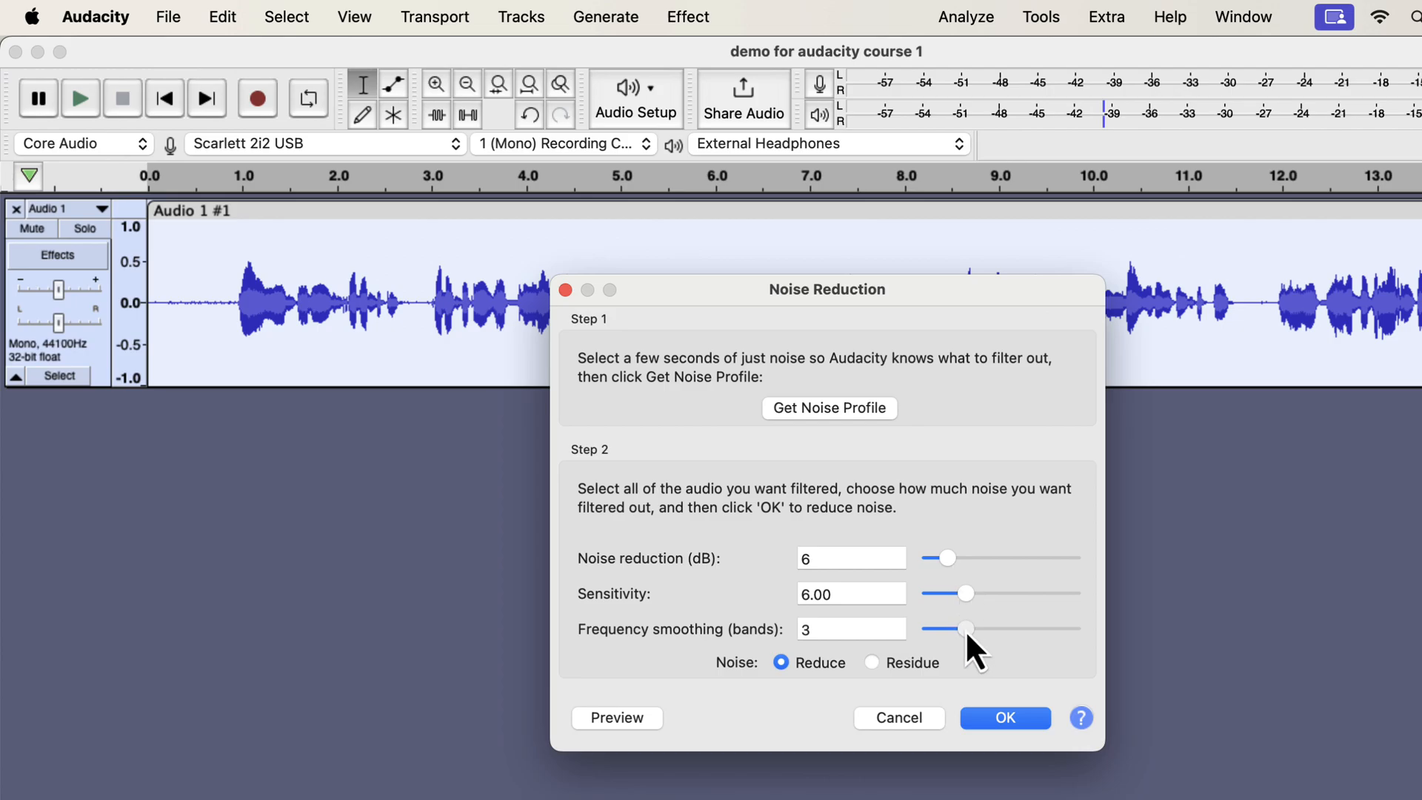
drag(966, 627, 989, 627)
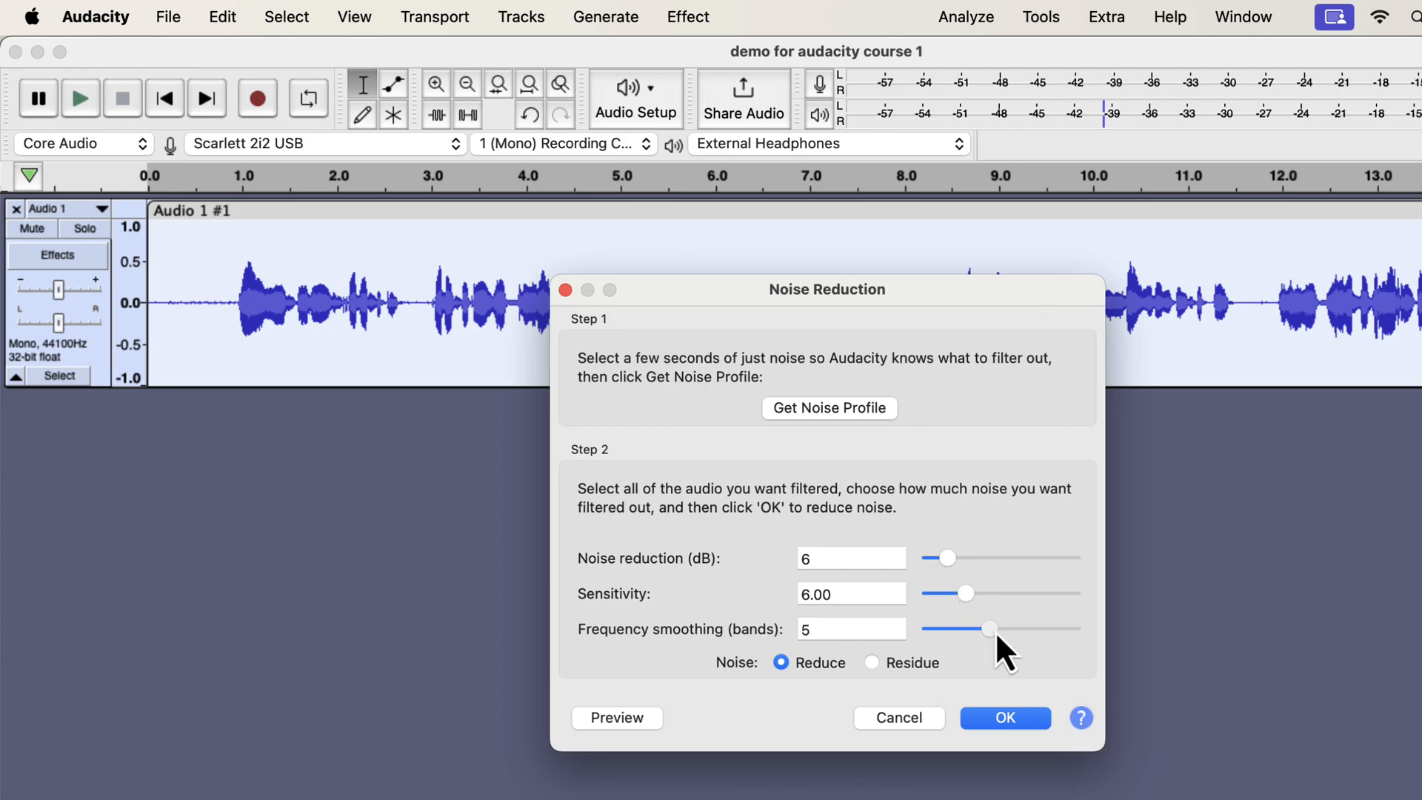
drag(985, 629, 997, 629)
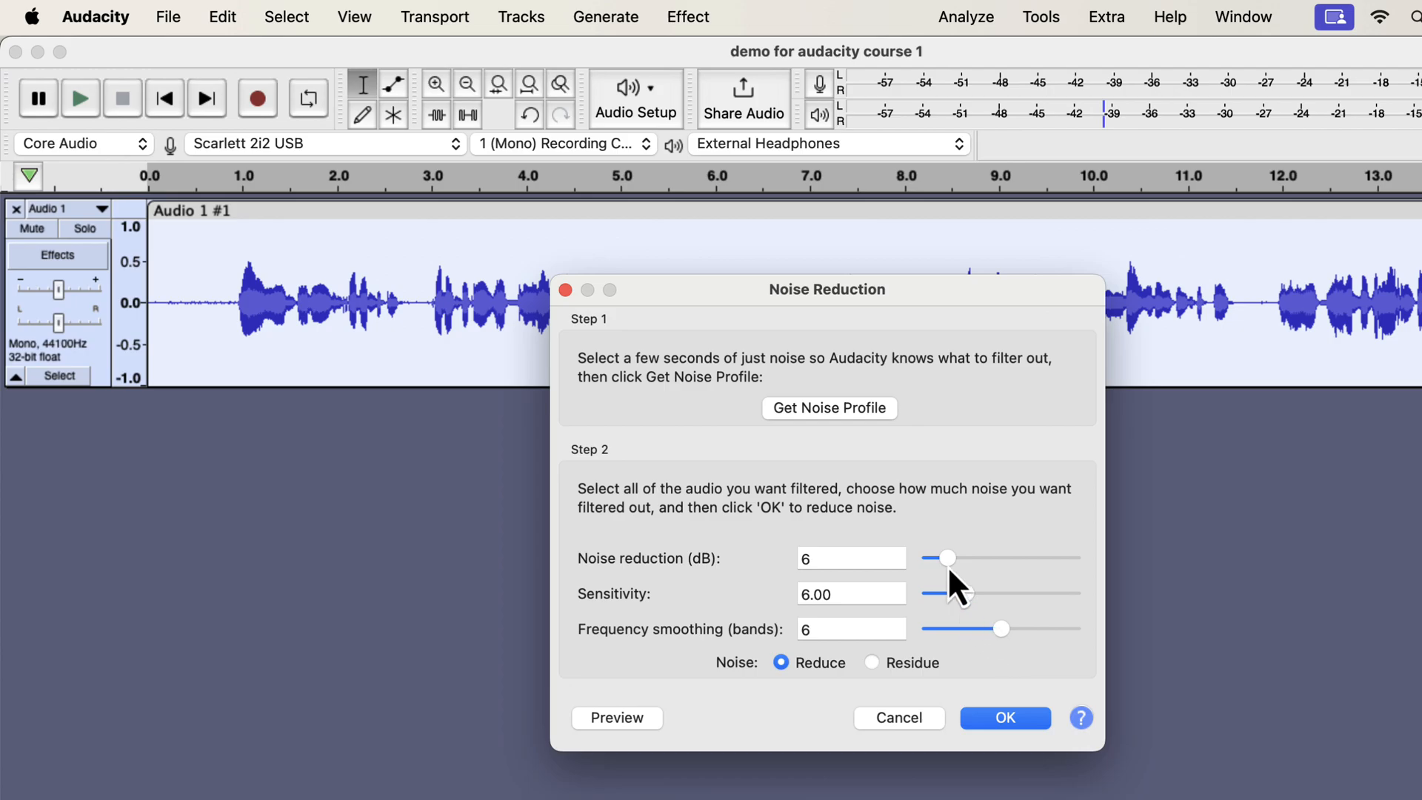
drag(947, 557, 968, 558)
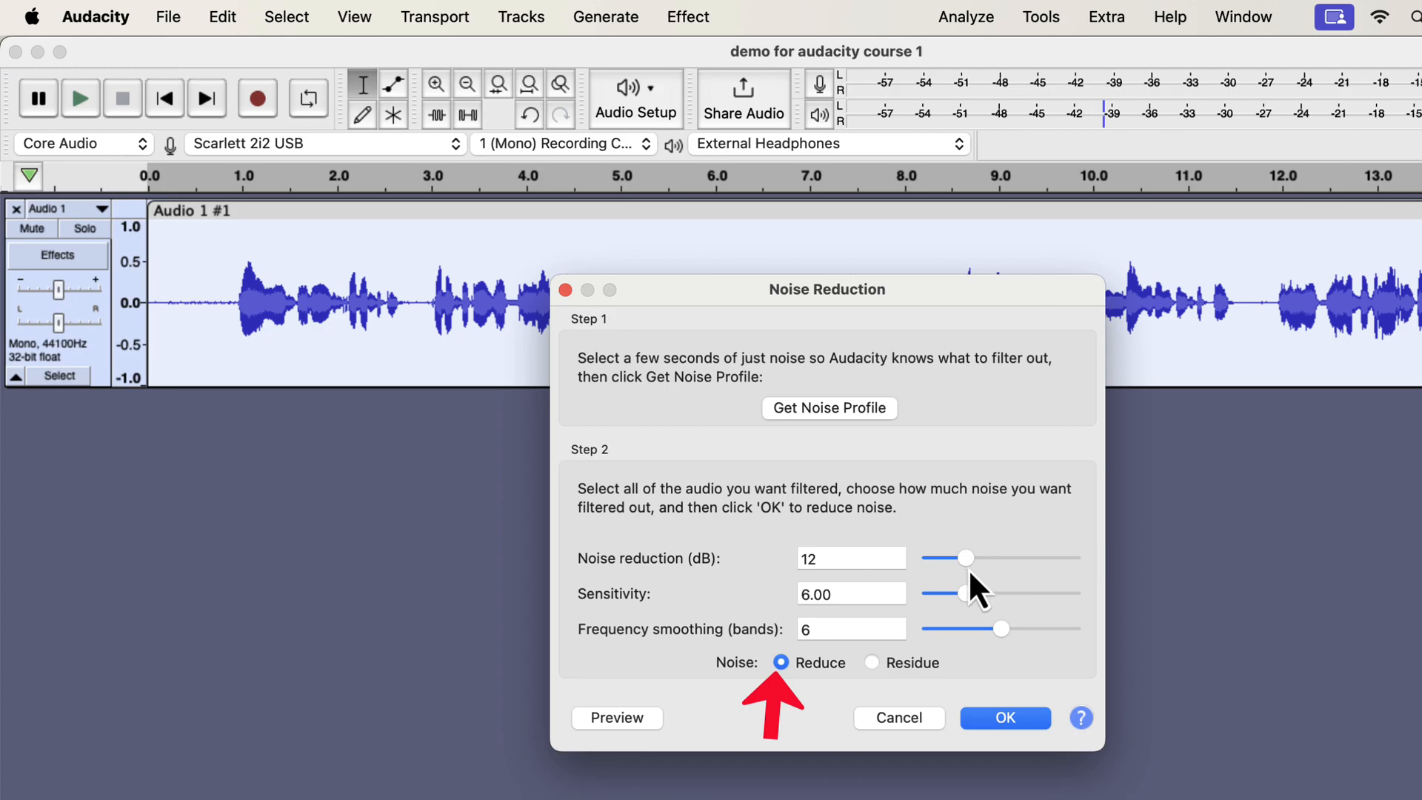
- Apply noise reduction to the whole voice track and select the silent opening to check for leftover noise
click(1003, 718)
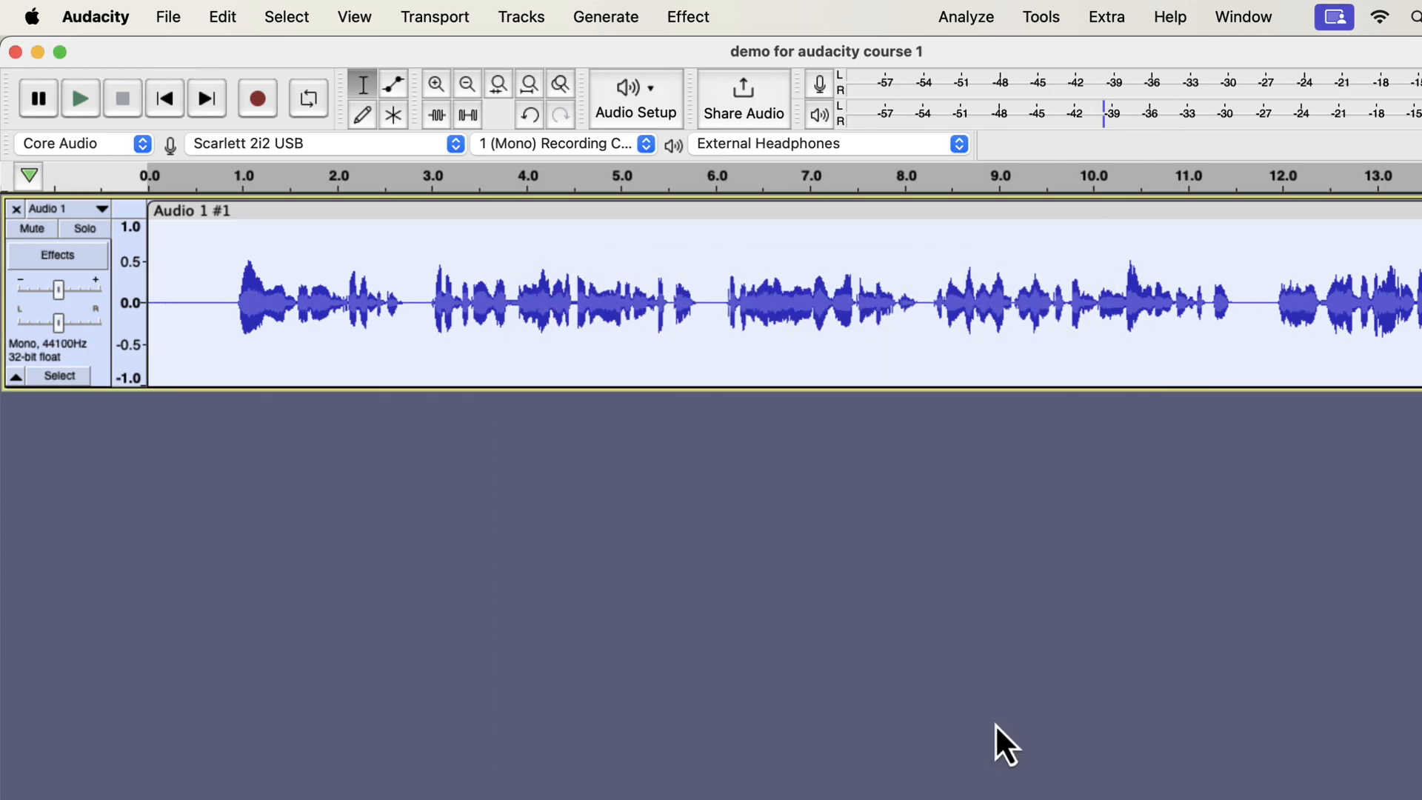
mouse_move(451, 632)
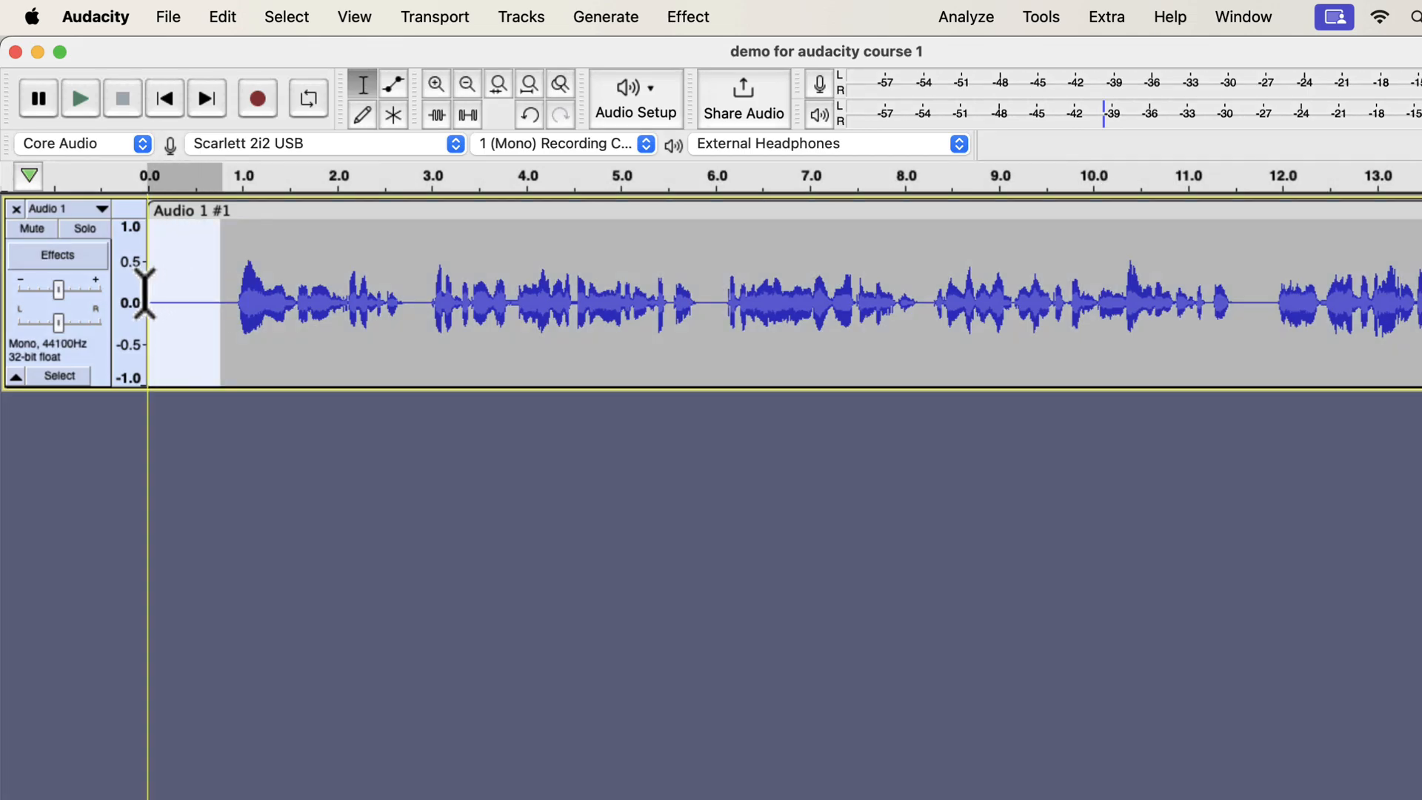
click(80, 98)
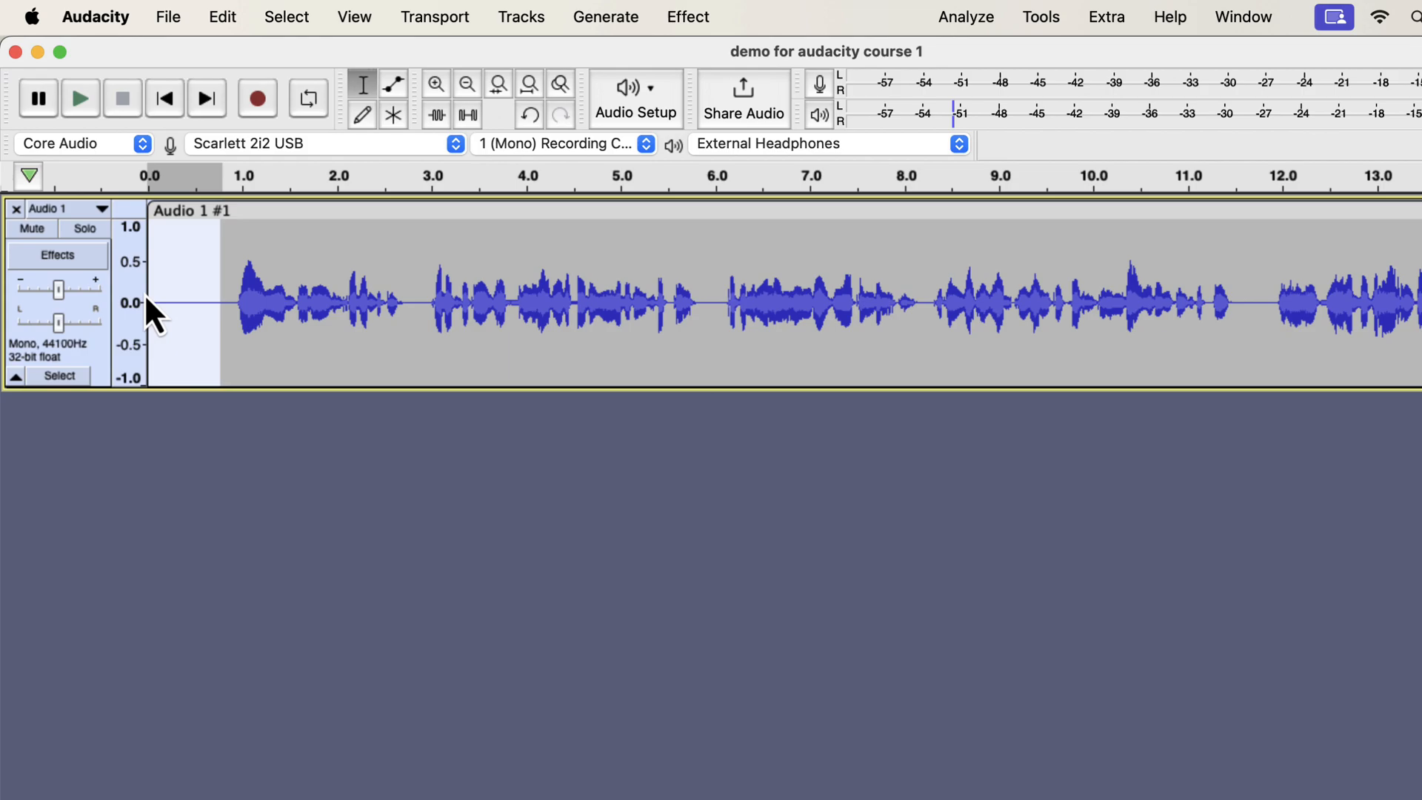
mouse_move(311, 272)
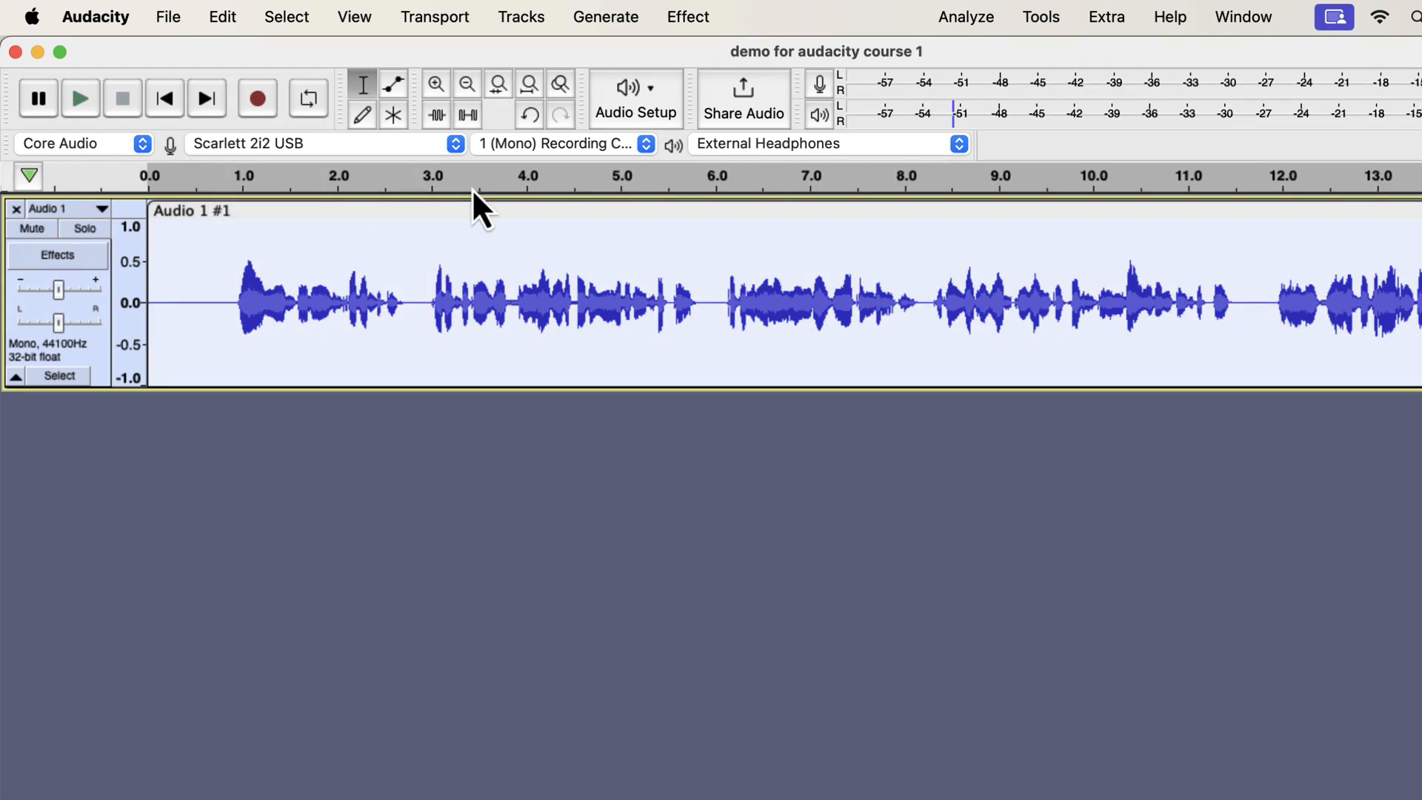
- Open the Filter Curve EQ effect on the voice track and show its presets and settings menu
click(687, 17)
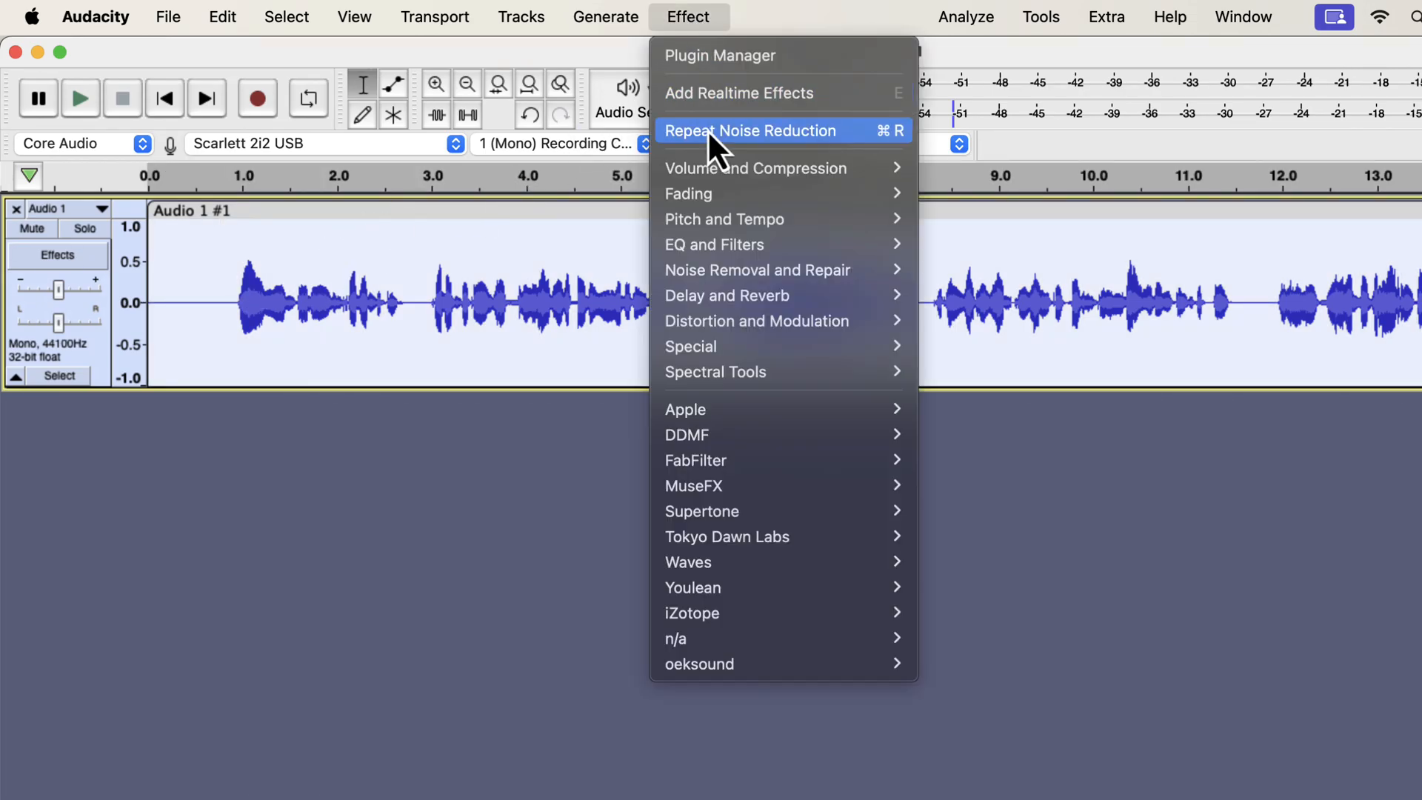
mouse_move(757, 244)
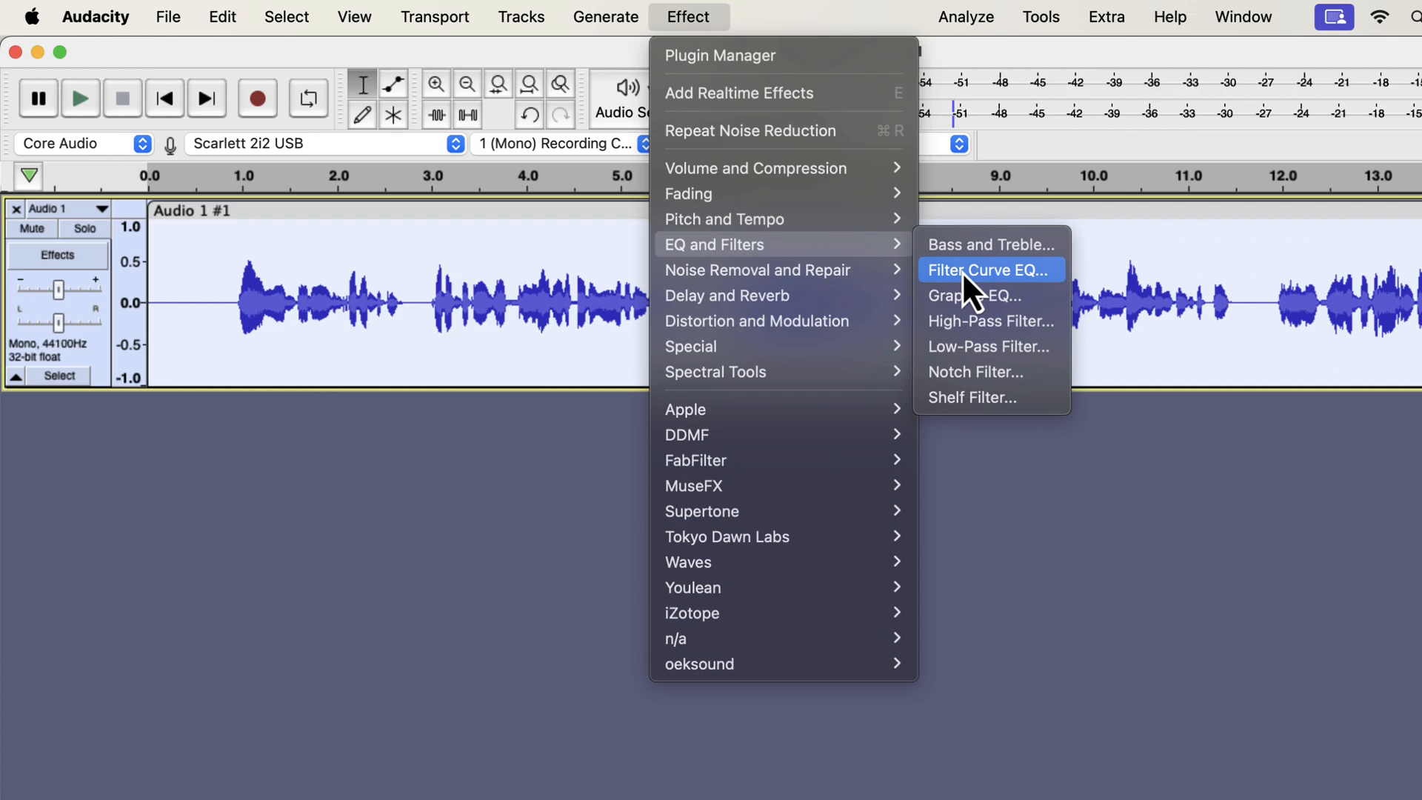
click(989, 270)
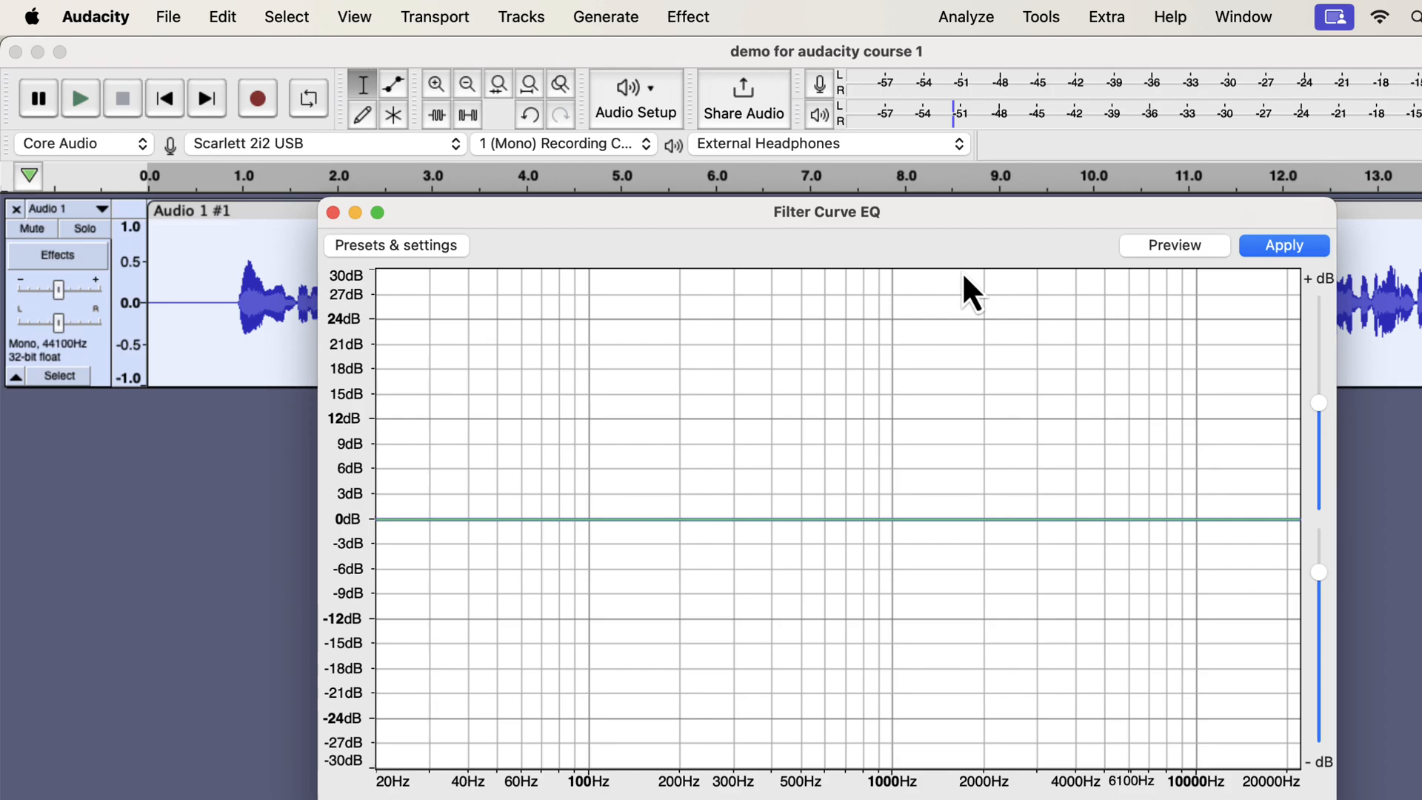
click(395, 245)
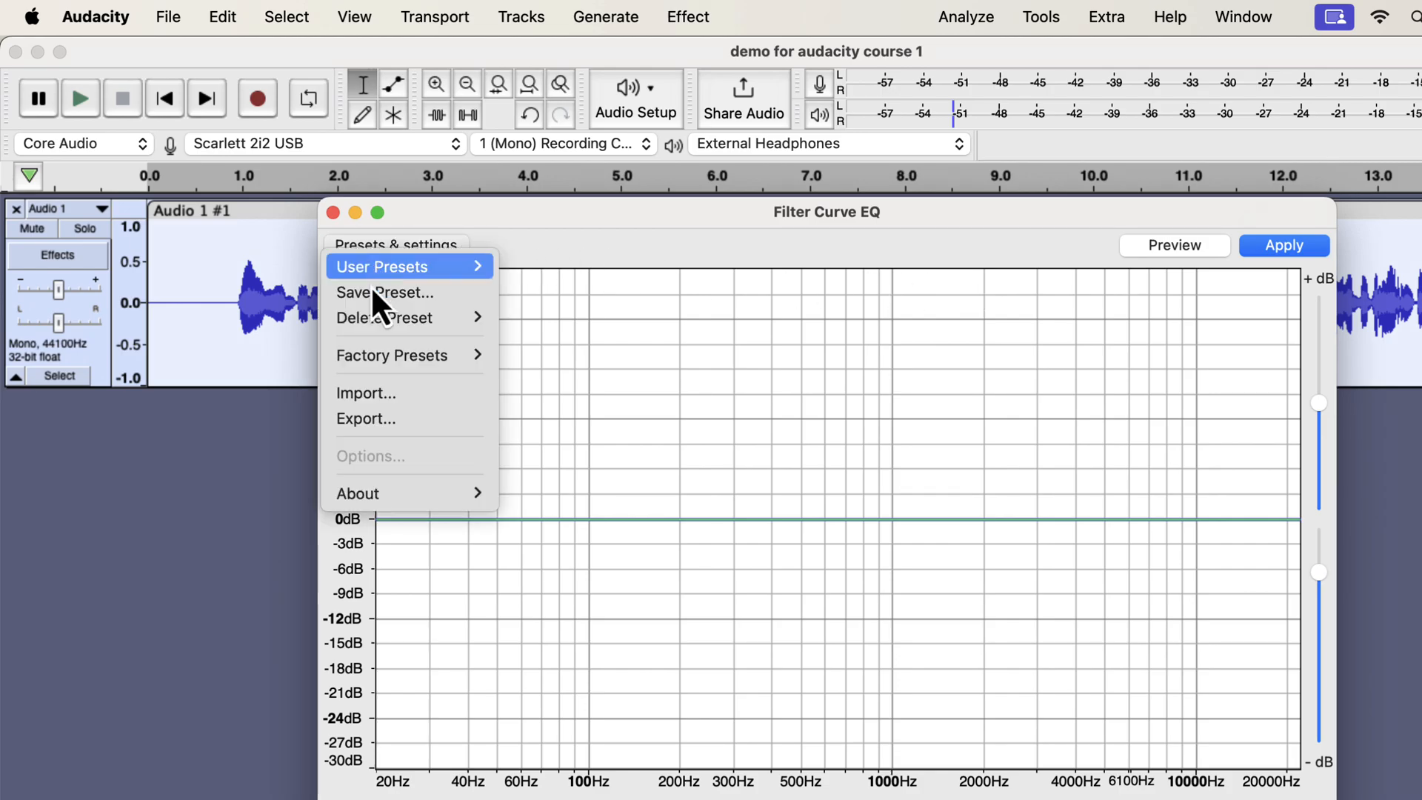
mouse_move(393, 355)
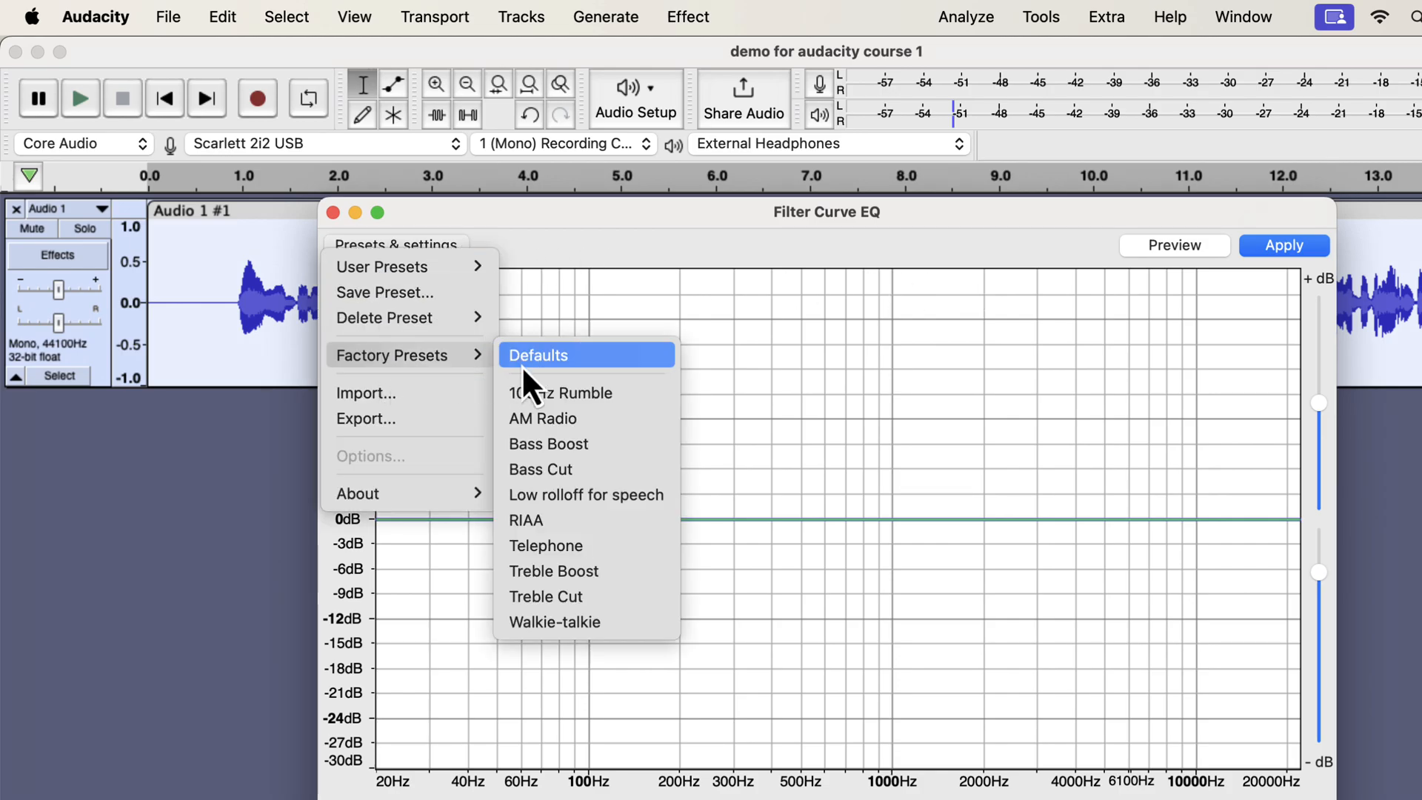
mouse_move(586, 494)
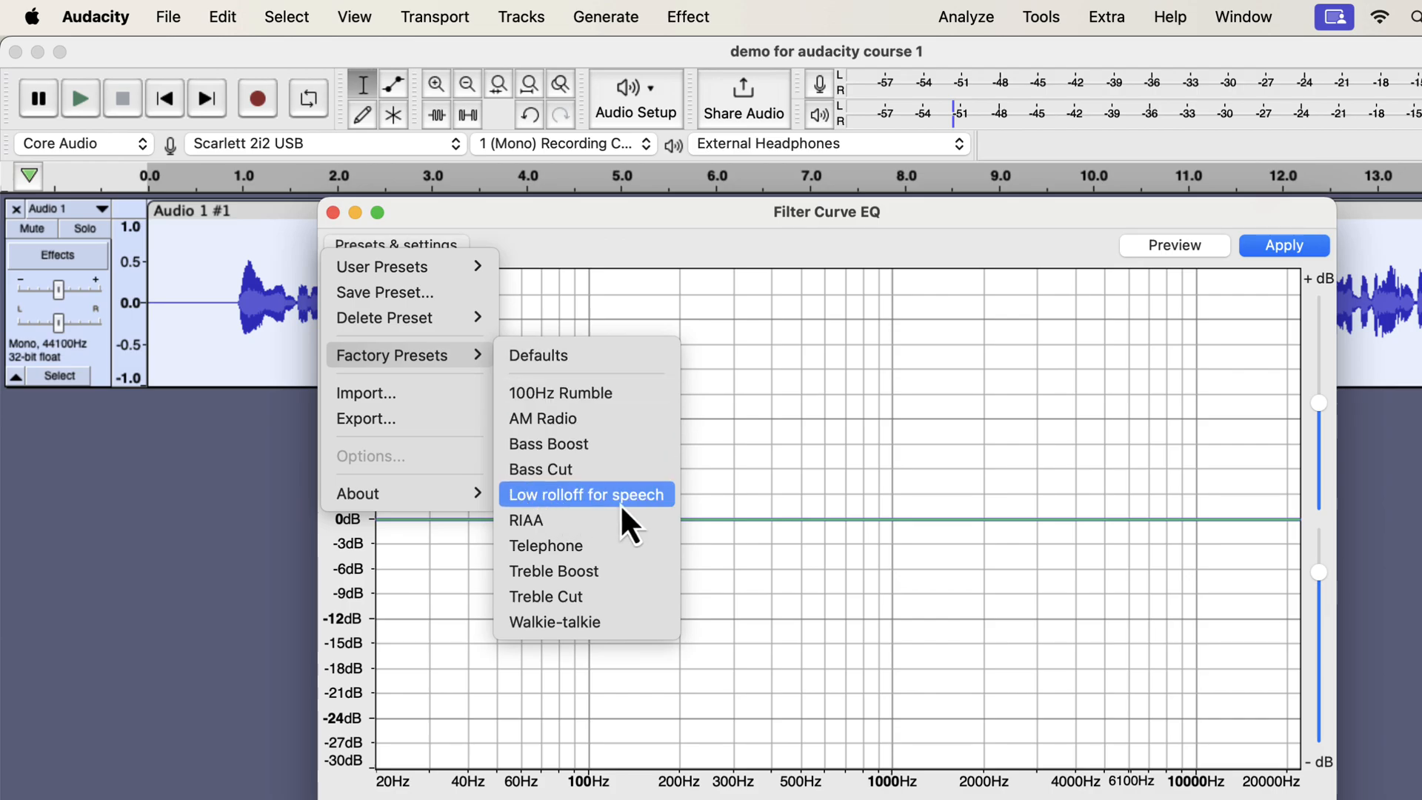
mouse_move(651, 526)
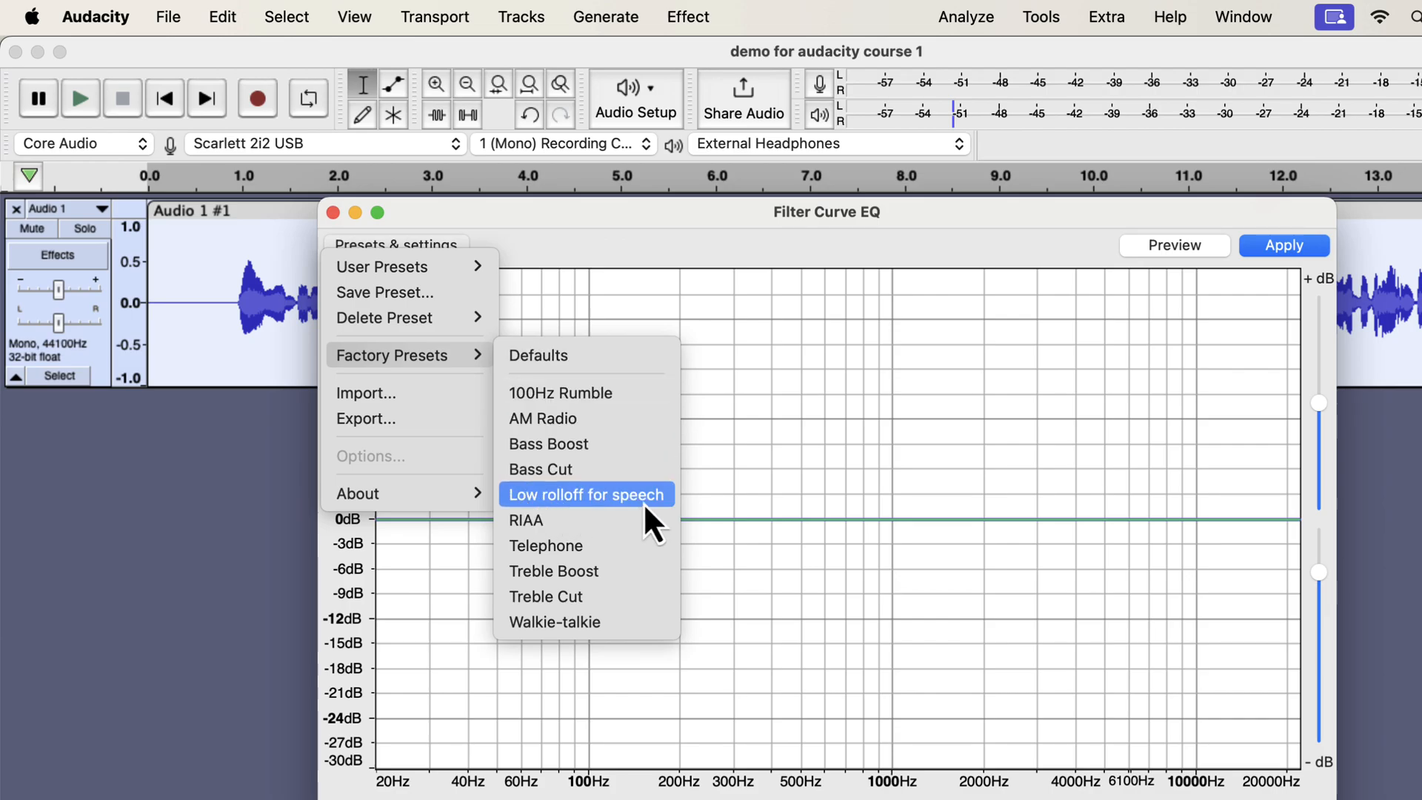
- Load the 'Low rolloff for speech' preset and fine-tune the rolloff point near 80–100 Hz
click(586, 494)
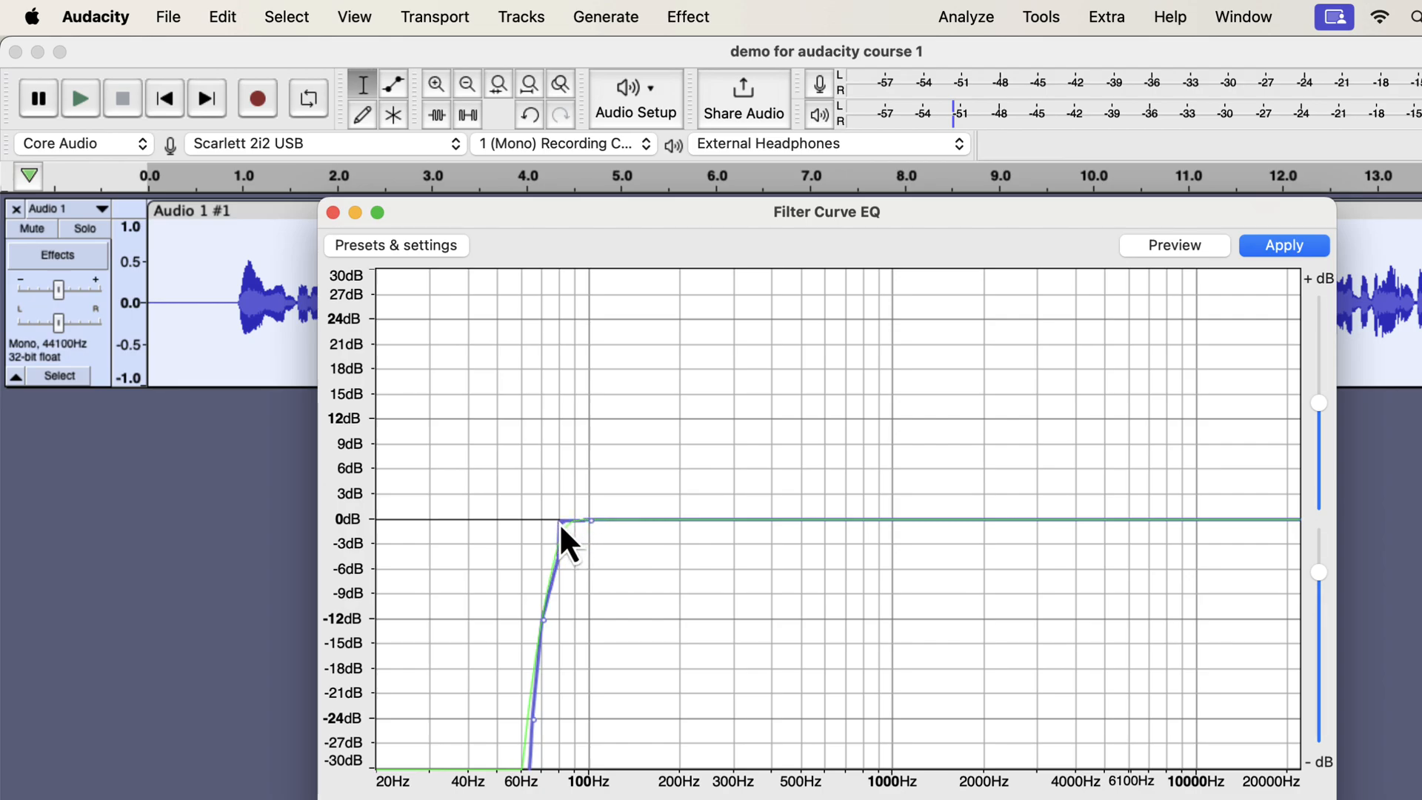
drag(562, 526, 551, 553)
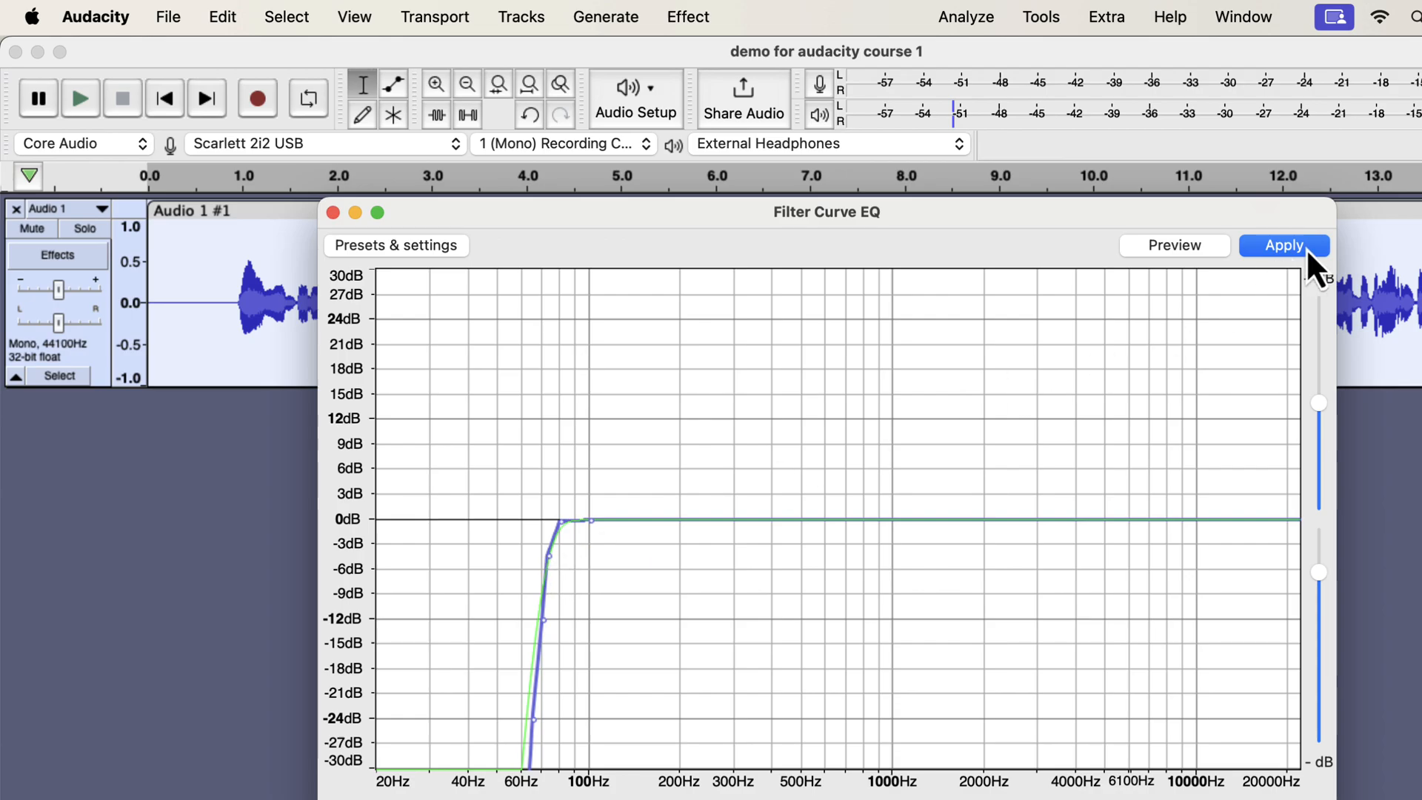
- Apply the low-rolloff Filter Curve EQ to the voice track
click(1284, 245)
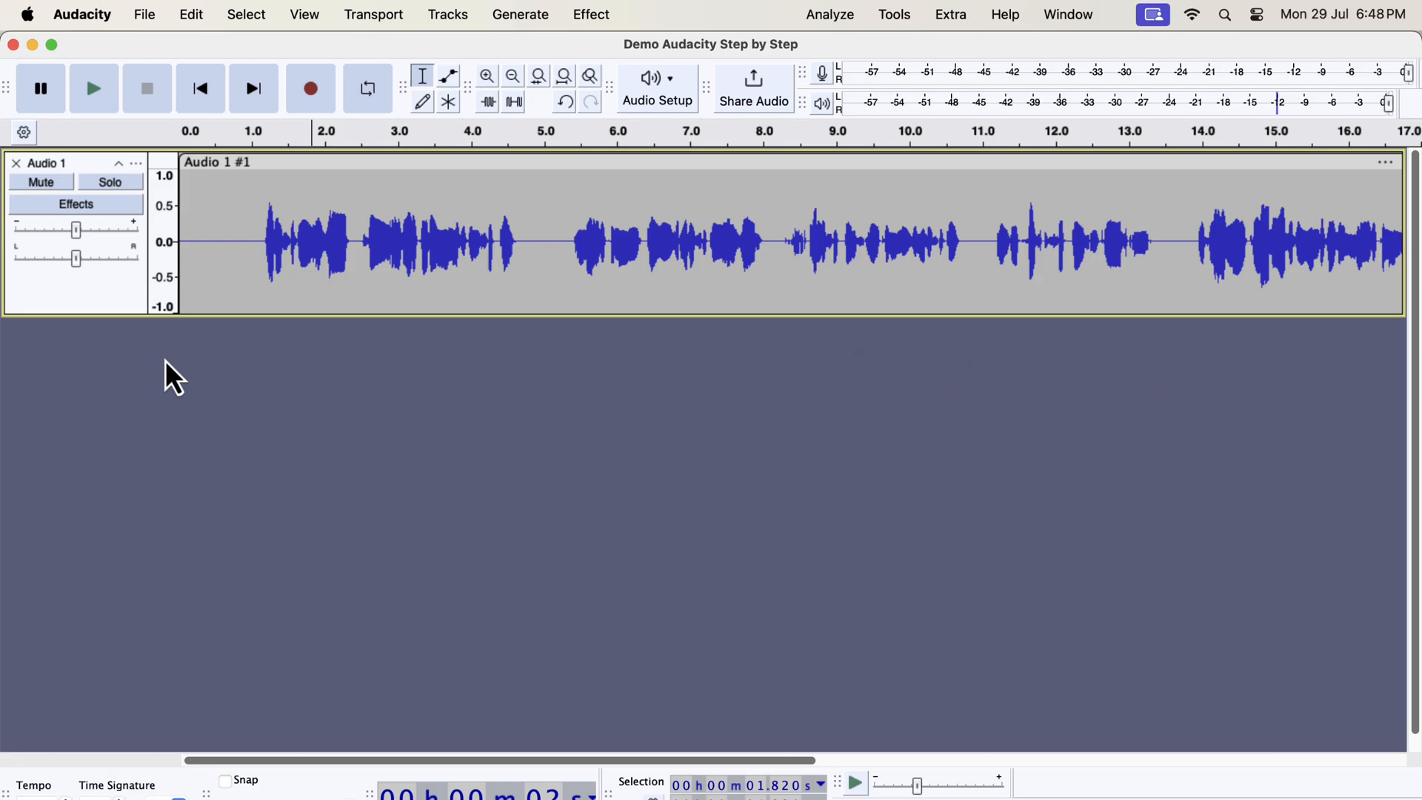
mouse_move(407, 251)
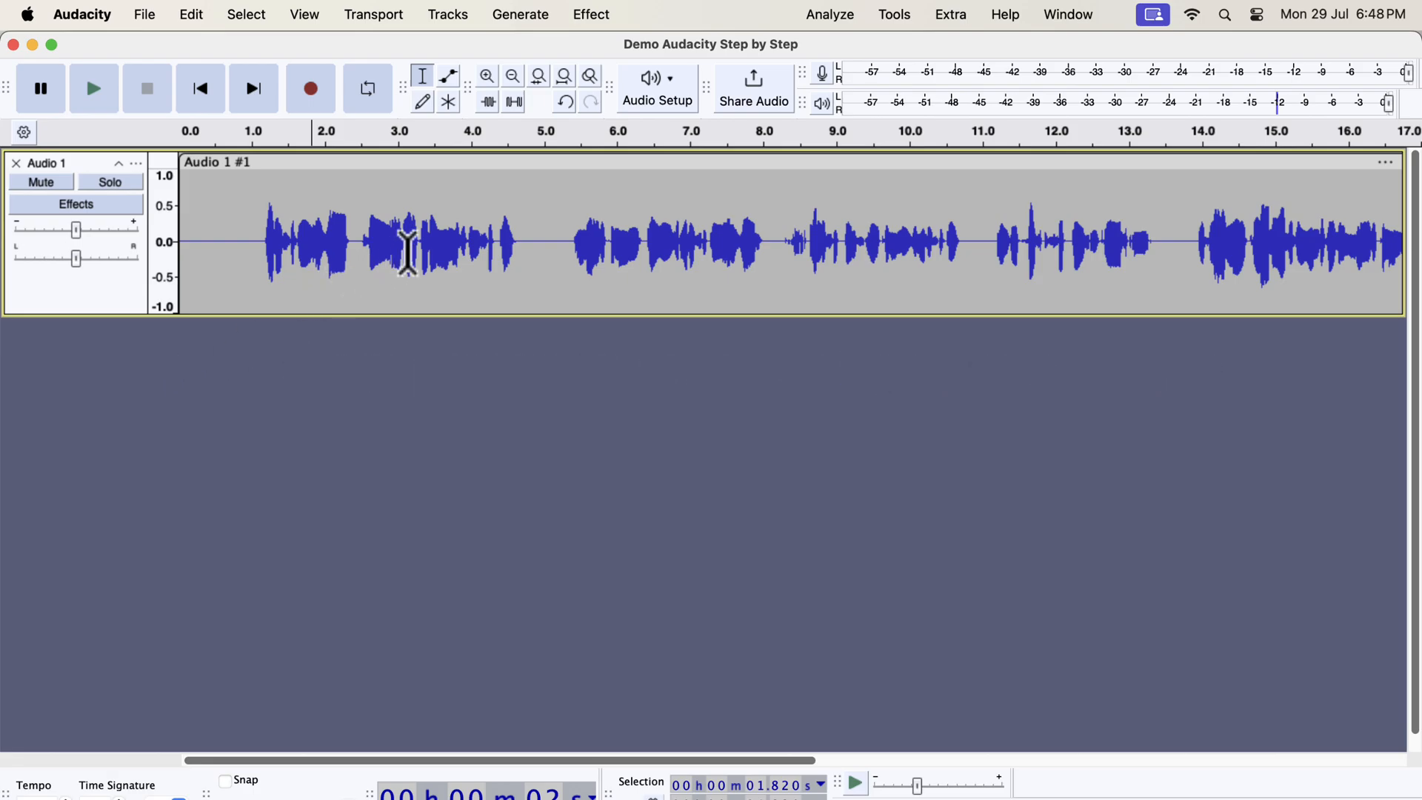
- Open the Compressor effect, reposition its window, and load a factory preset
click(590, 15)
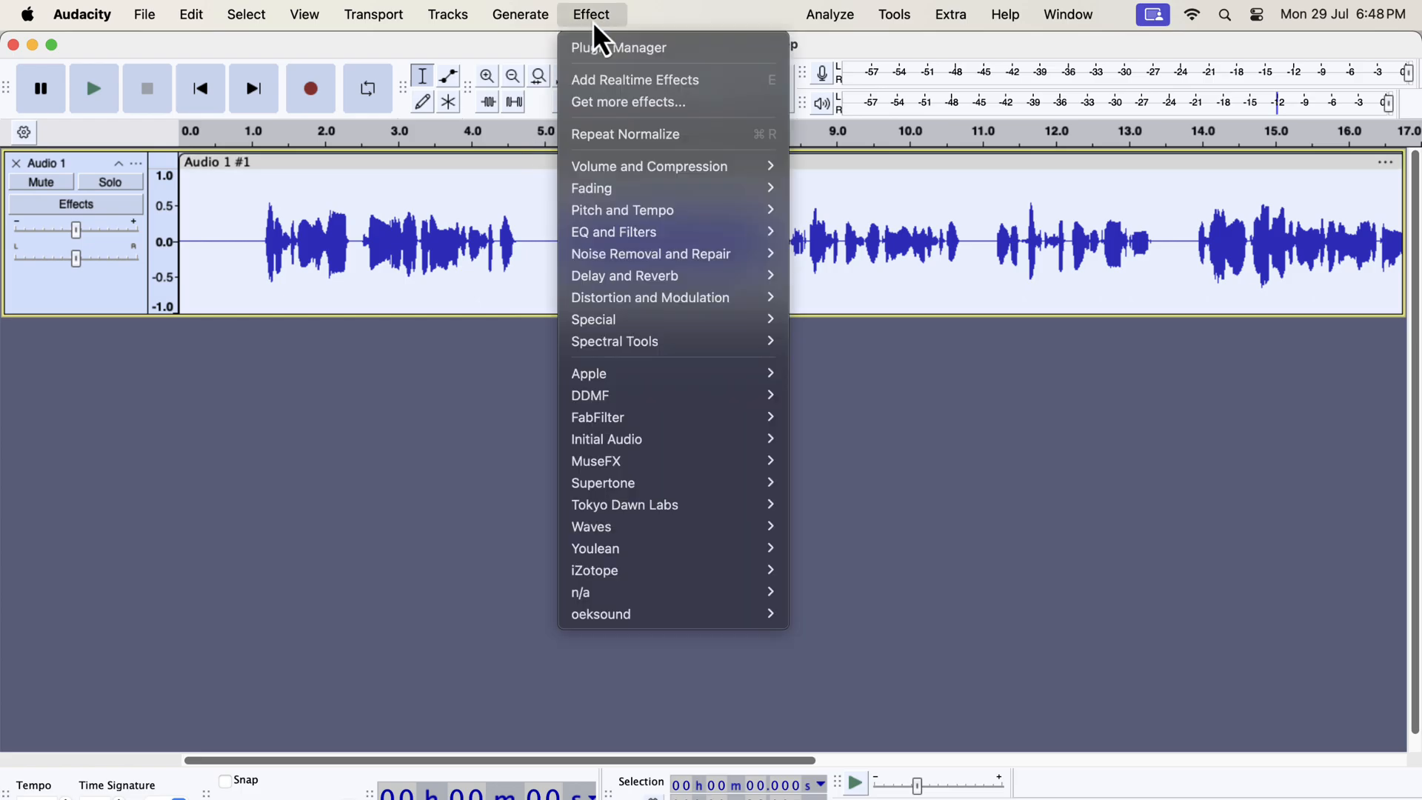
mouse_move(649, 165)
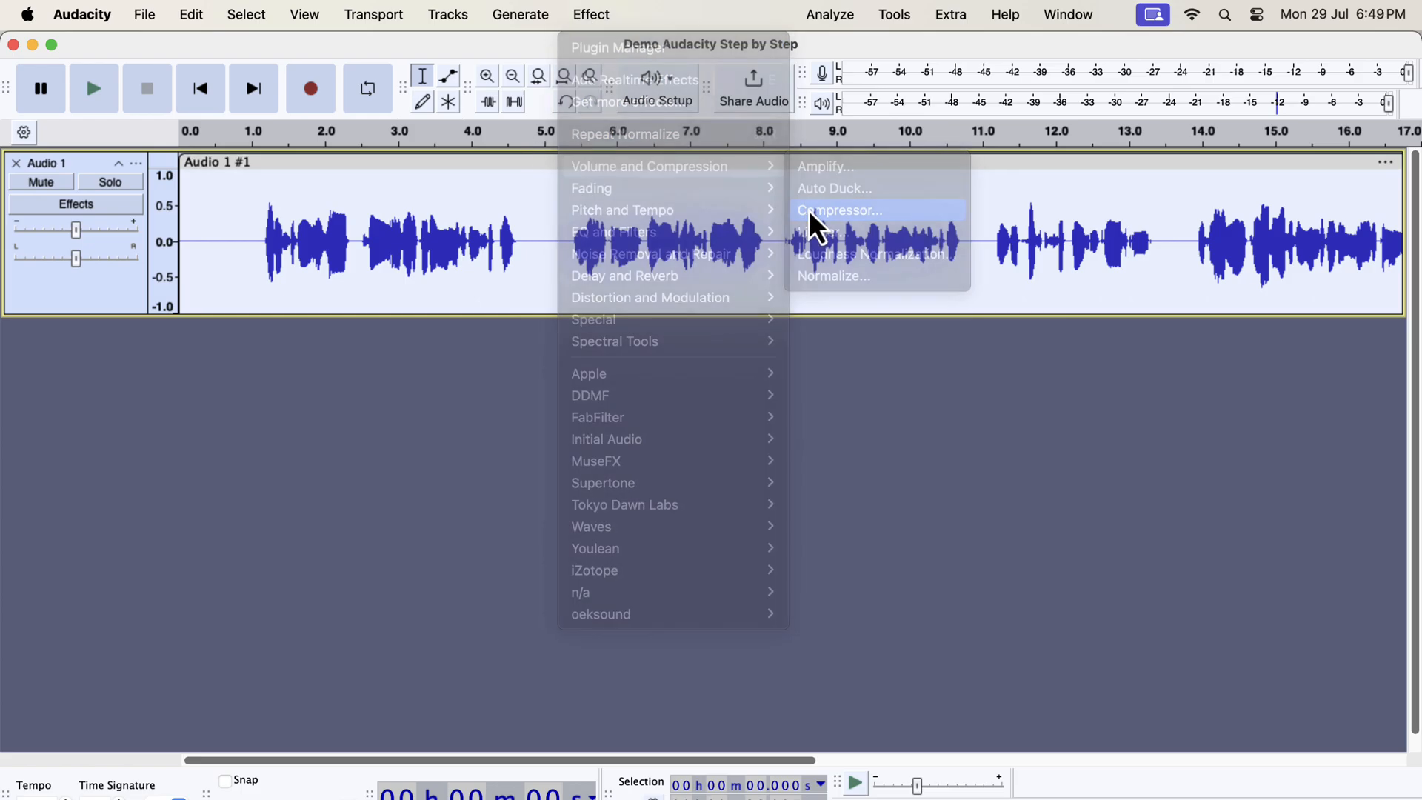
click(840, 209)
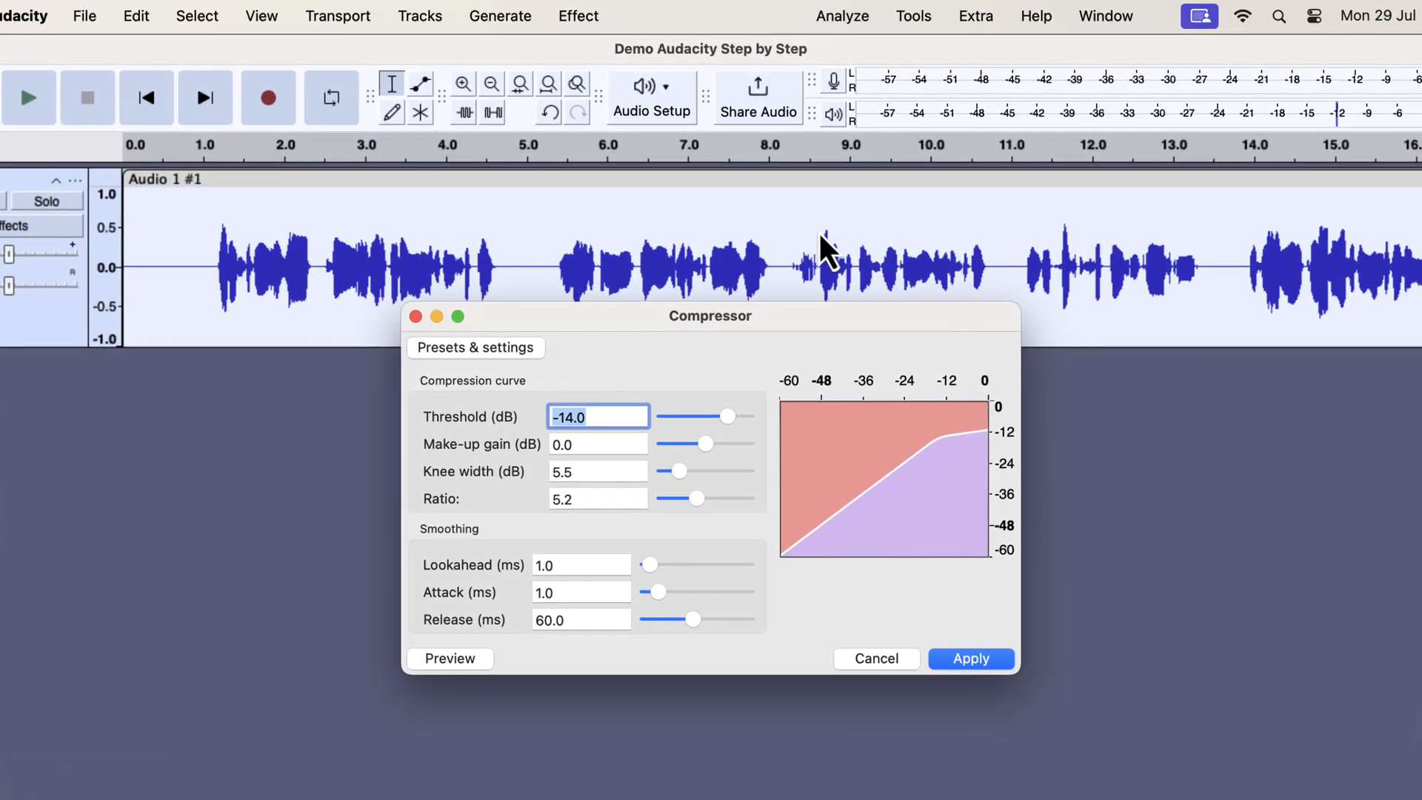
drag(710, 316, 667, 365)
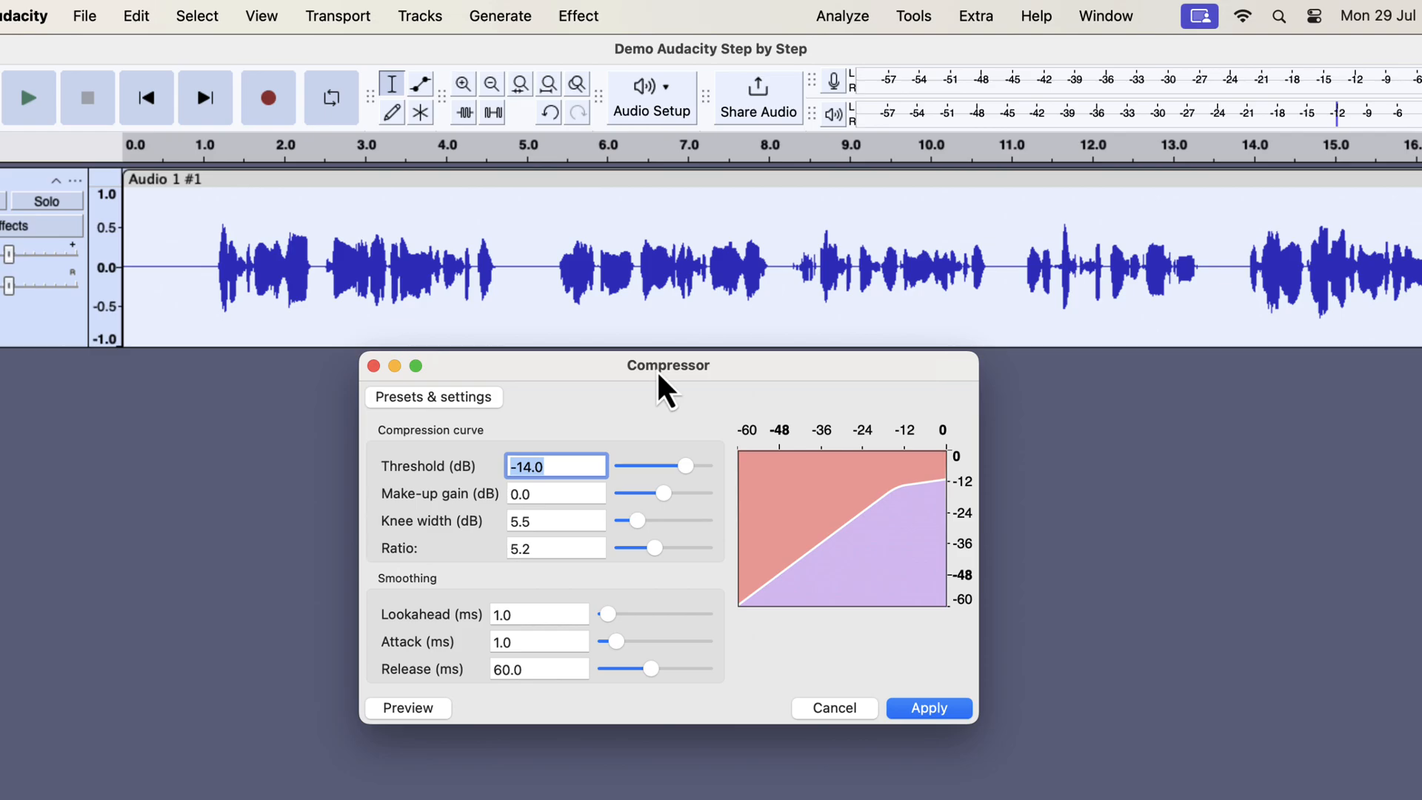
click(433, 396)
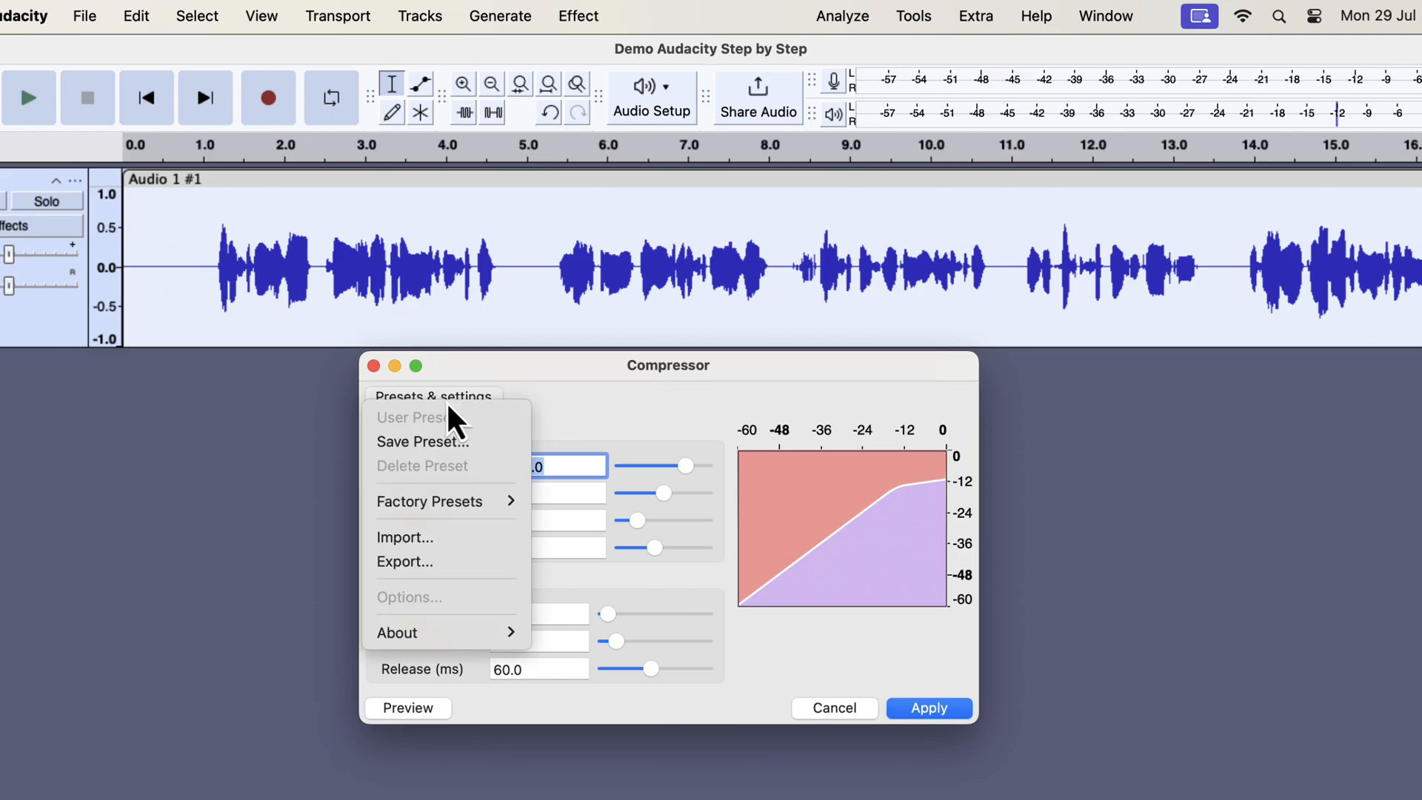
click(431, 500)
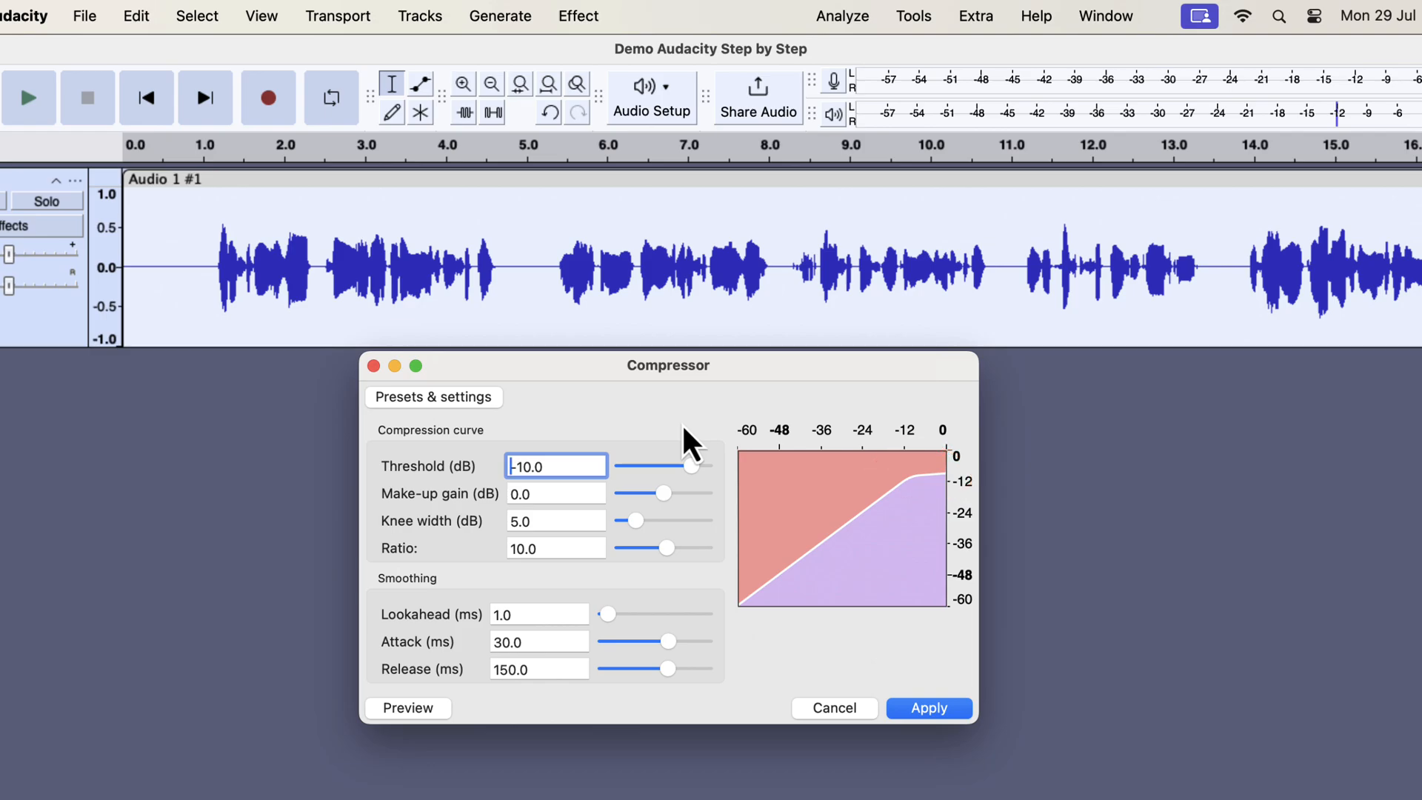
- Set the compressor threshold to about -15 dB and ratio near 15.7, then reopen presets
drag(694, 465, 669, 465)
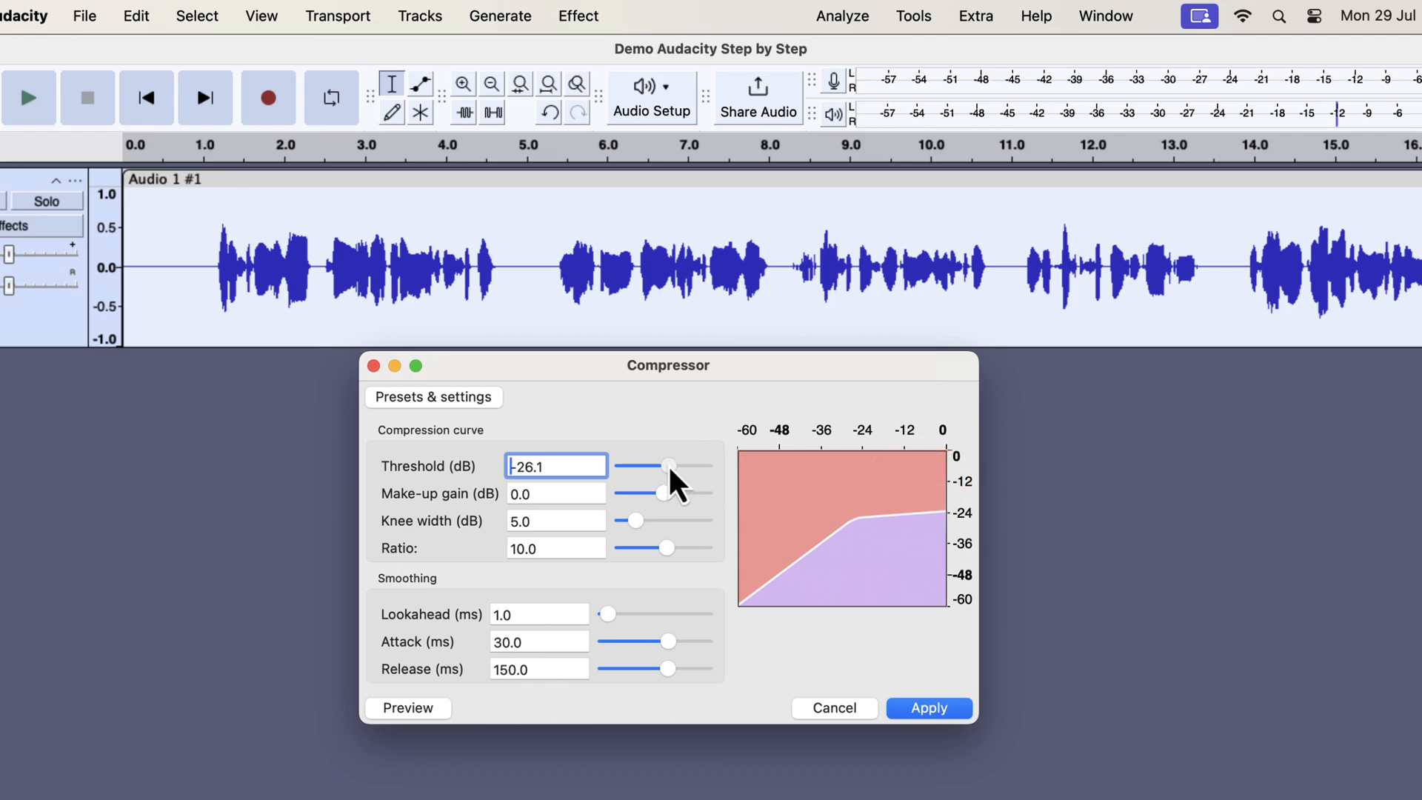
drag(668, 466, 650, 465)
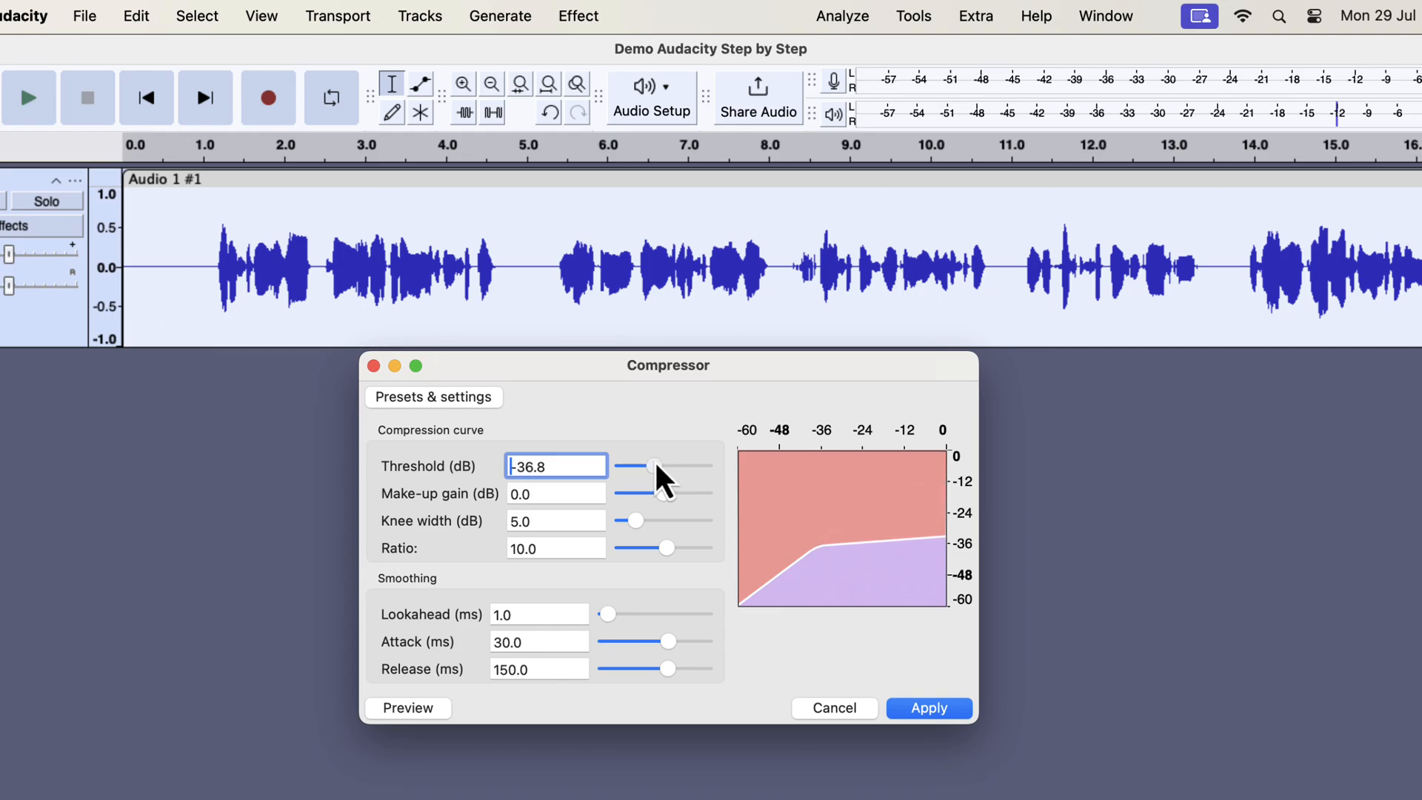
drag(628, 466, 687, 466)
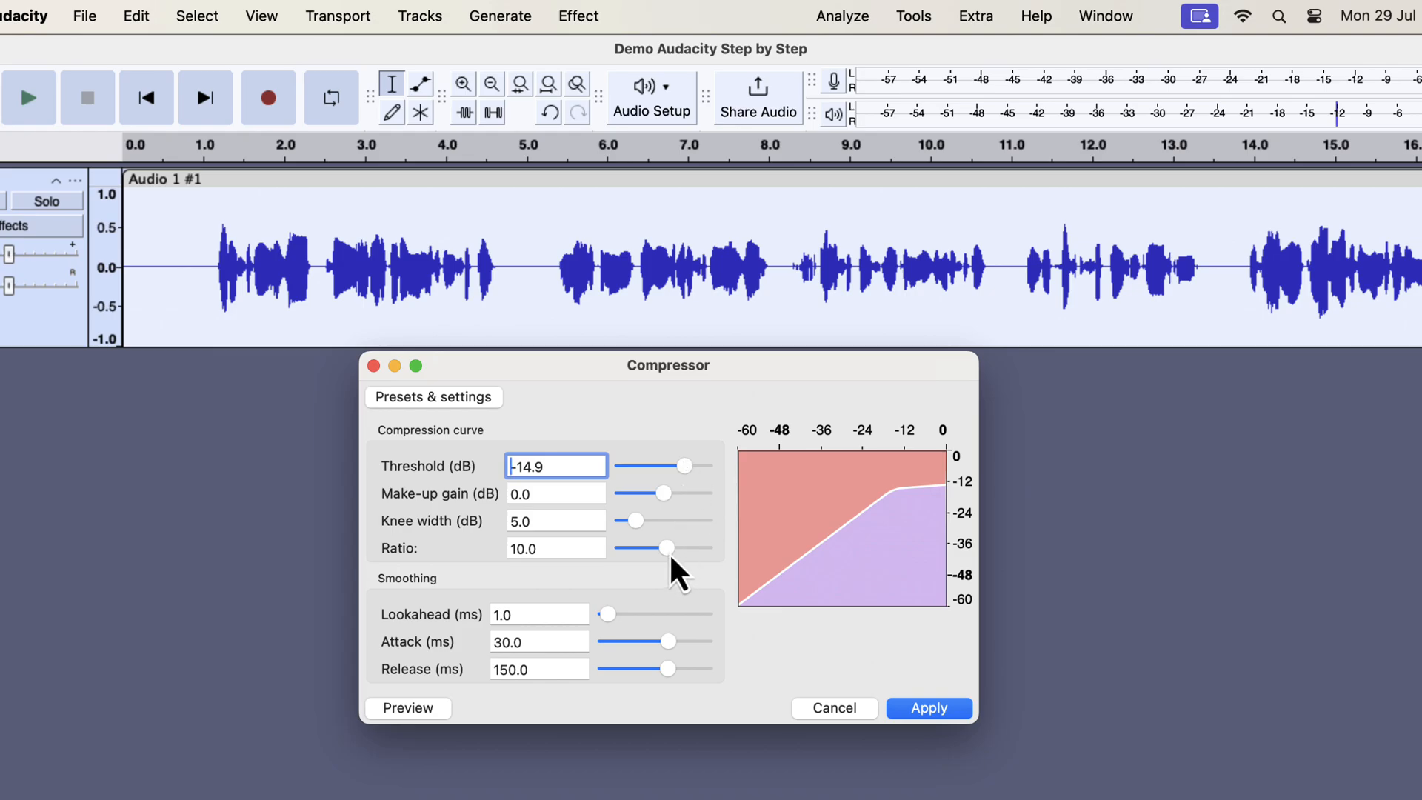
drag(669, 548, 644, 548)
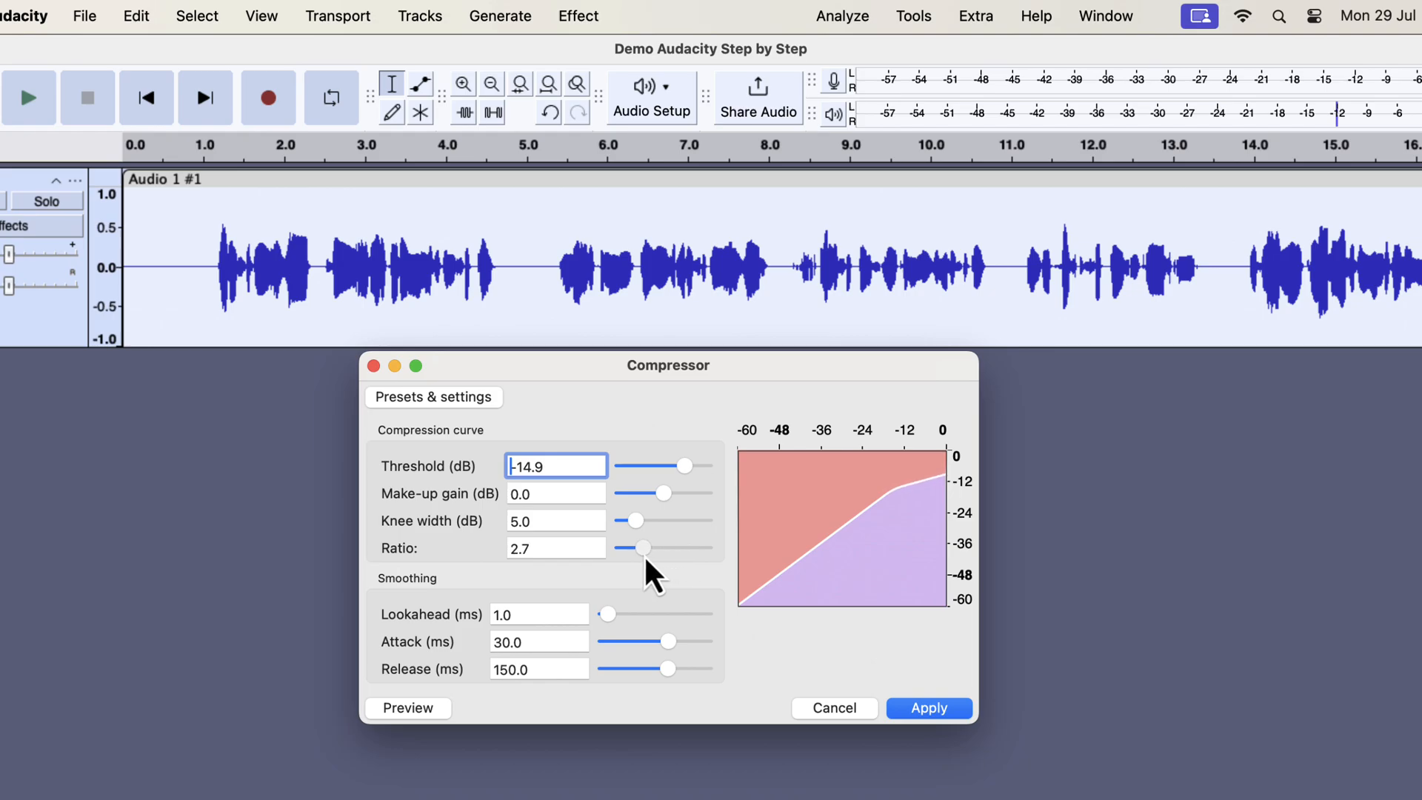
drag(643, 546, 672, 546)
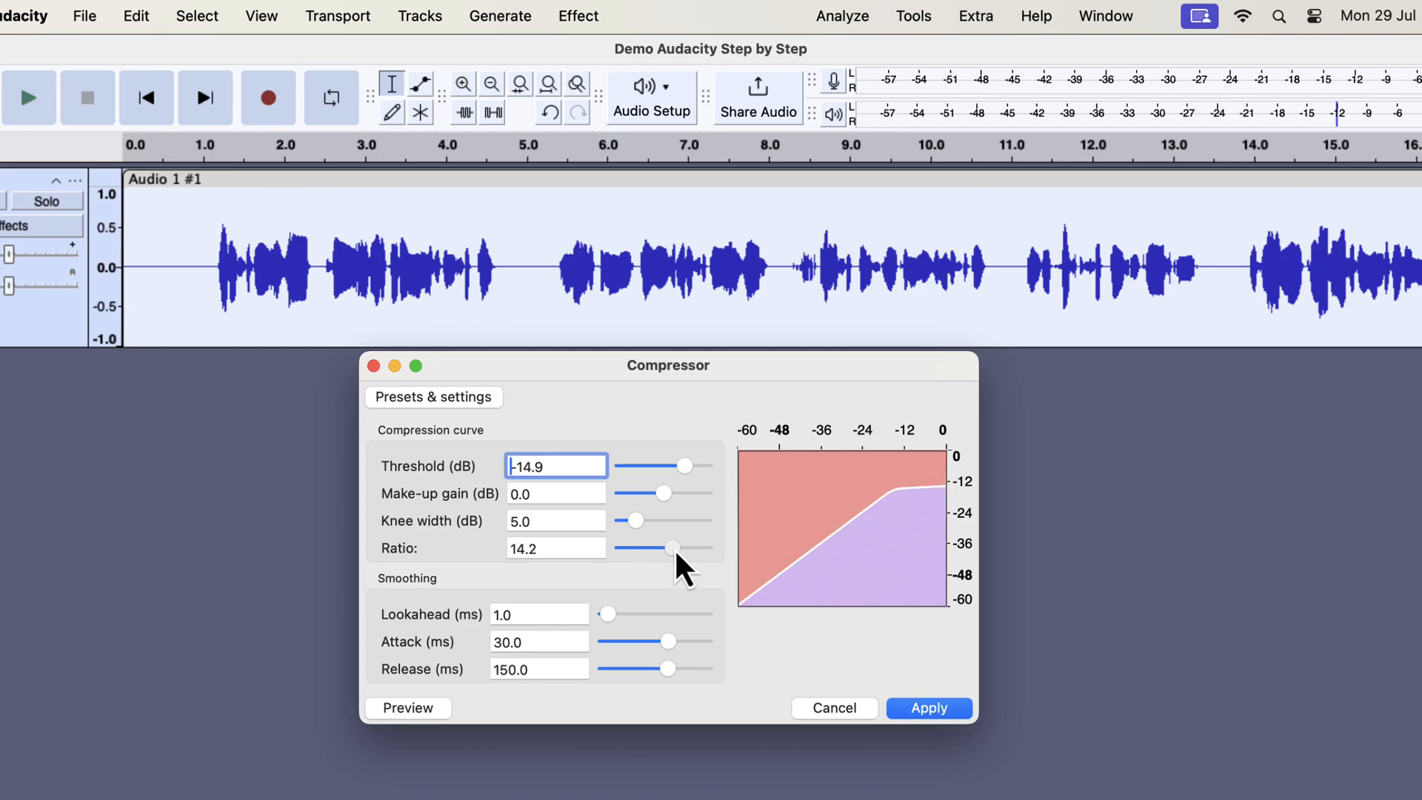
drag(643, 548, 673, 548)
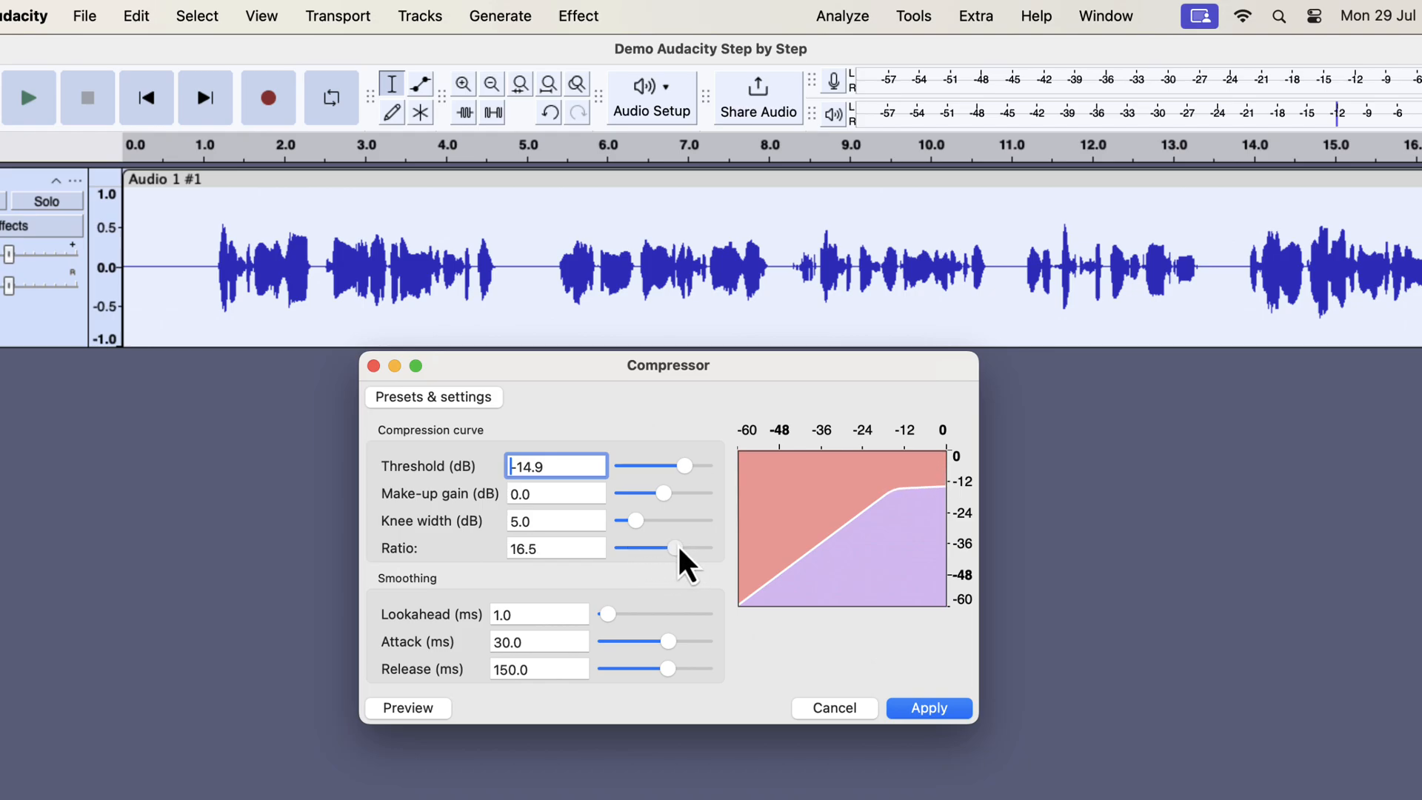
drag(675, 548, 671, 548)
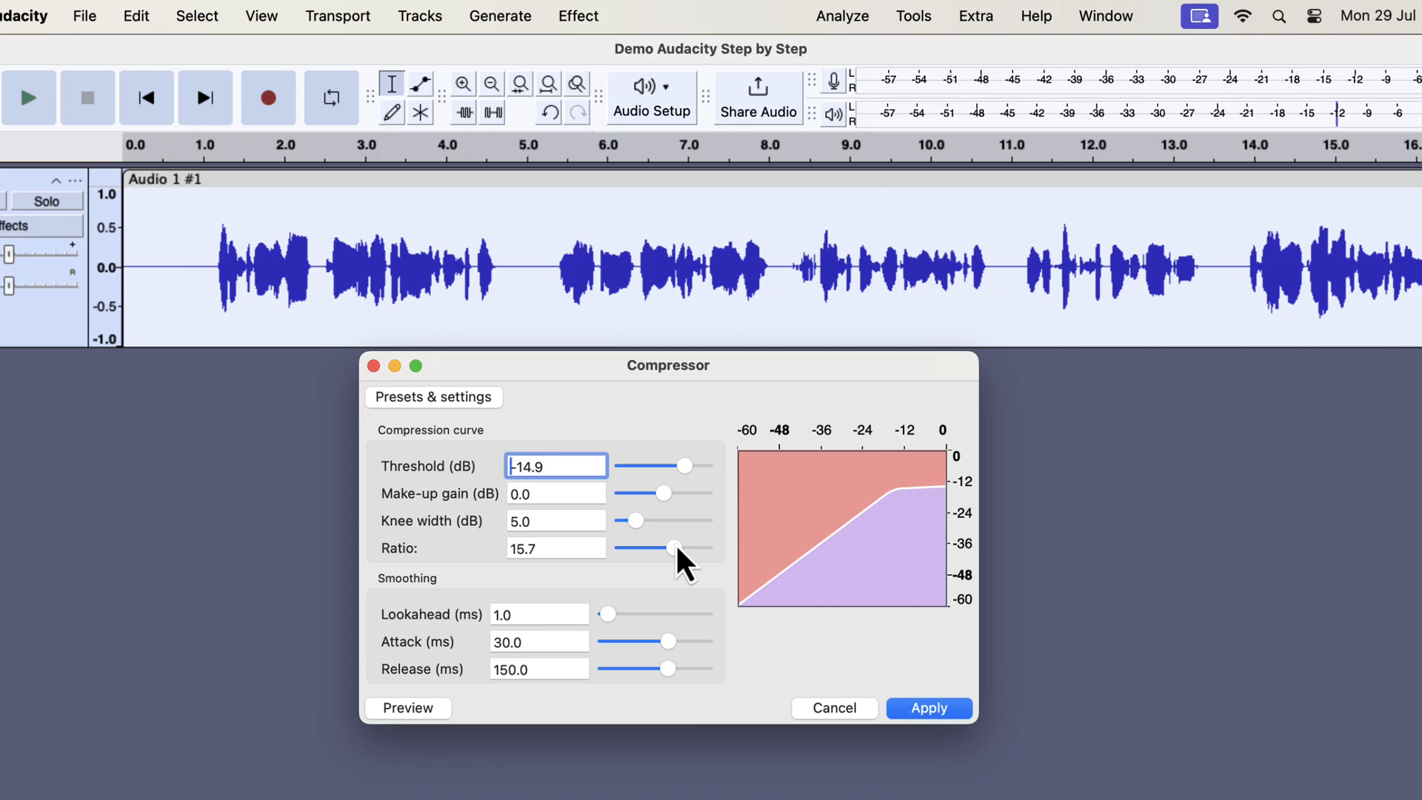
click(433, 396)
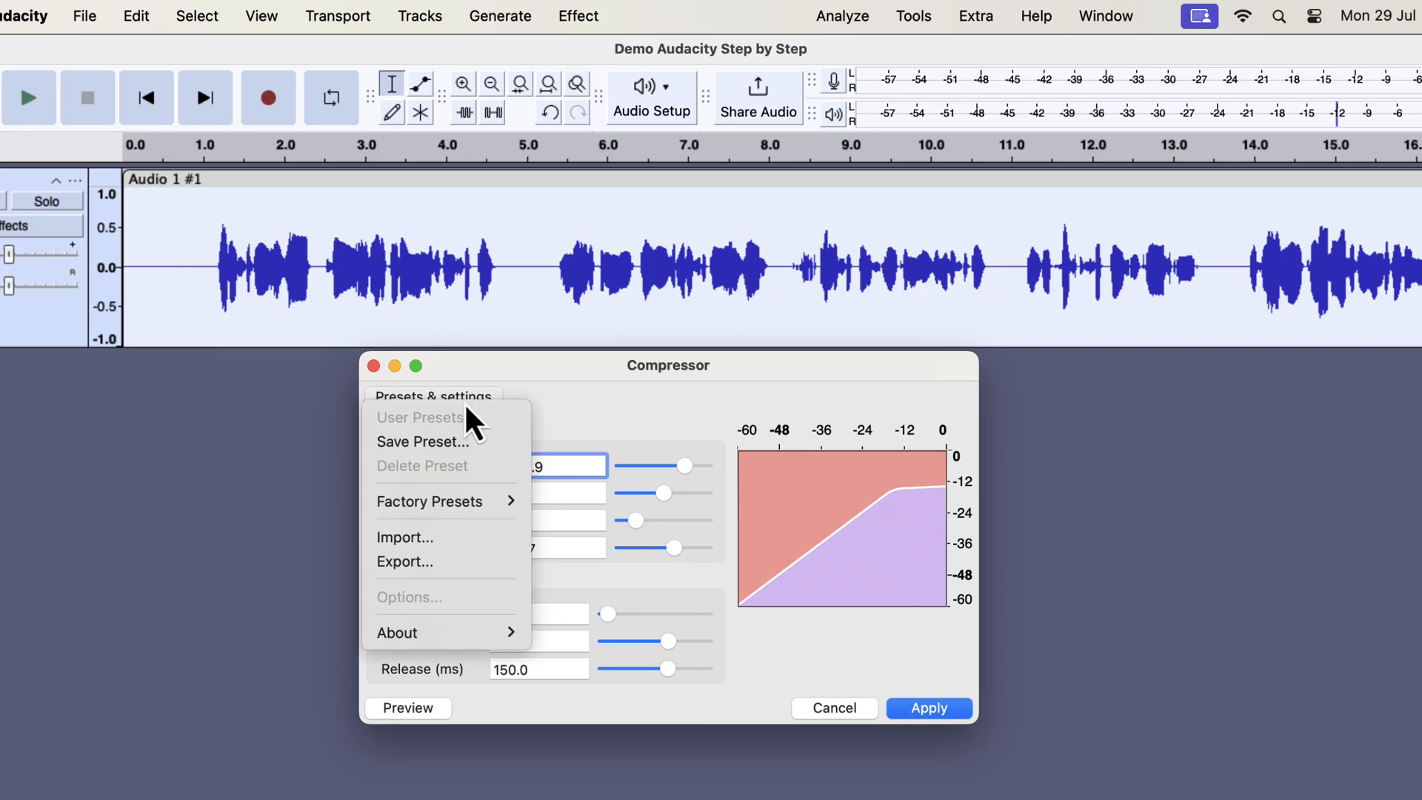
- Browse the compressor's Factory Presets and pick Lead Vocals
click(430, 500)
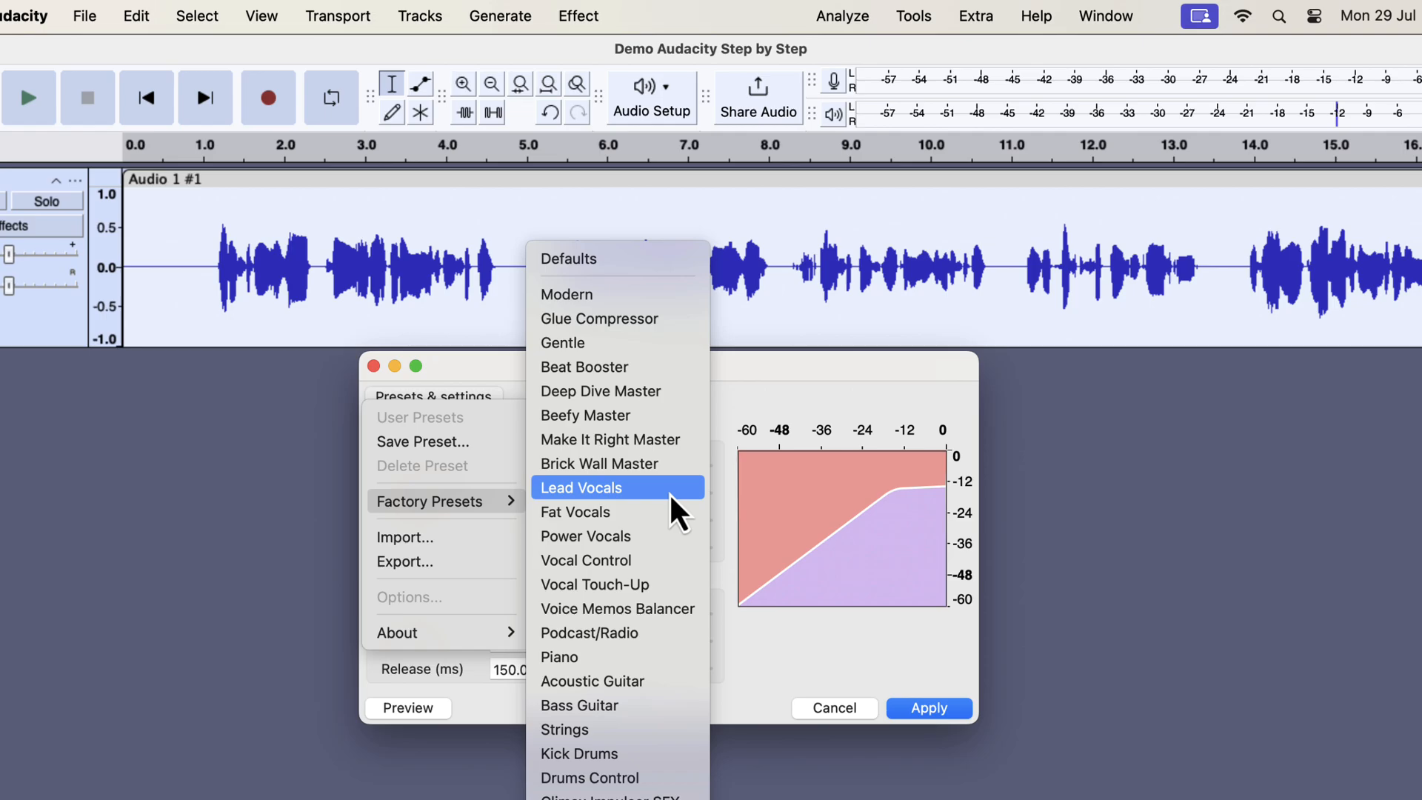
click(582, 488)
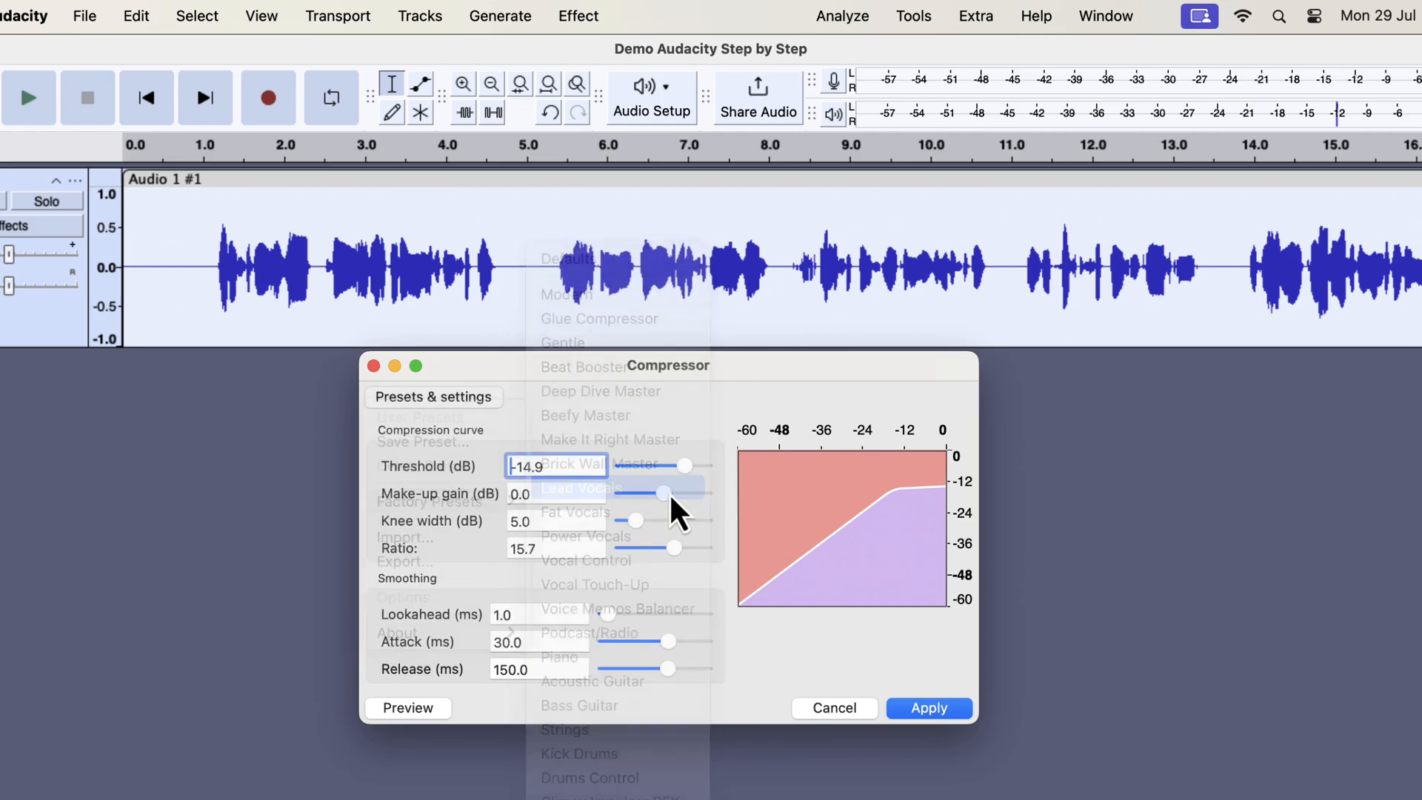
- Lower the Lead Vocals compressor ratio to about 4.1 and apply it to the voice track
click(578, 488)
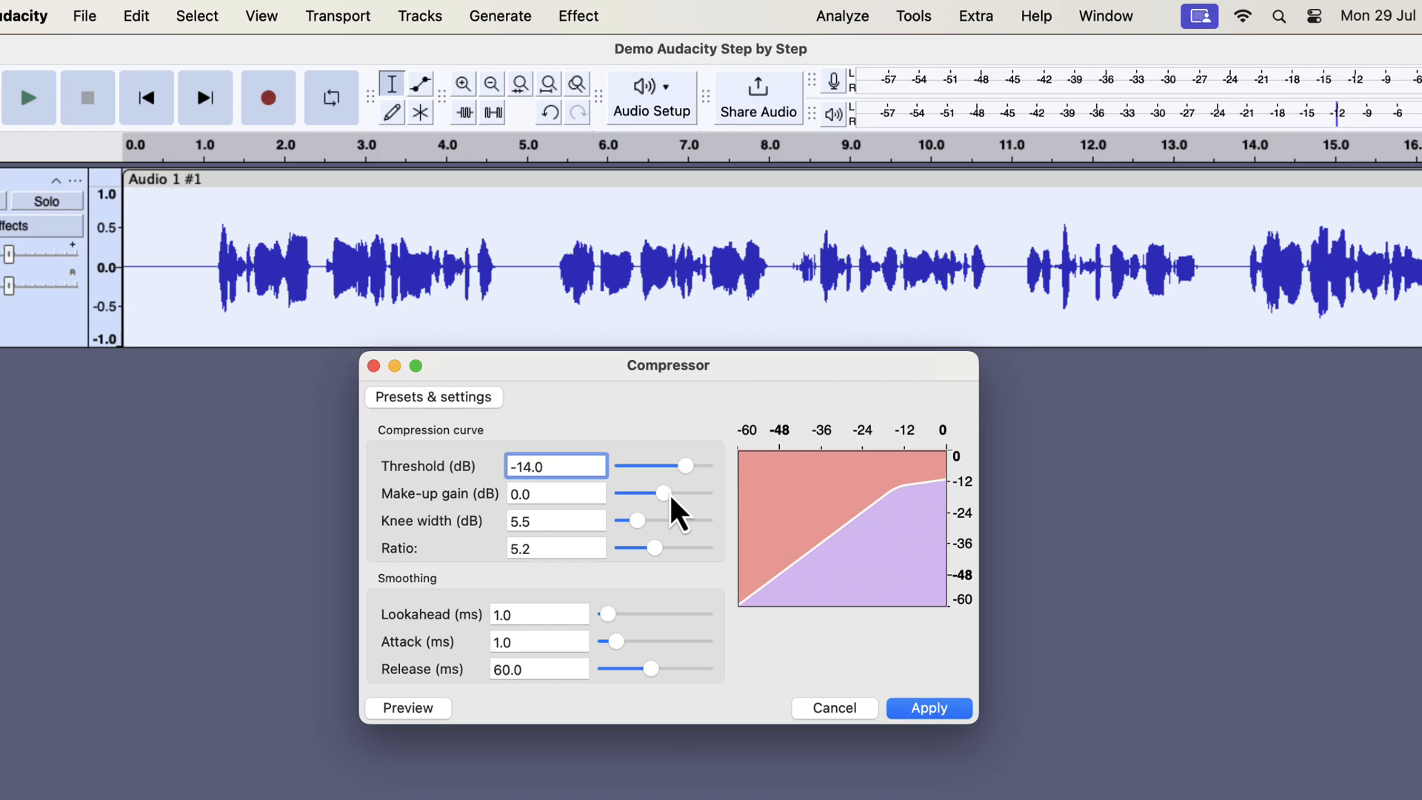
mouse_move(666, 565)
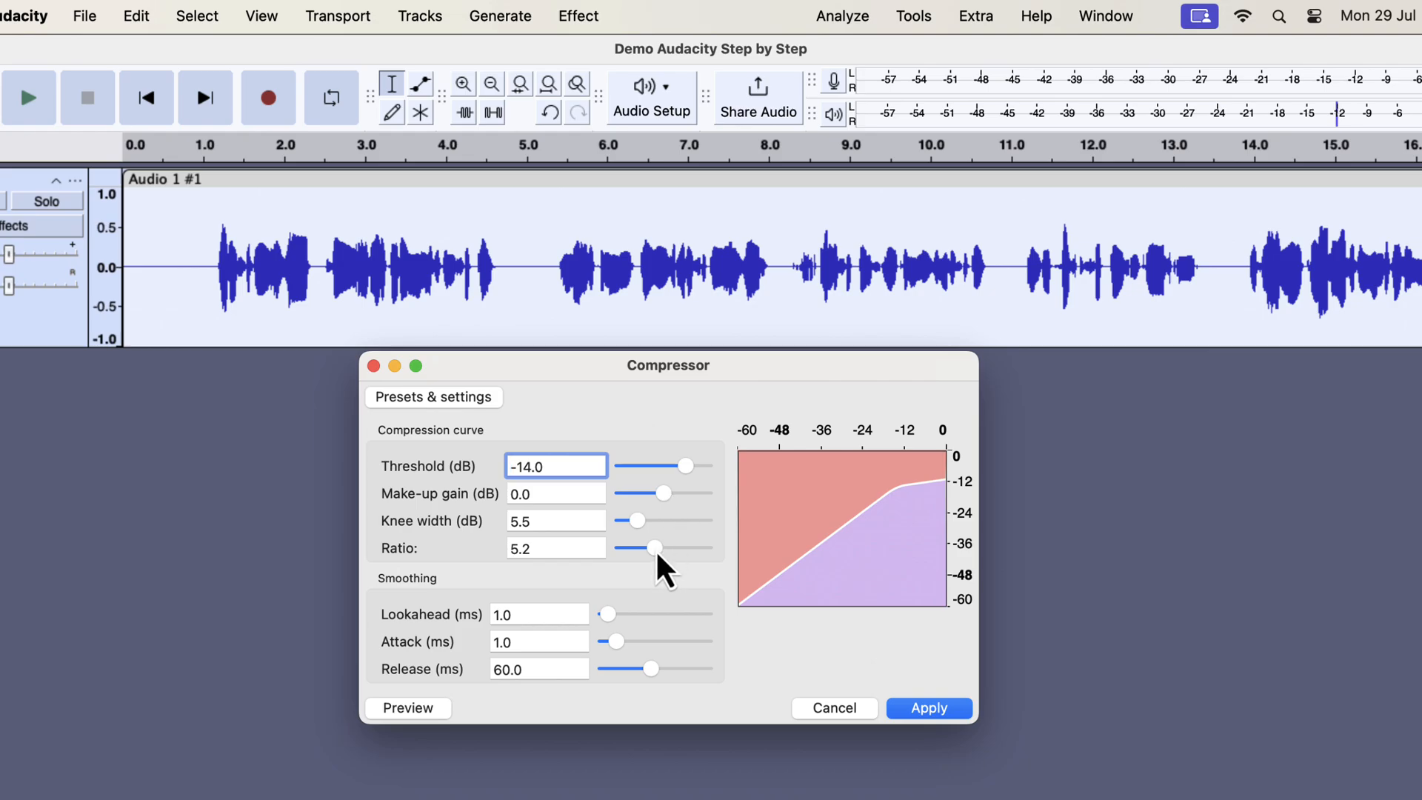
drag(656, 547, 649, 546)
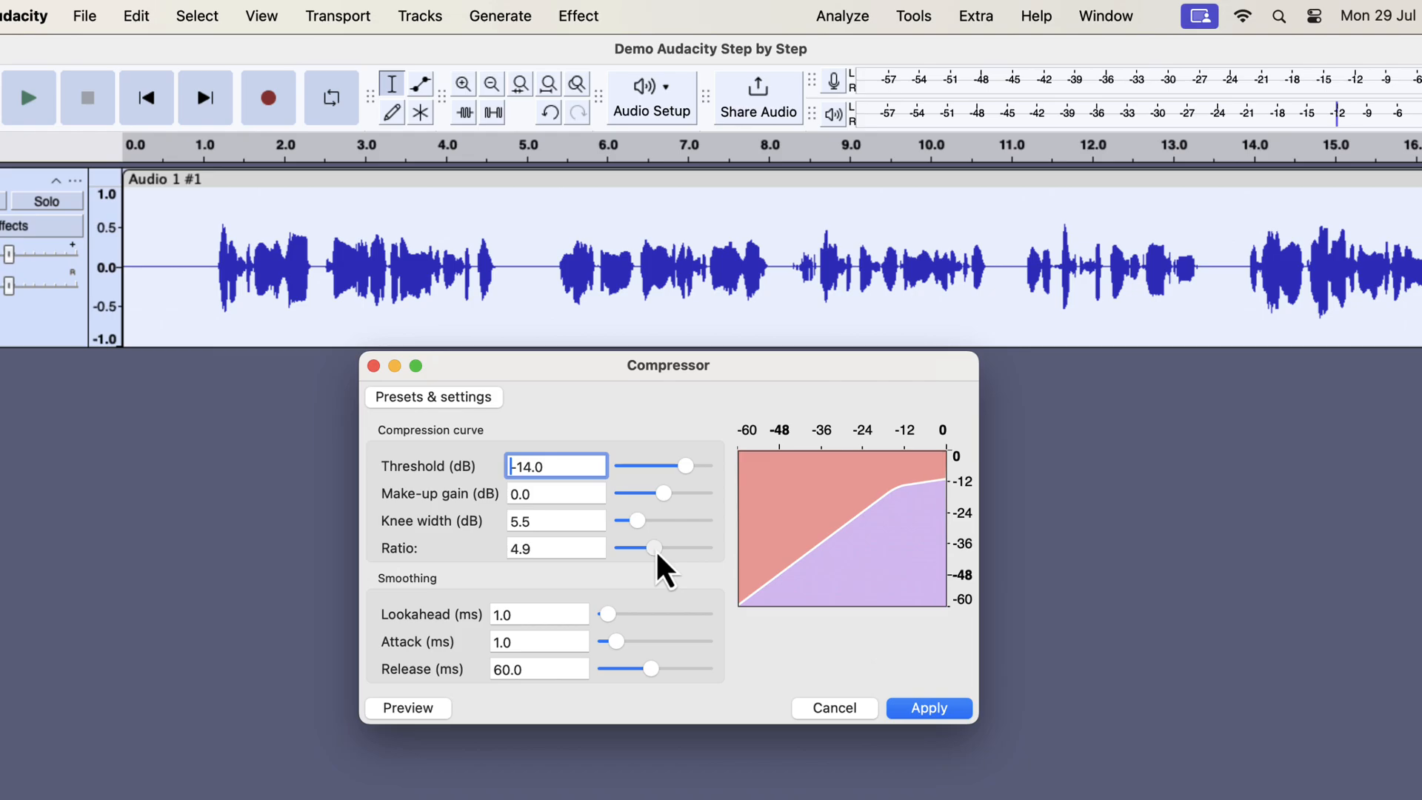
drag(655, 548, 644, 548)
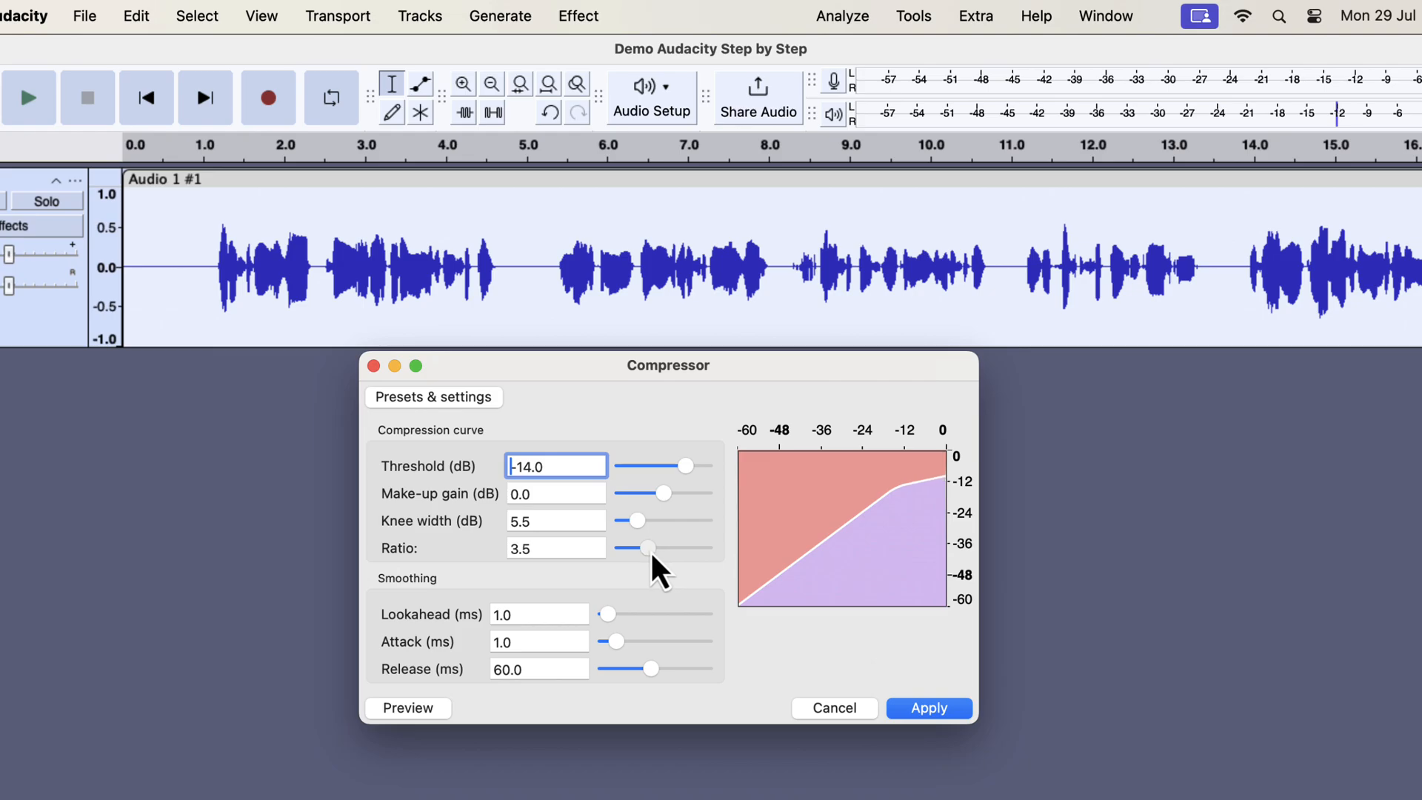
drag(646, 548, 650, 549)
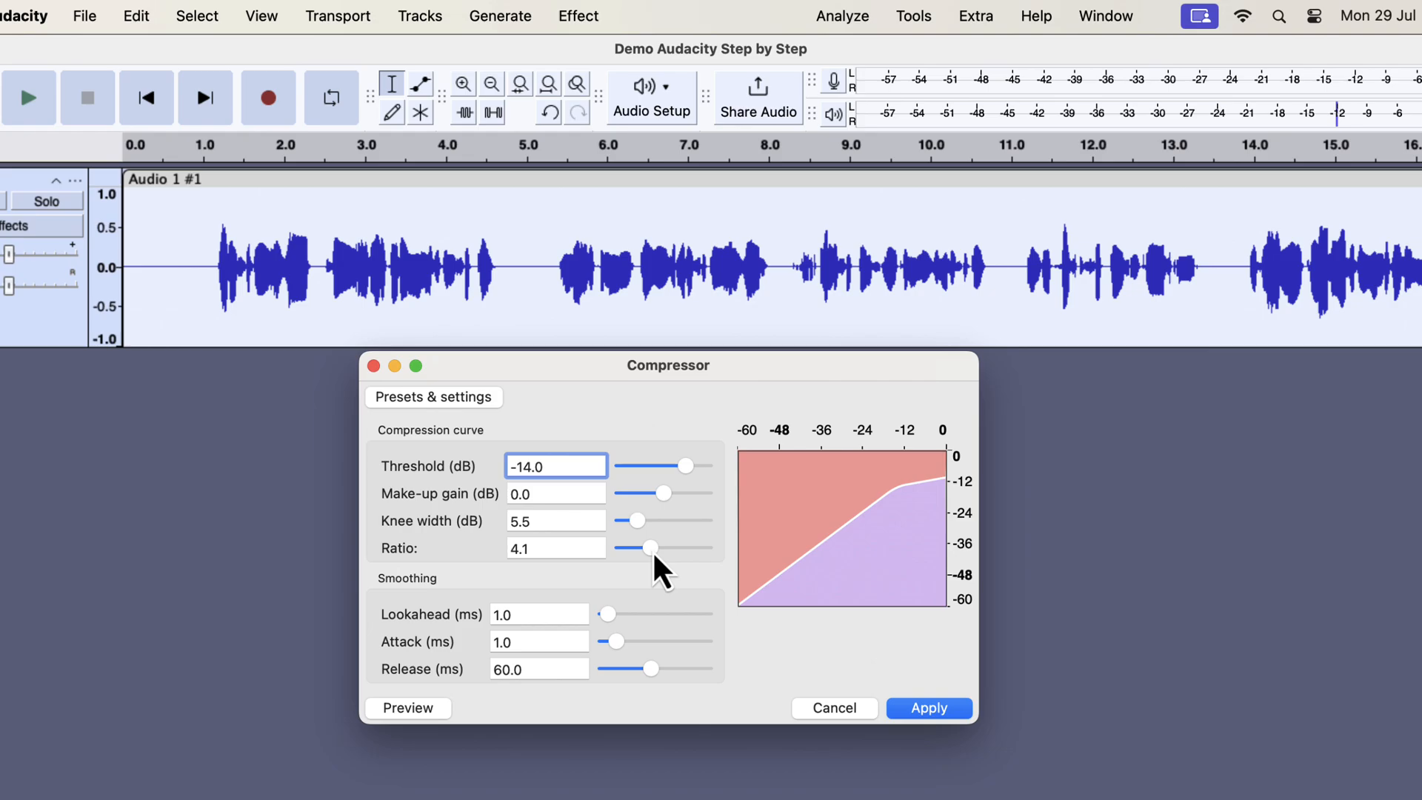
click(556, 465)
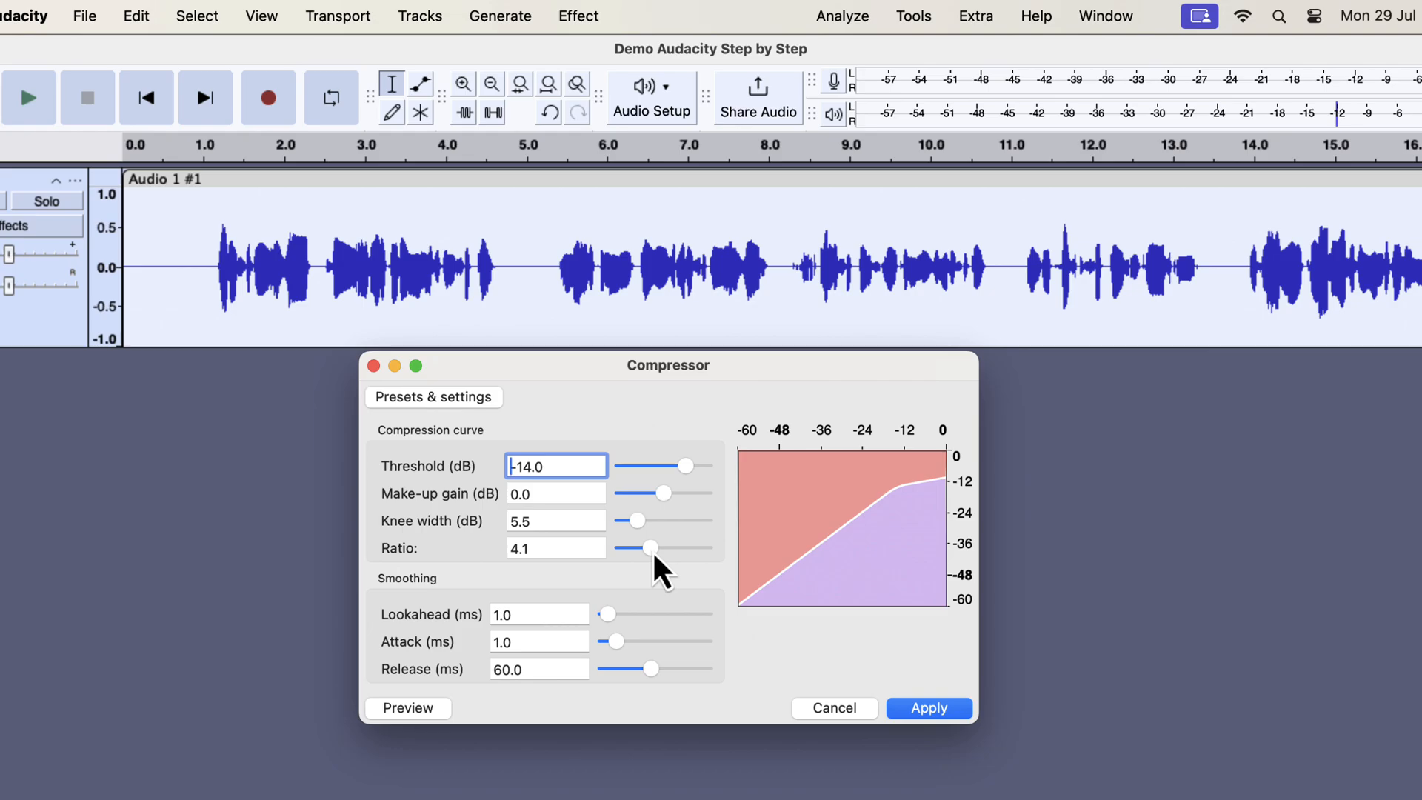
click(927, 708)
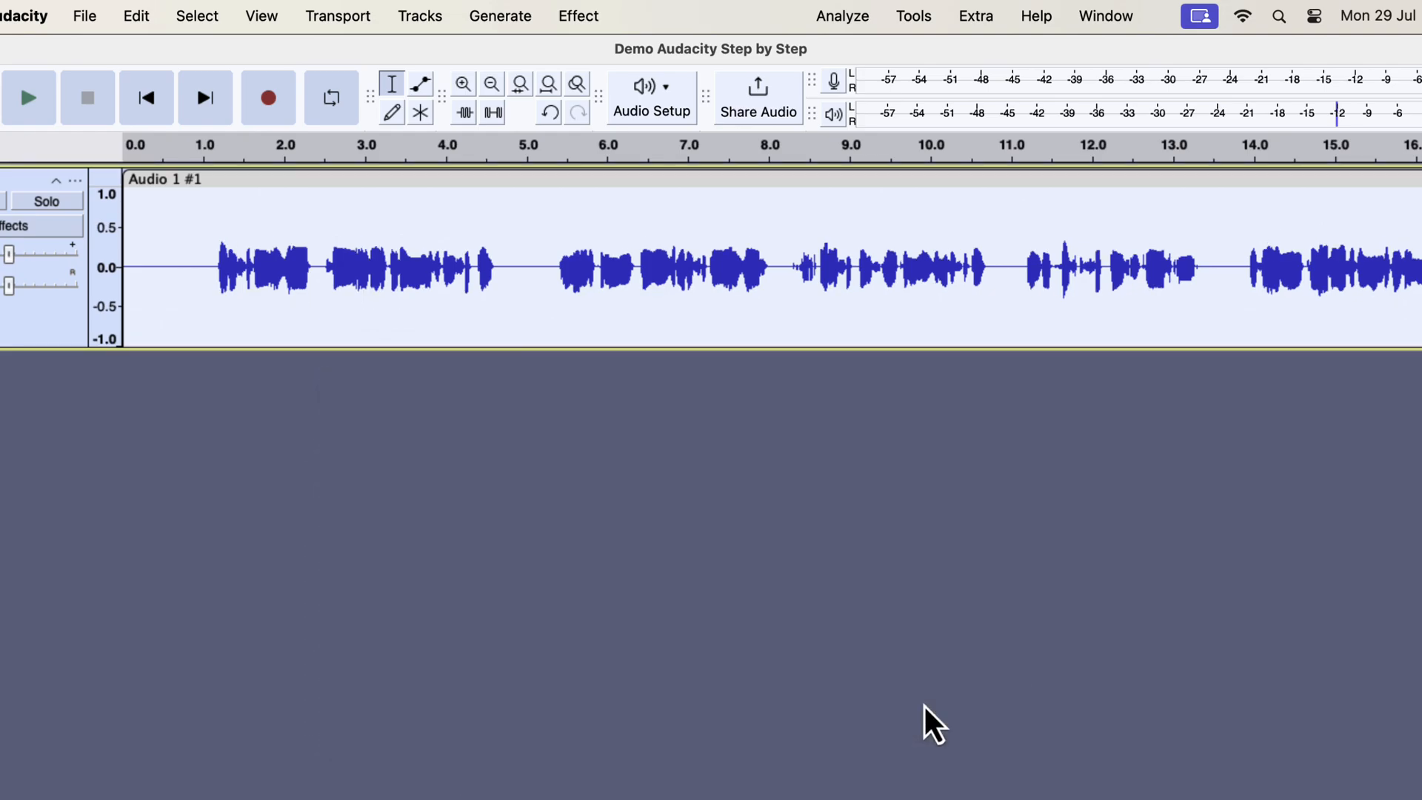
- Normalize the compressed voice track again to a -3 dB peak
click(577, 15)
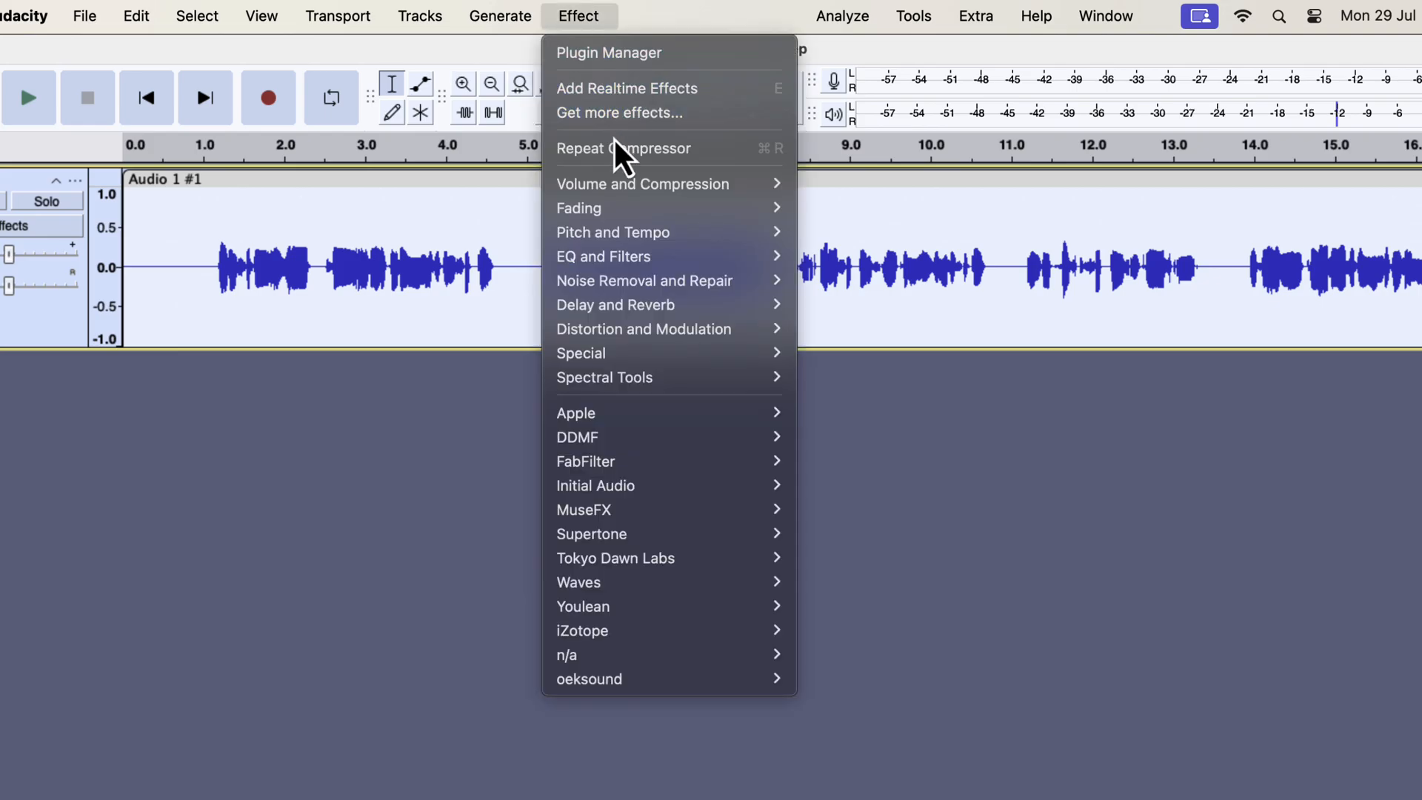
mouse_move(640, 183)
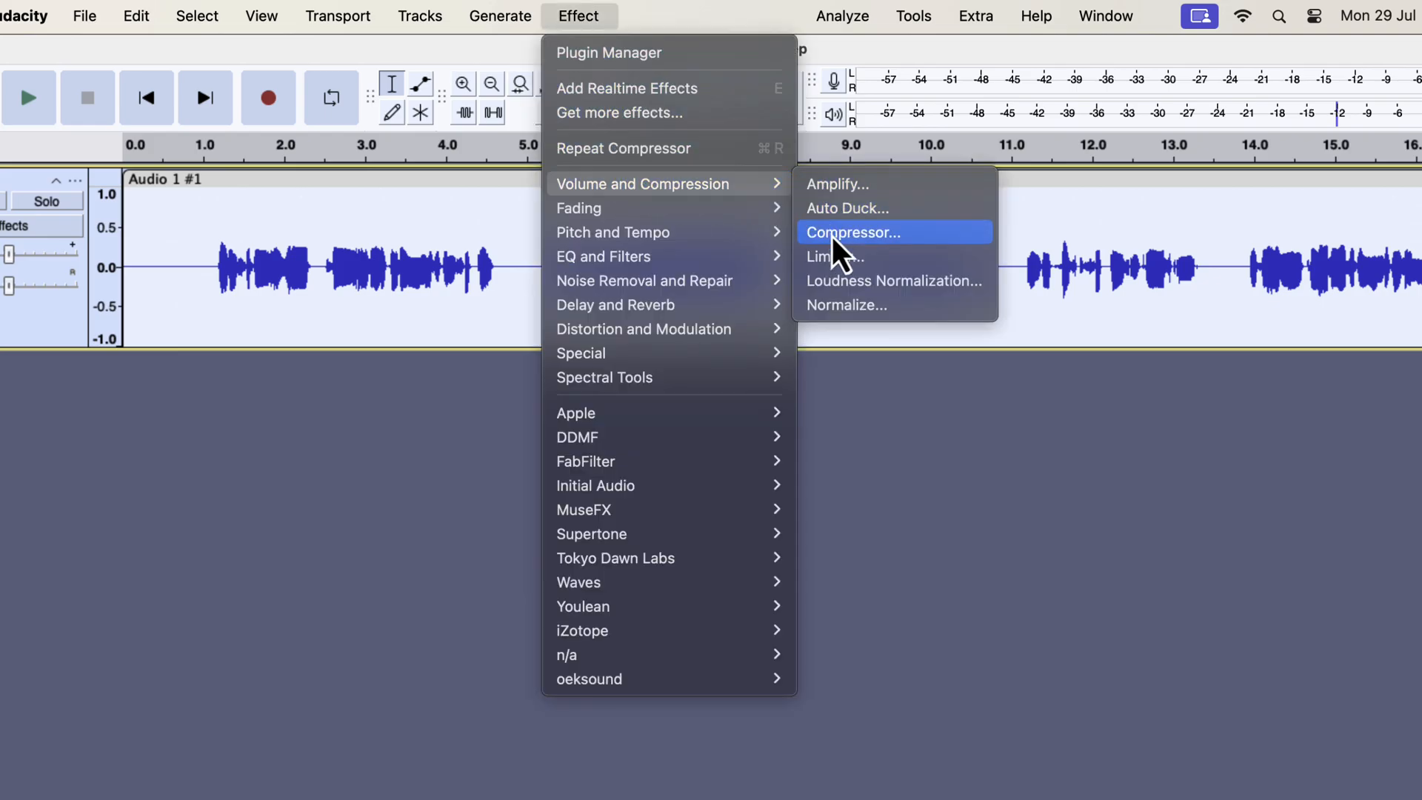
click(848, 304)
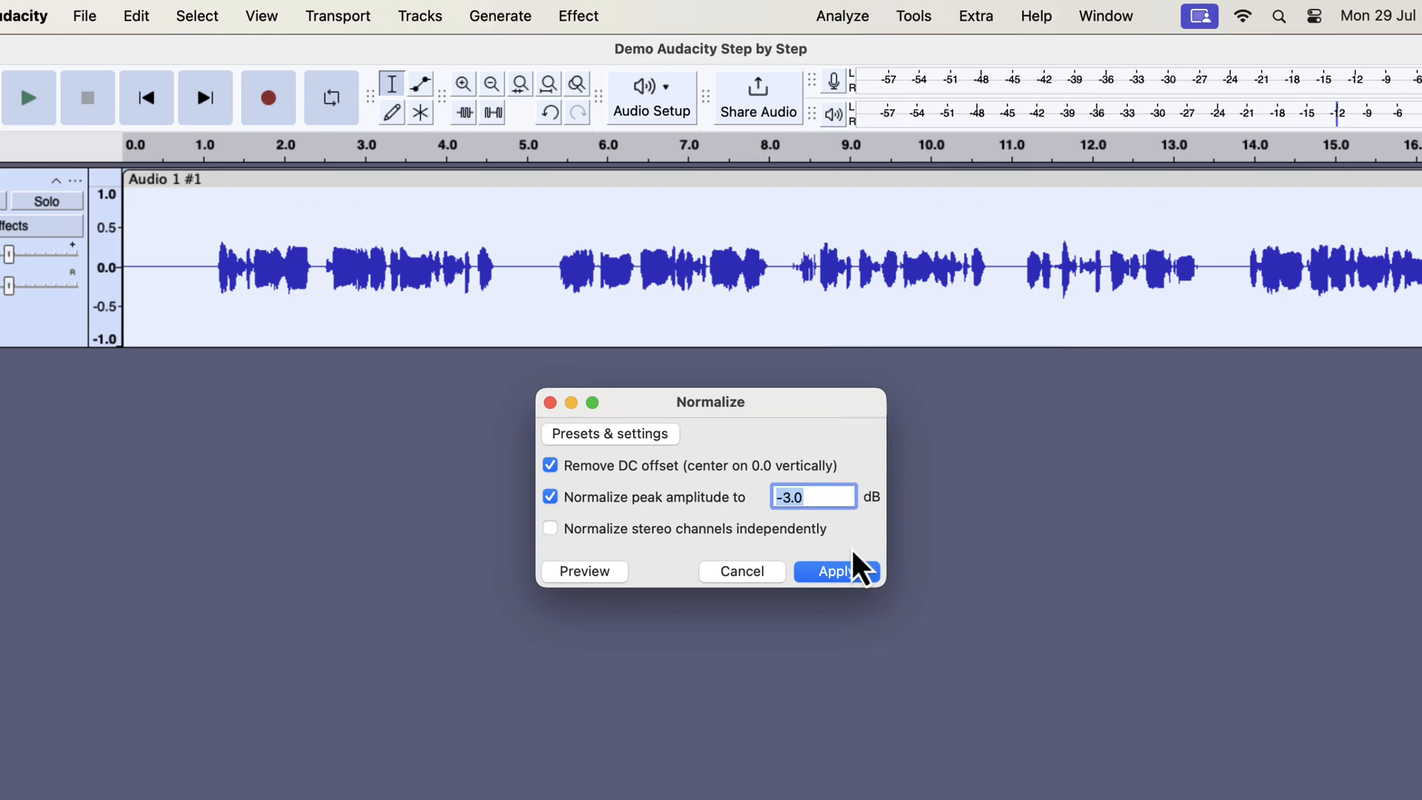
click(832, 571)
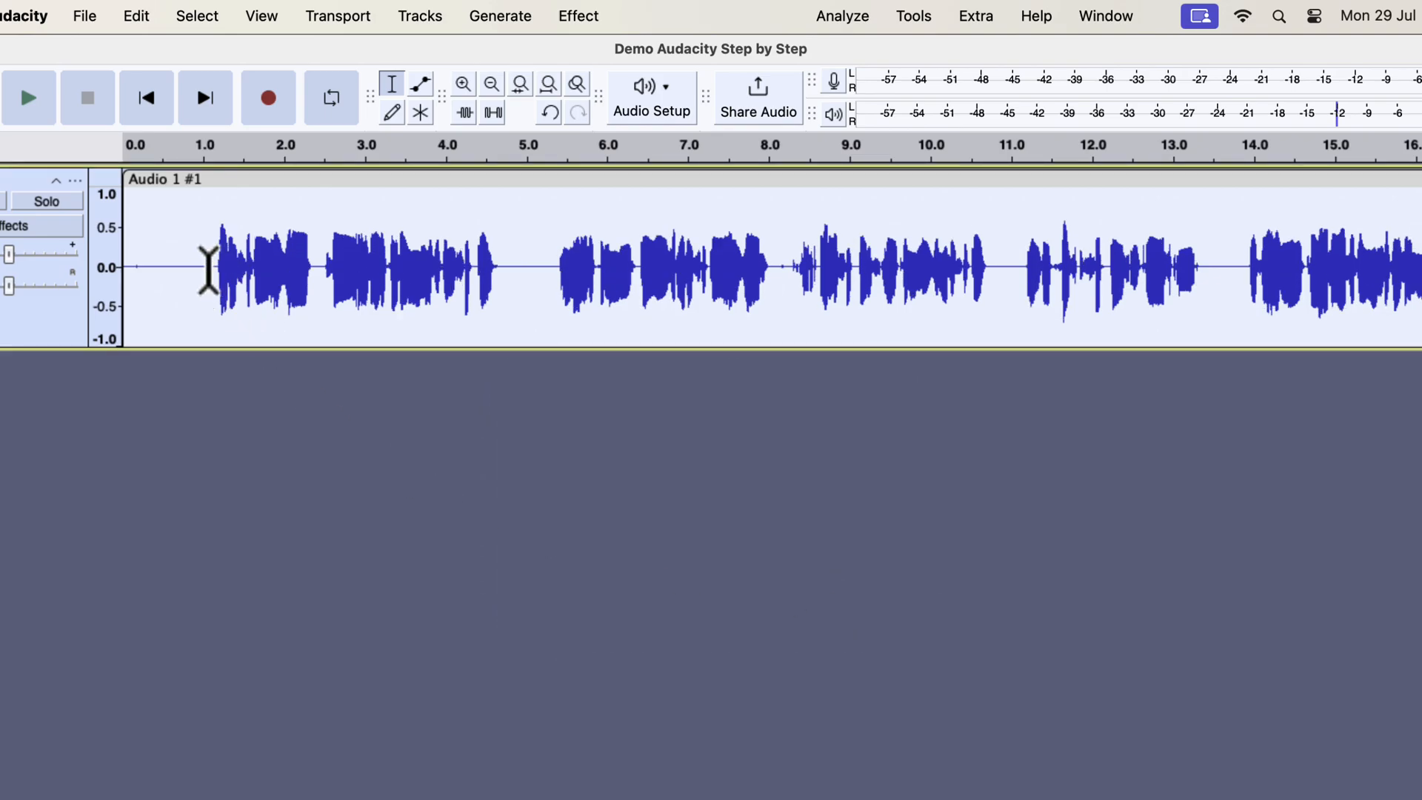
- Play the processed voice track from the start and listen to the result
click(28, 97)
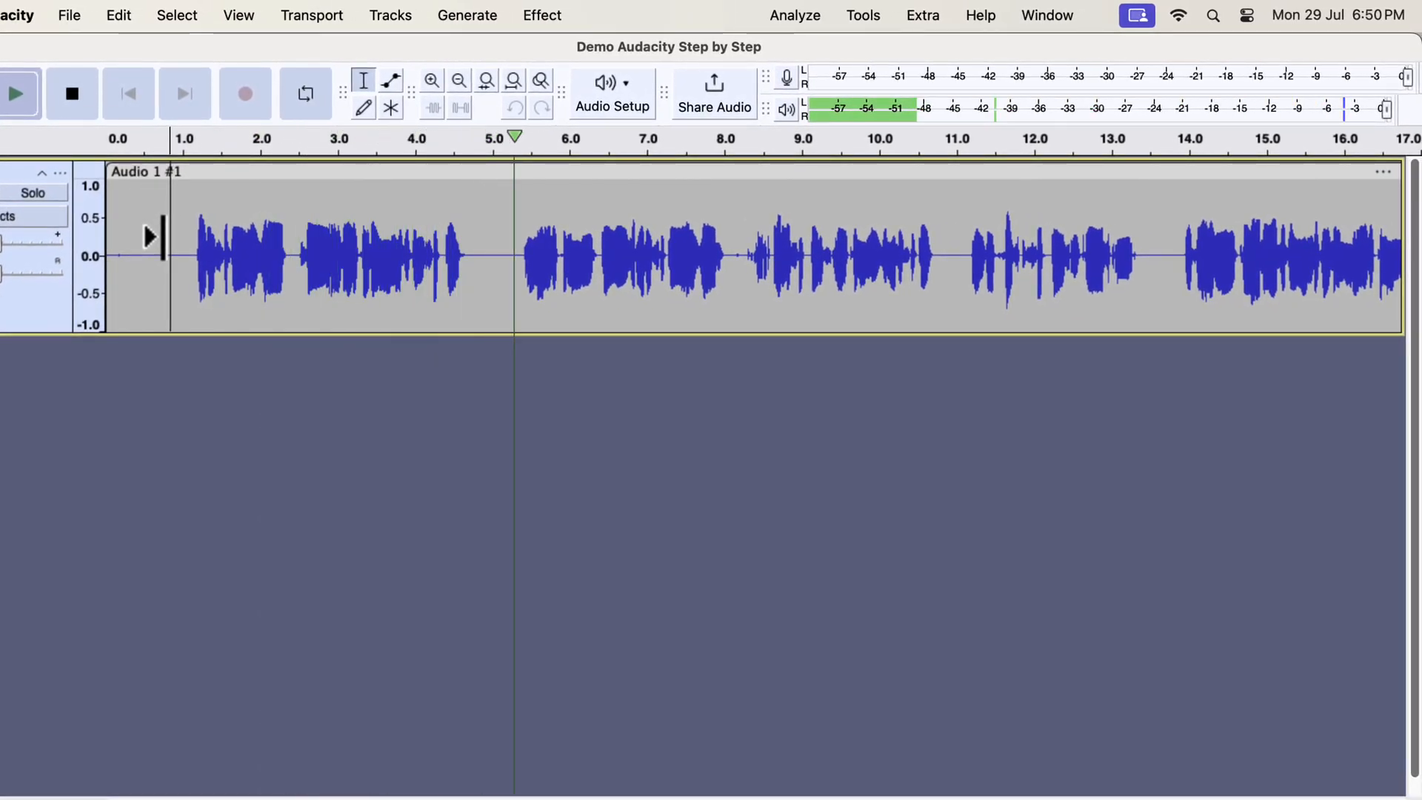
click(12, 93)
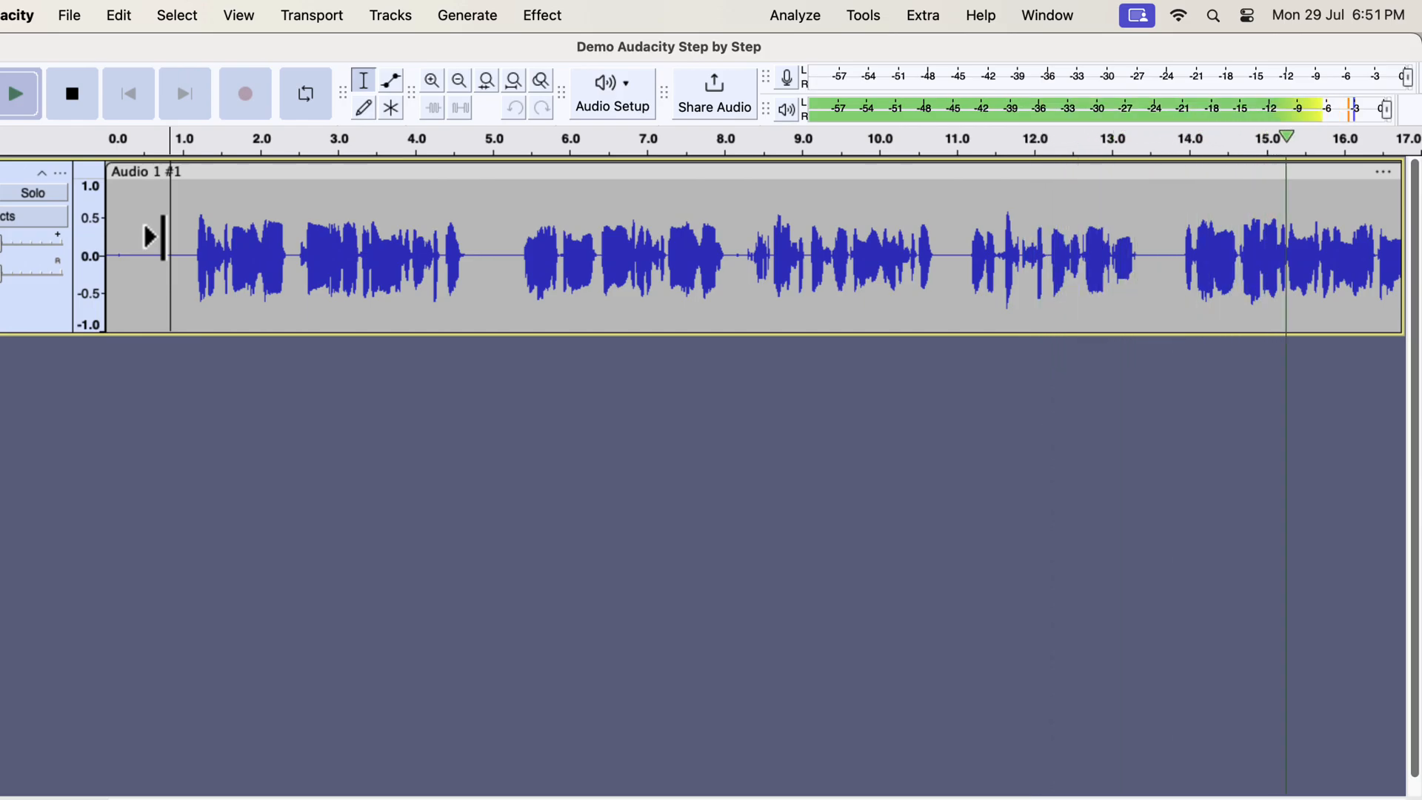
scroll(right, 3)
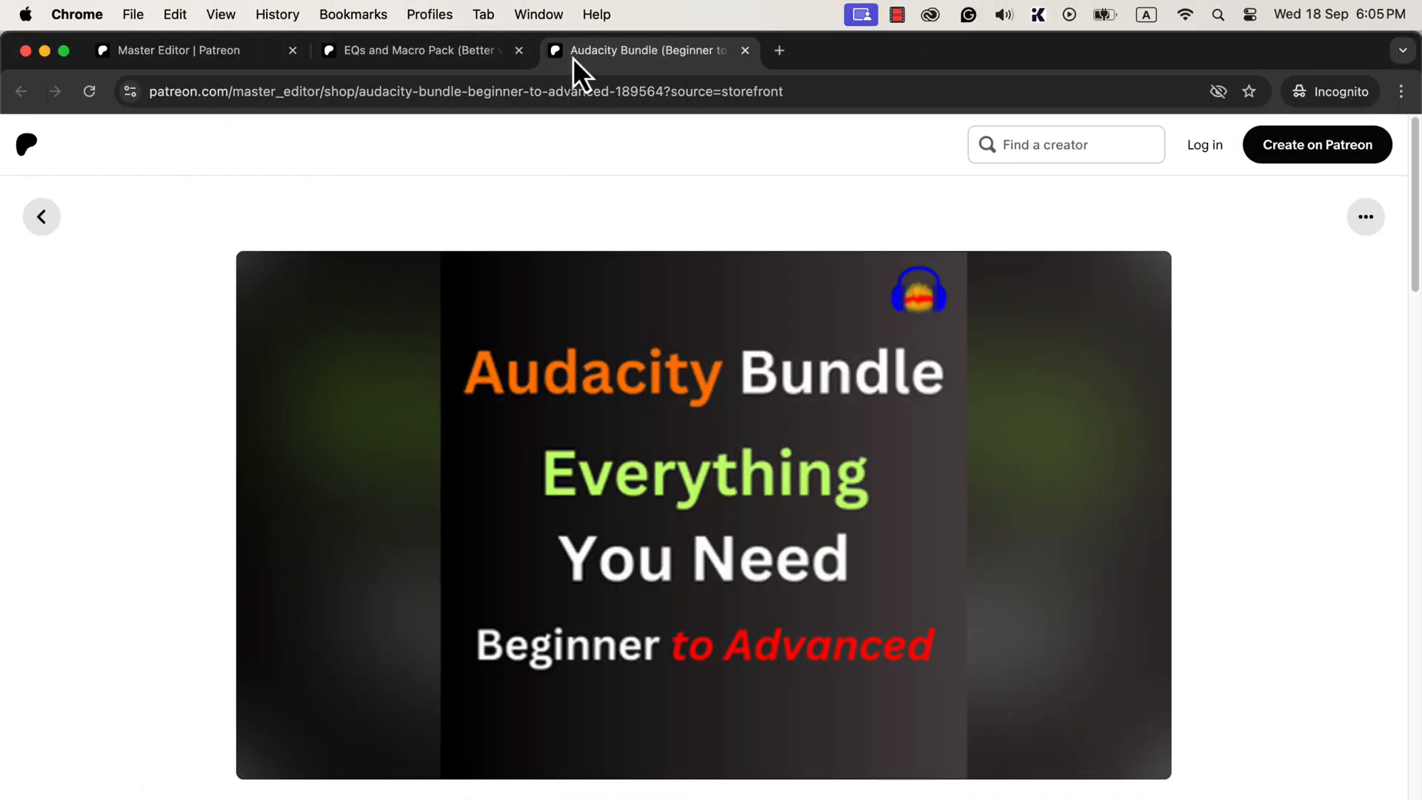
mouse_move(201, 484)
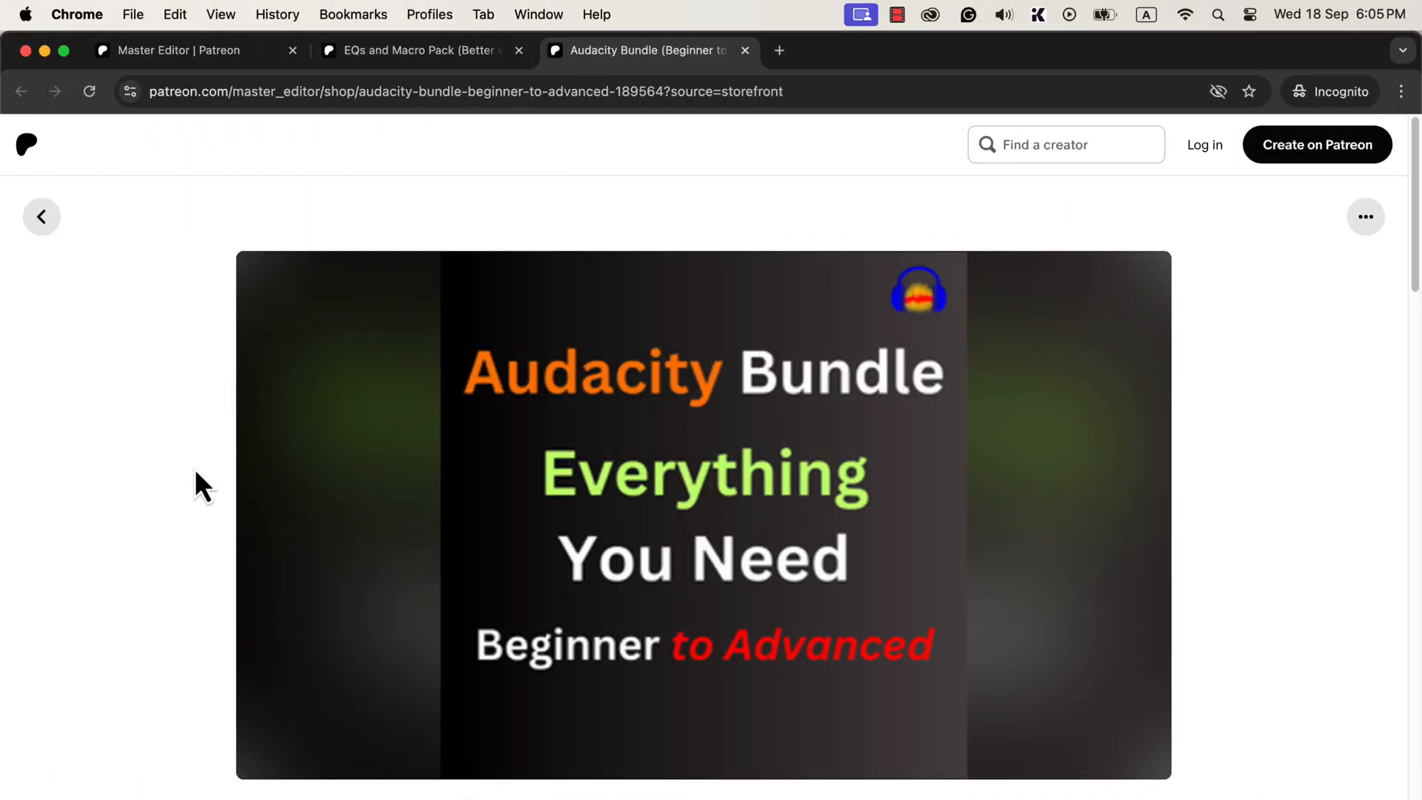
- Scroll the Patreon bundle page down to its $197 price and included courses list
scroll(down, 3)
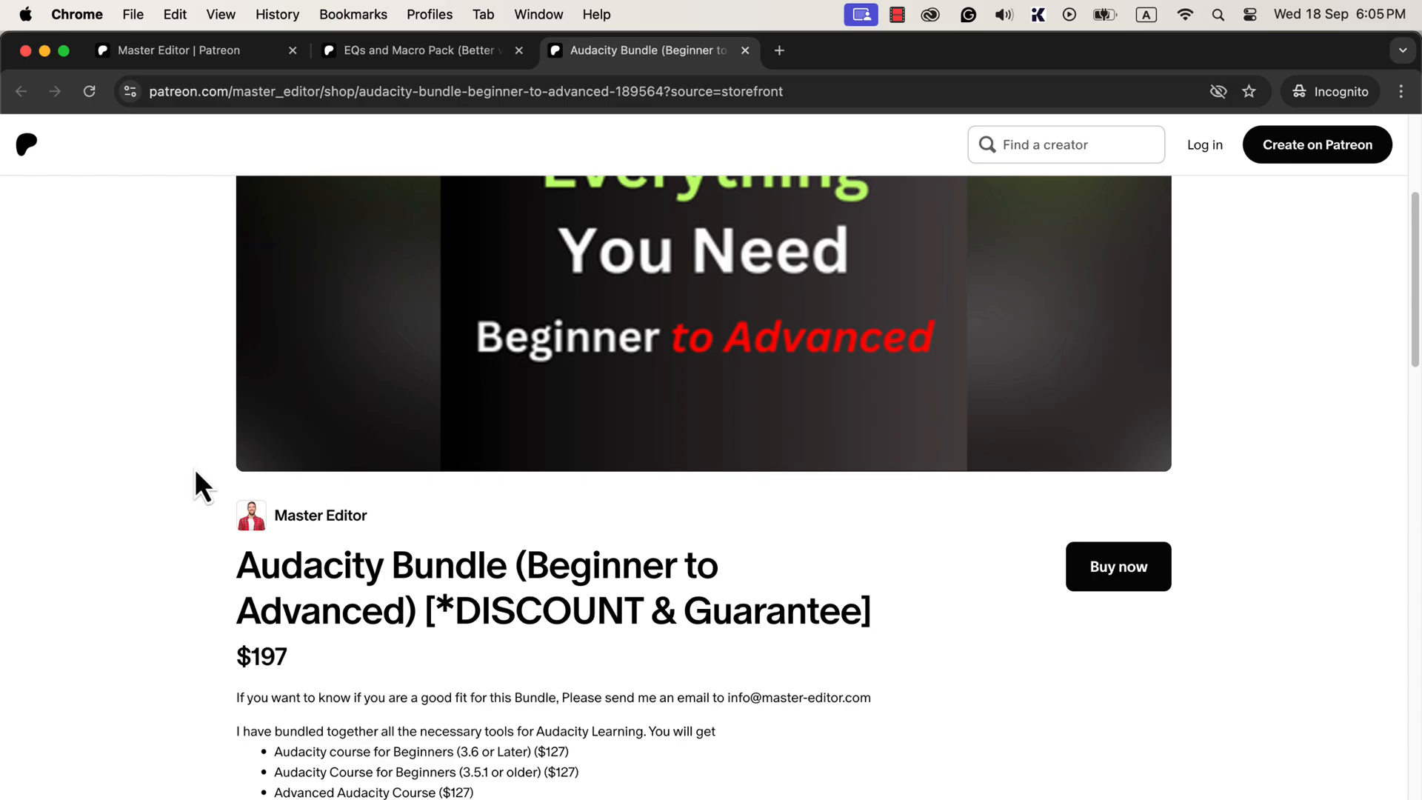
scroll(down, 3)
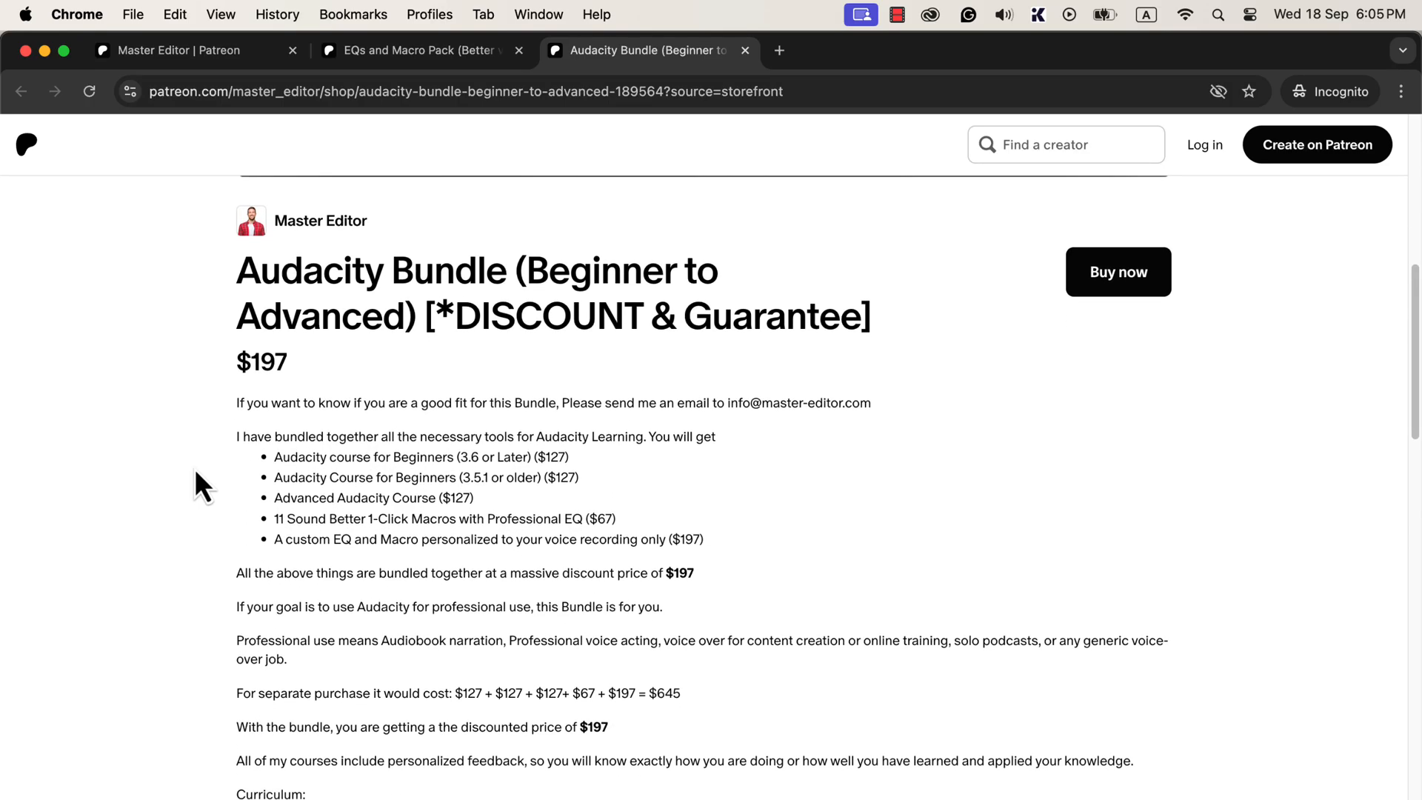